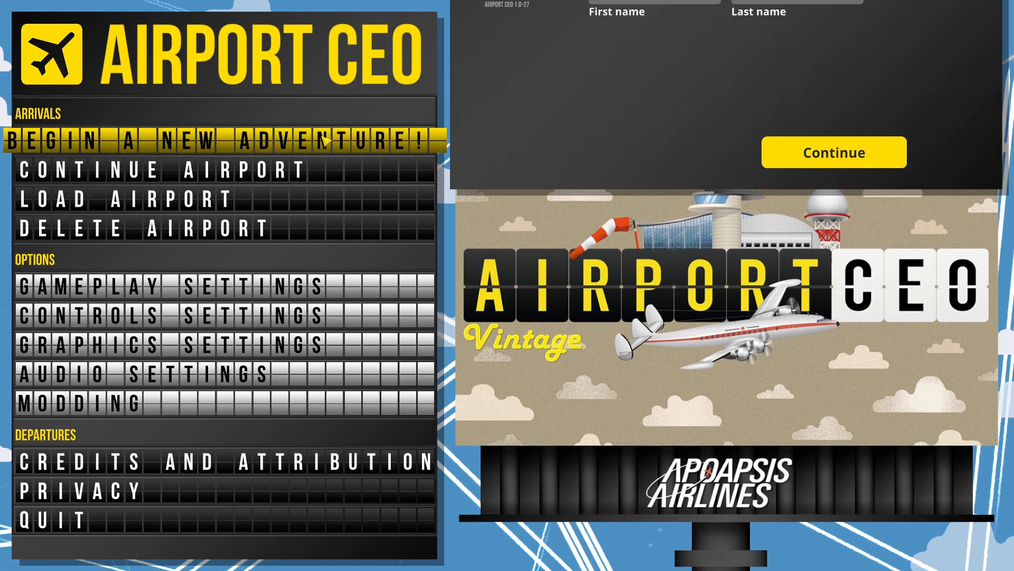
Step: Start a new airport, enter CEO name 'Flexible Games', and browse portrait options
click(220, 140)
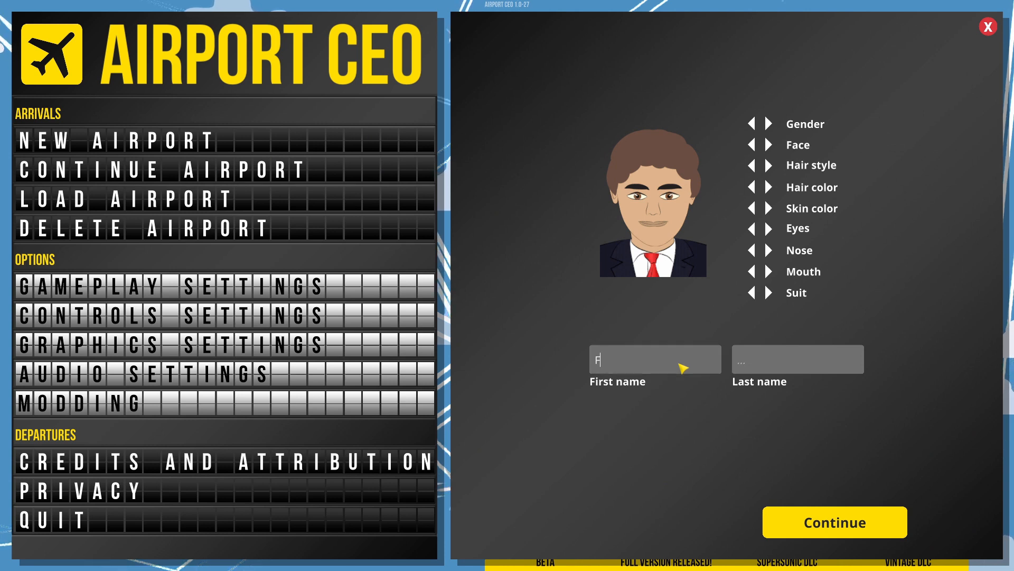
text(Flexible)
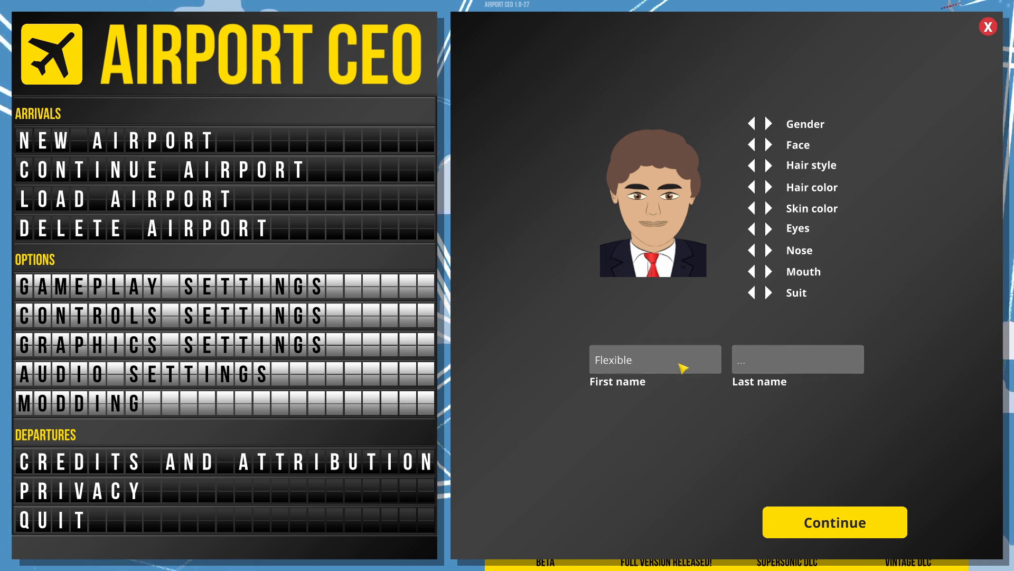
text(Games)
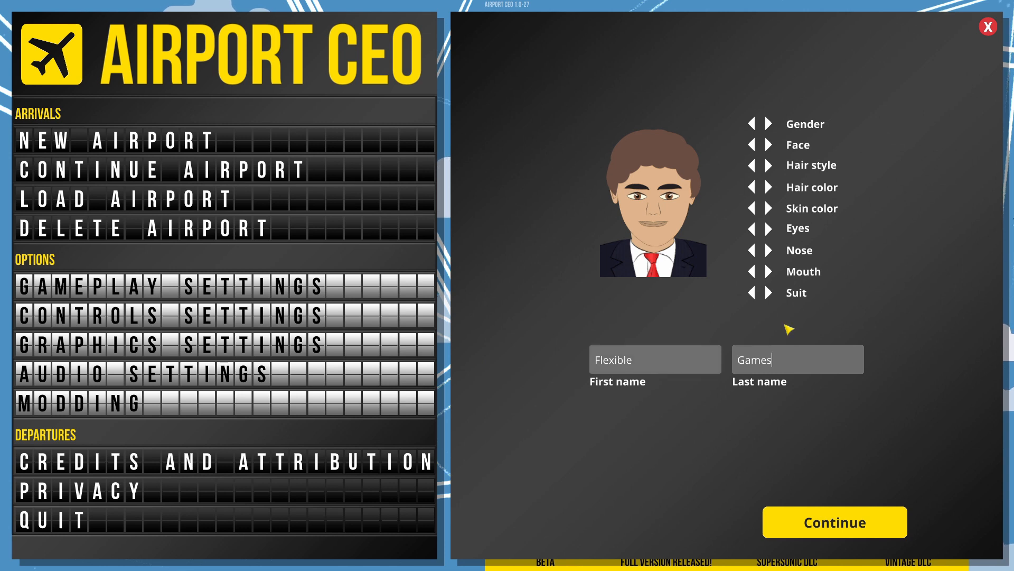
mouse_move(769, 146)
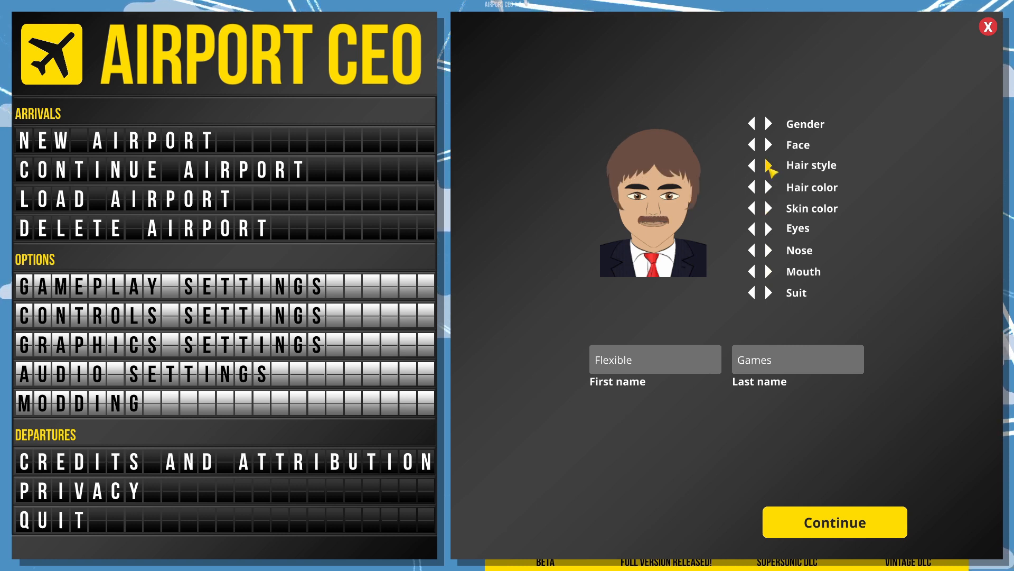
click(767, 165)
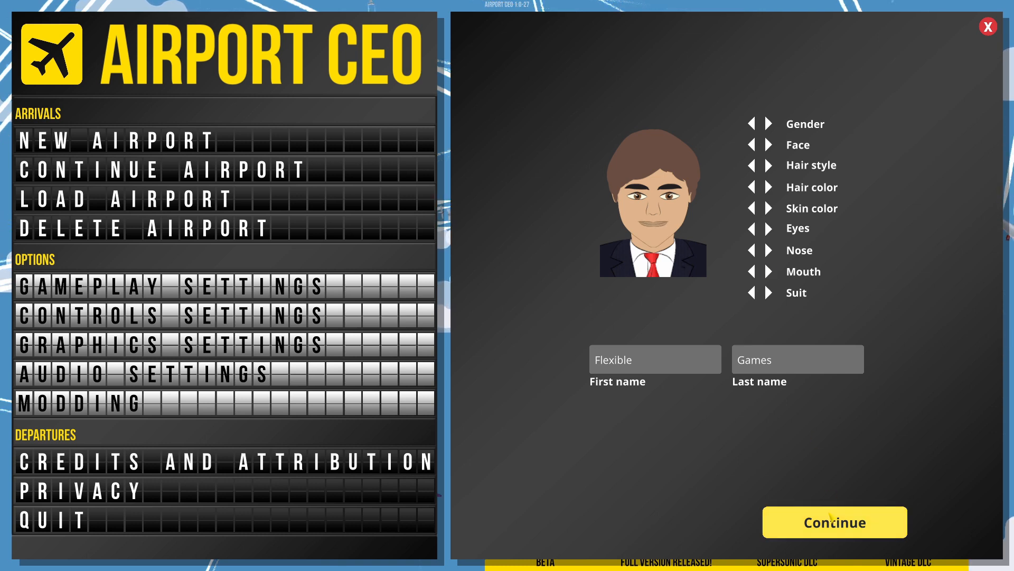
Step: Confirm the CEO profile to reach the location map with Springfield marked
click(834, 521)
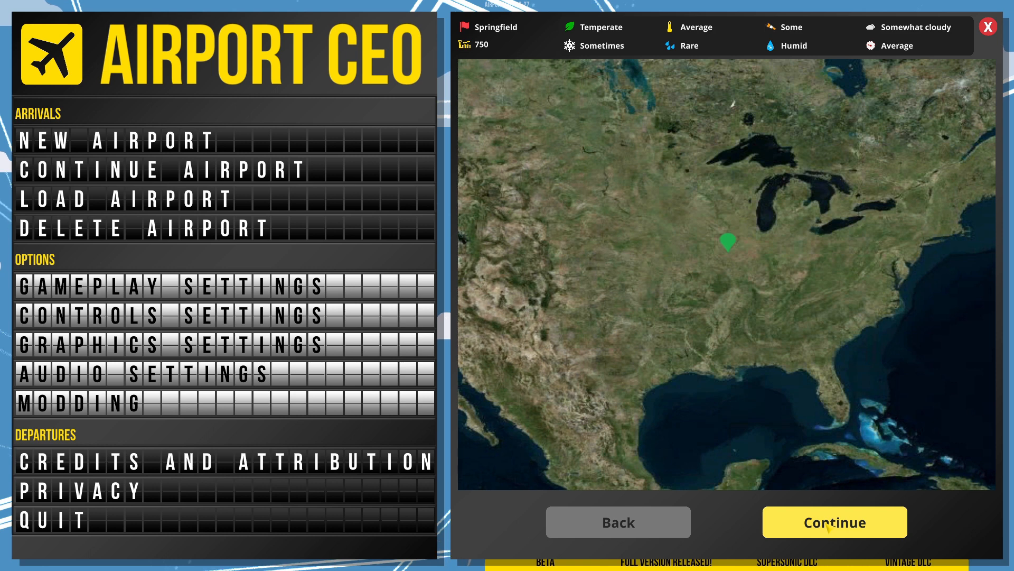
Step: Accept Springfield as the location and cycle the logos to the orange plane emblem
click(833, 522)
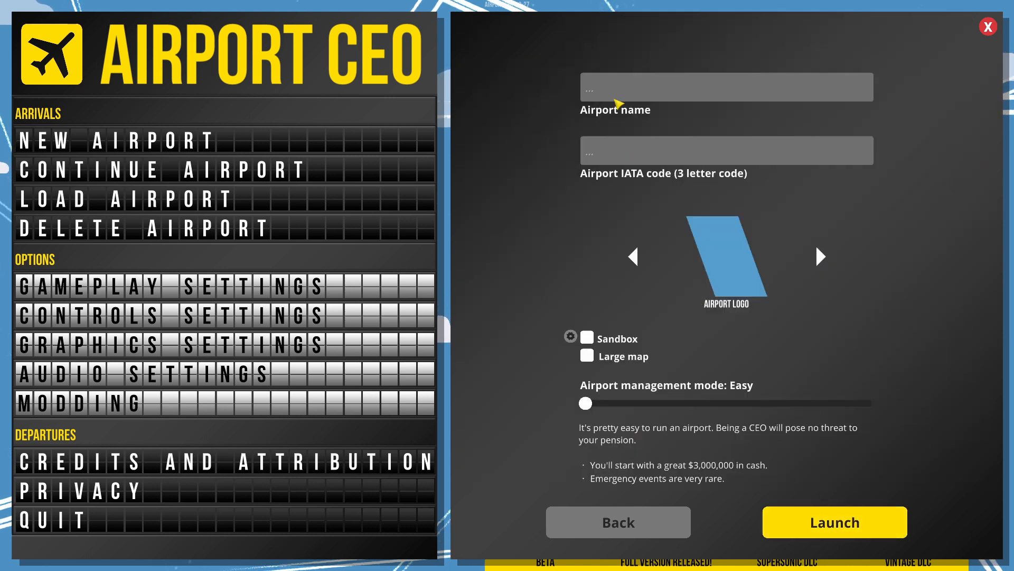
mouse_move(614, 91)
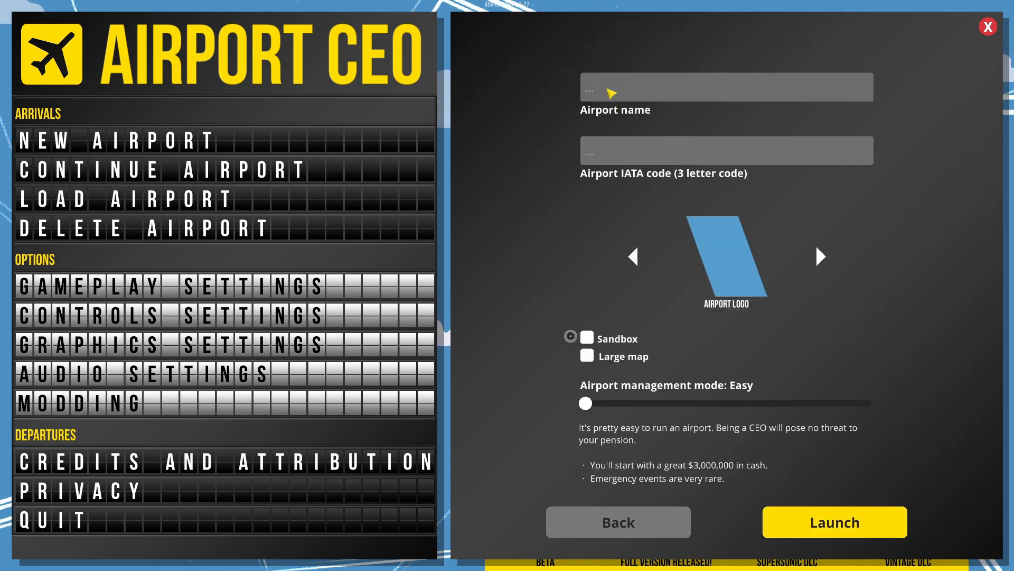
mouse_move(605, 246)
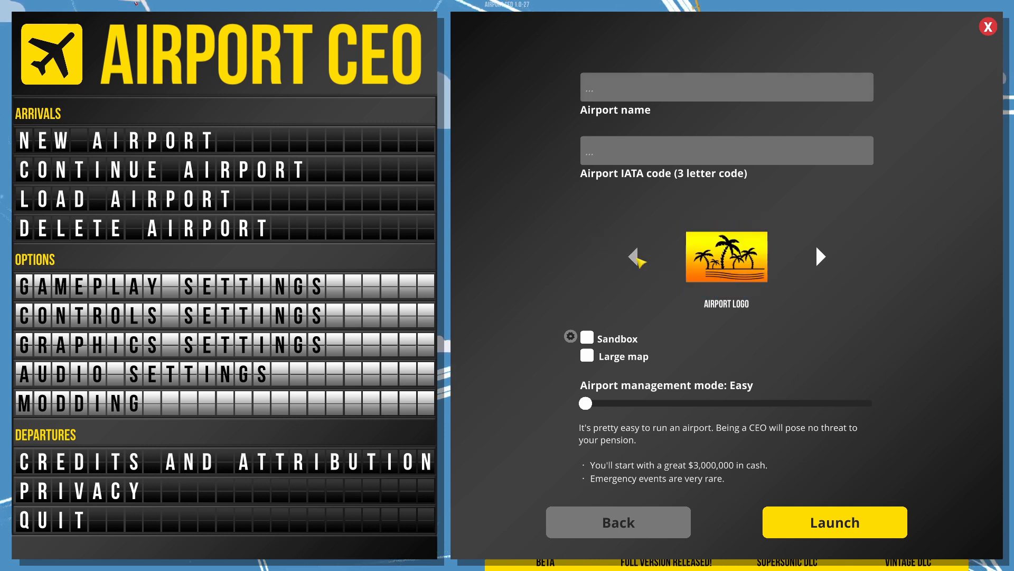
click(821, 256)
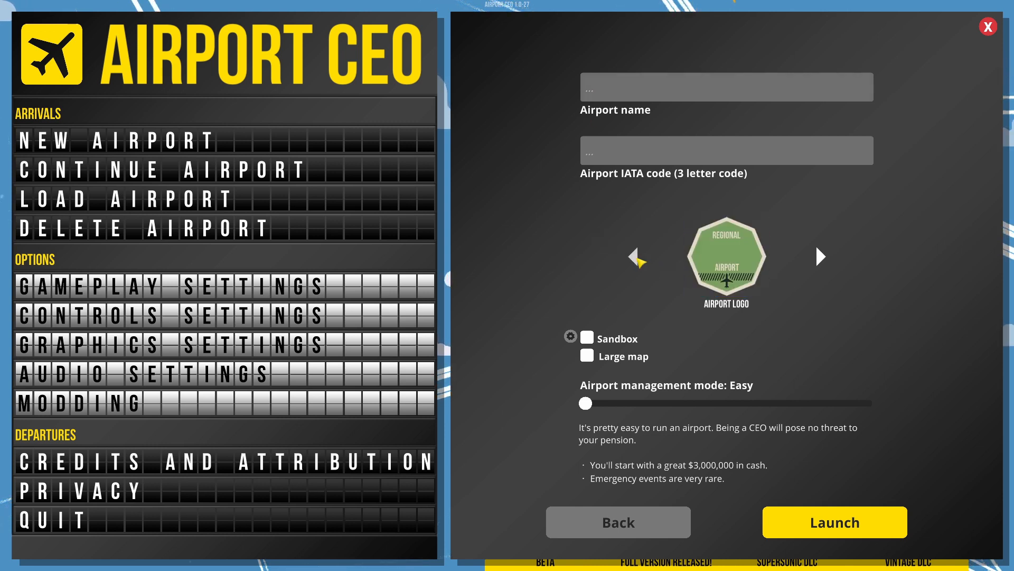
click(819, 256)
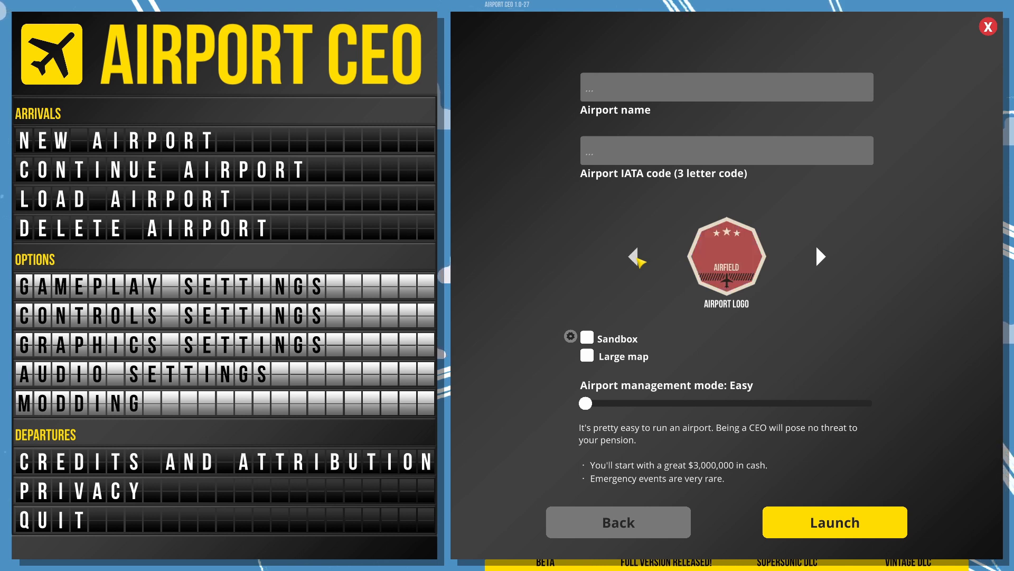
mouse_move(821, 256)
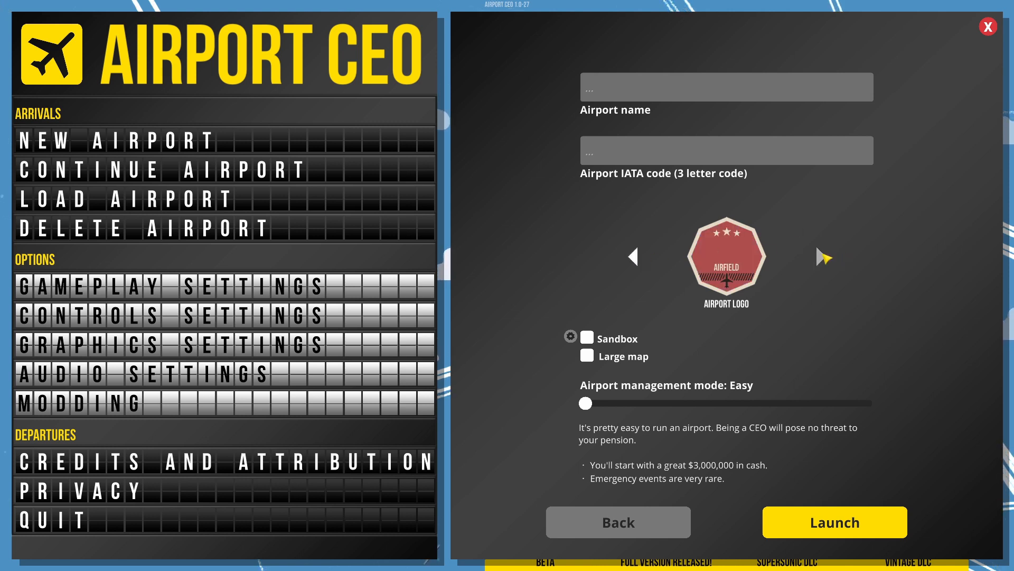
click(824, 257)
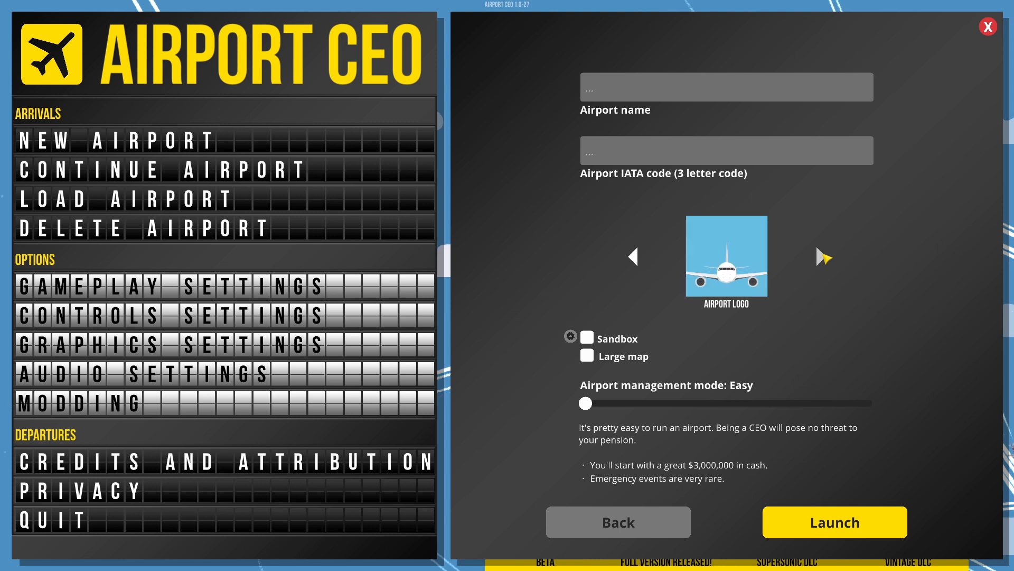
click(823, 257)
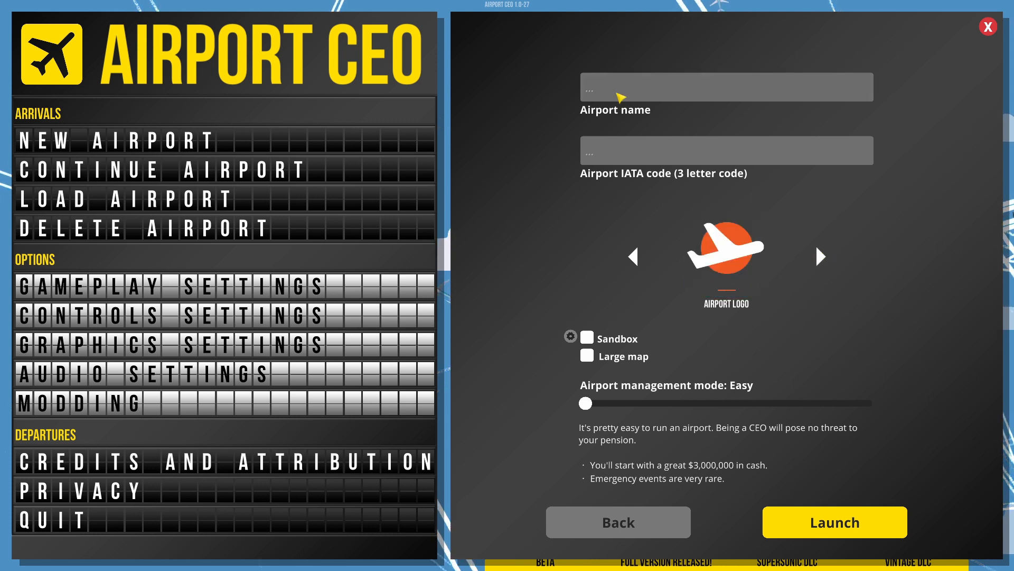
Step: Enter 'FlexFlying' as the airport name and 'FFL' as the IATA code
text(f)
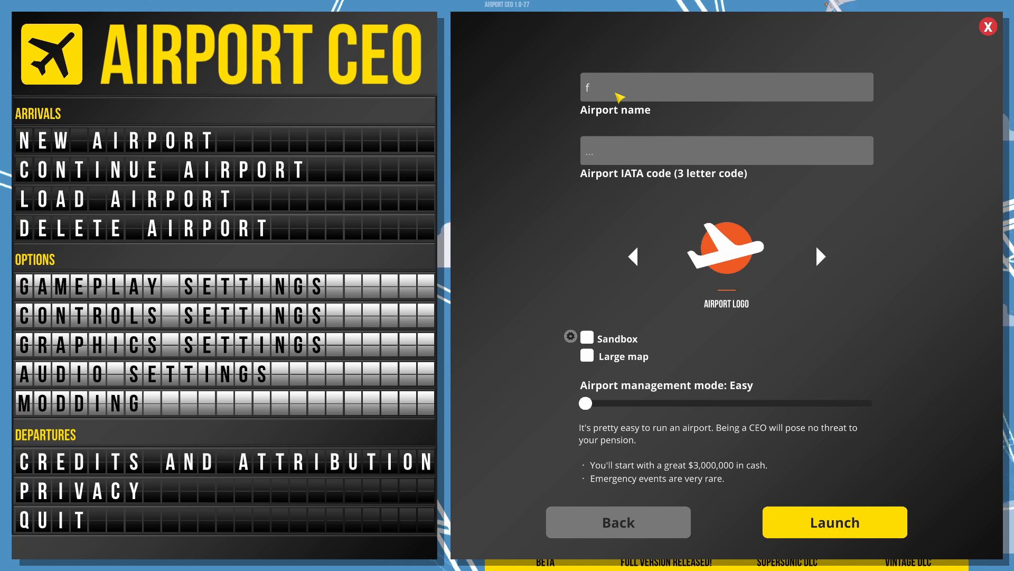
key(Backspace)
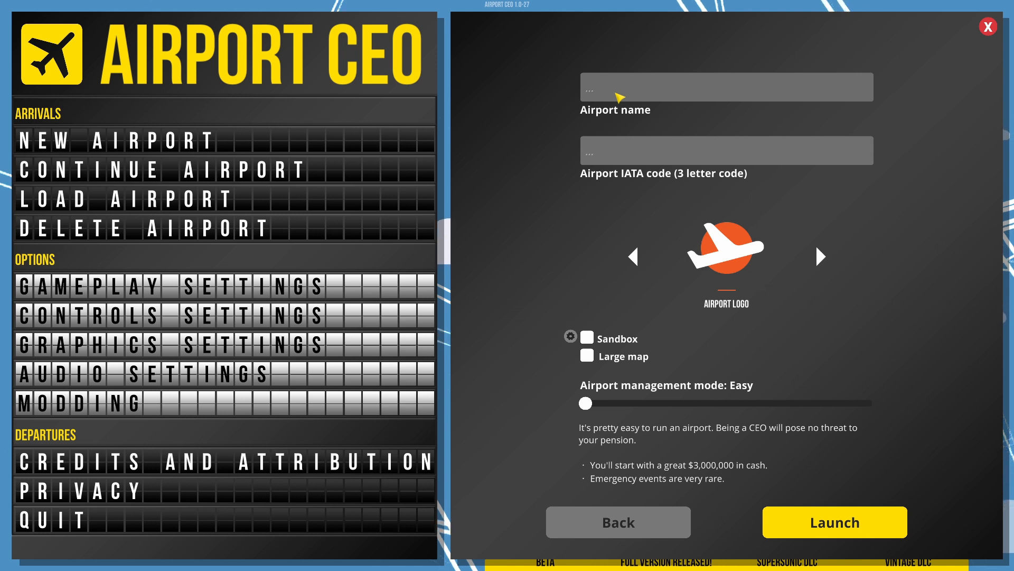
text(FlexFly)
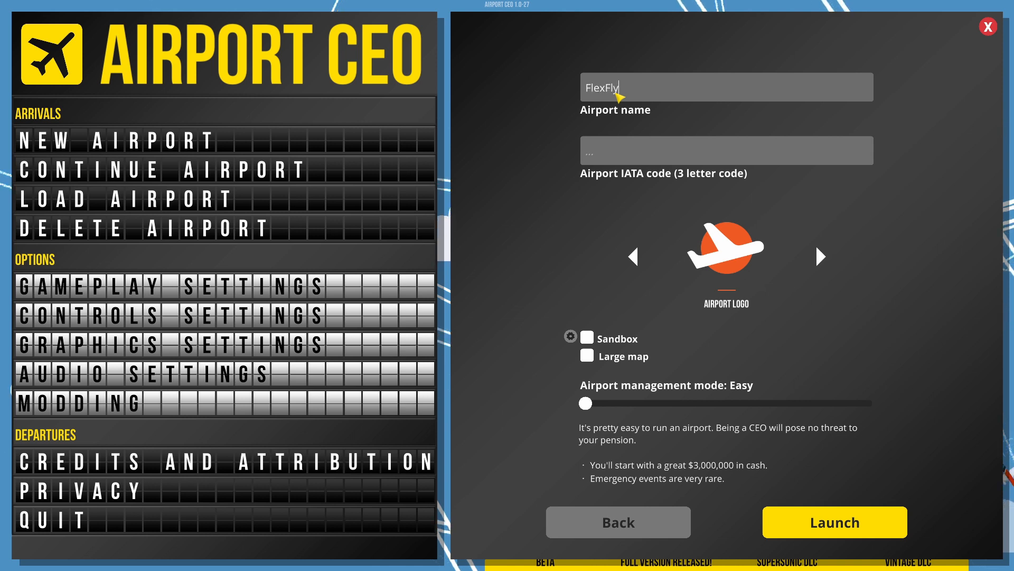
text(ing)
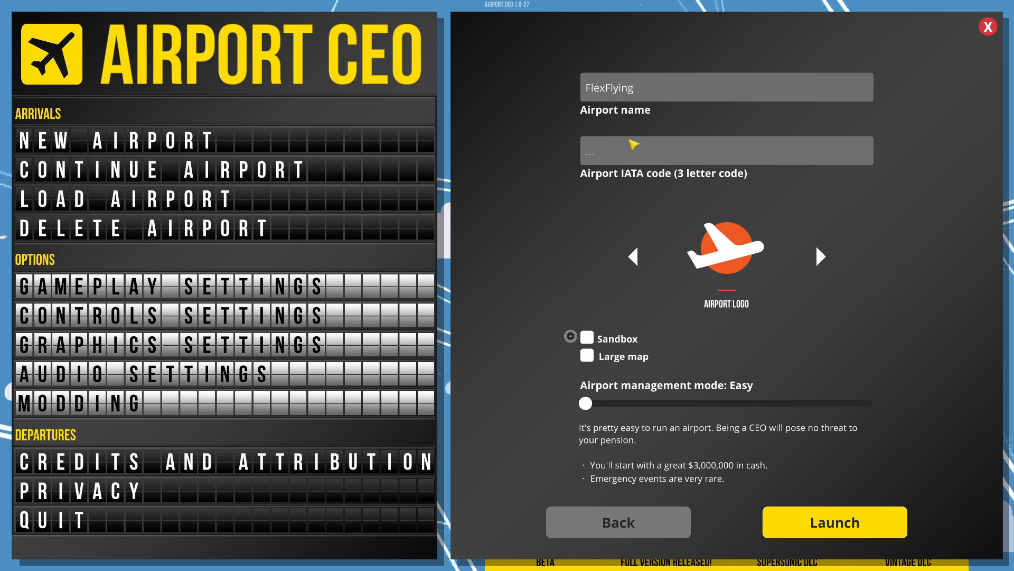
text(F)
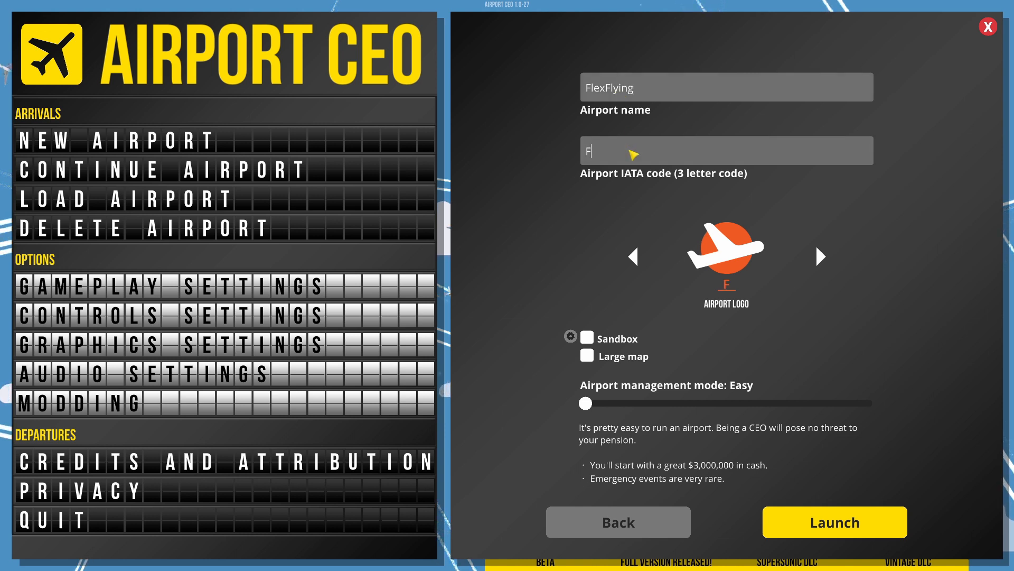
text(FL)
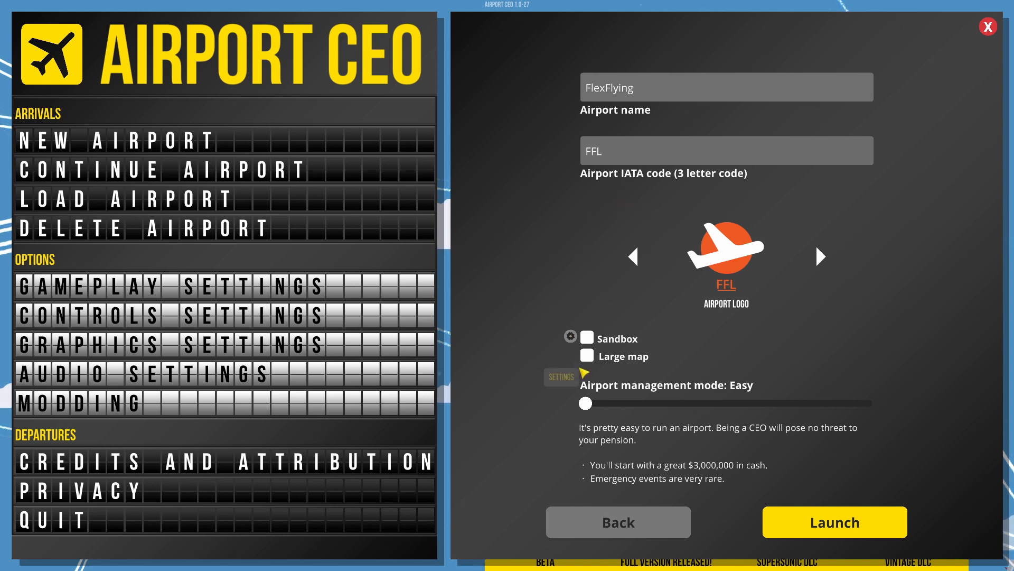
Step: Enable the large map and settle the management mode on Moderate ($2,000,000 starting cash)
click(587, 356)
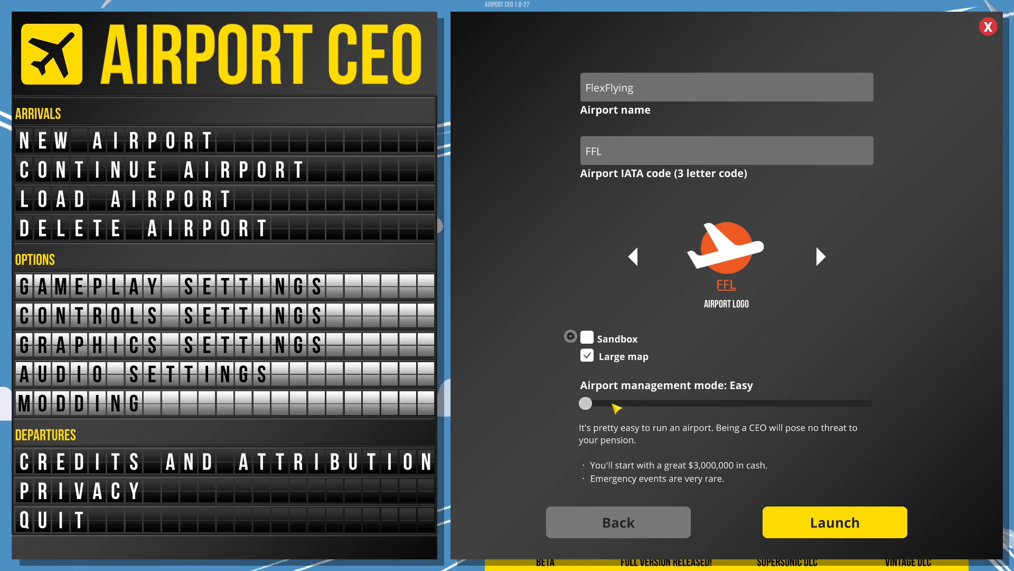
drag(585, 403, 680, 402)
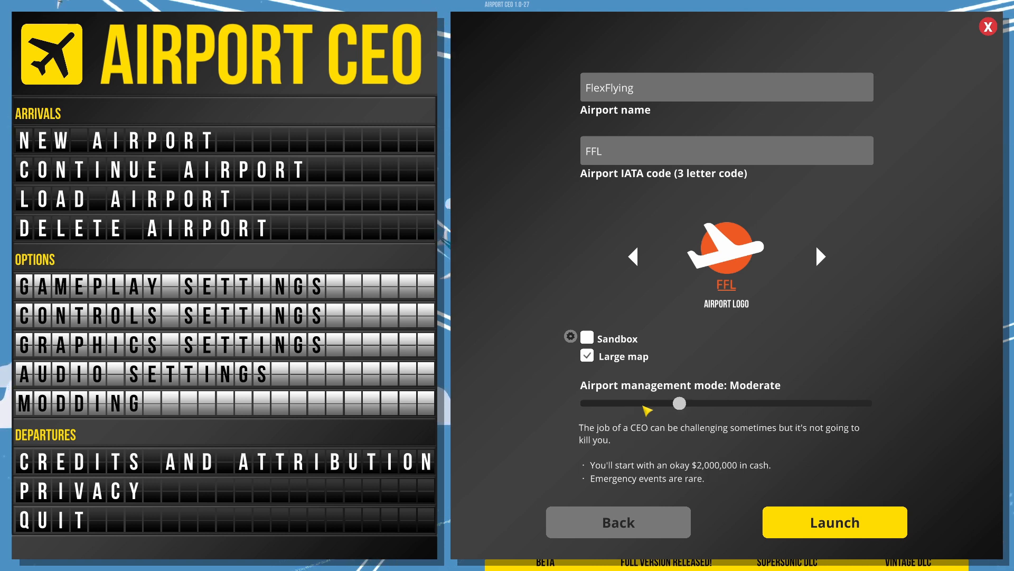
drag(679, 403, 584, 403)
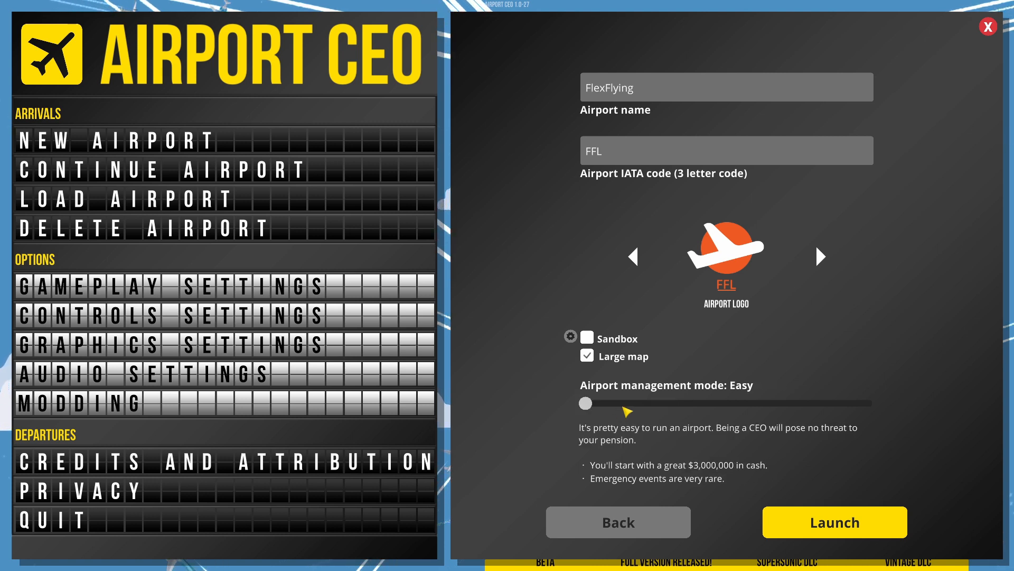
drag(588, 403, 584, 403)
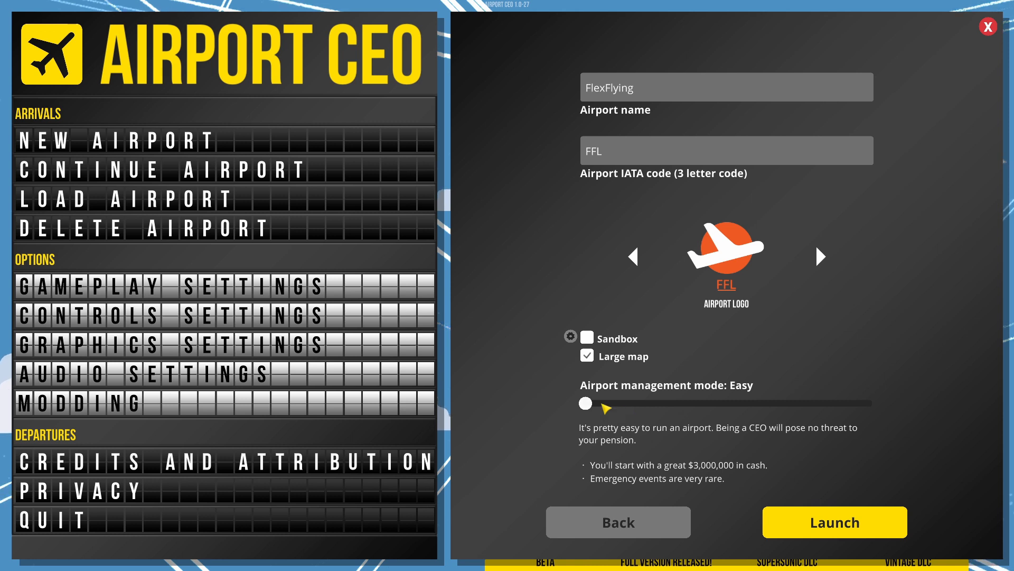
drag(584, 403, 679, 403)
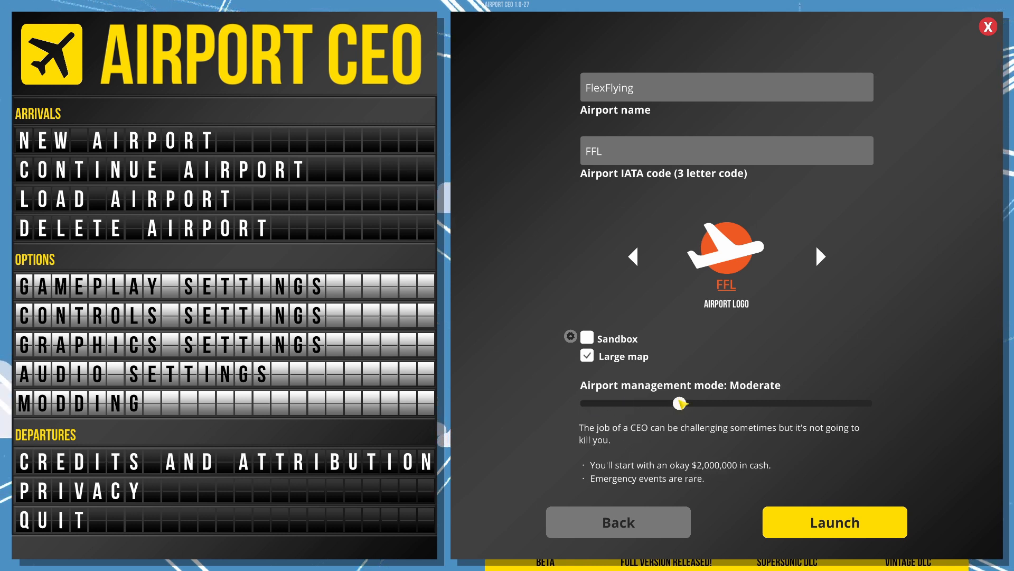
drag(679, 403, 584, 403)
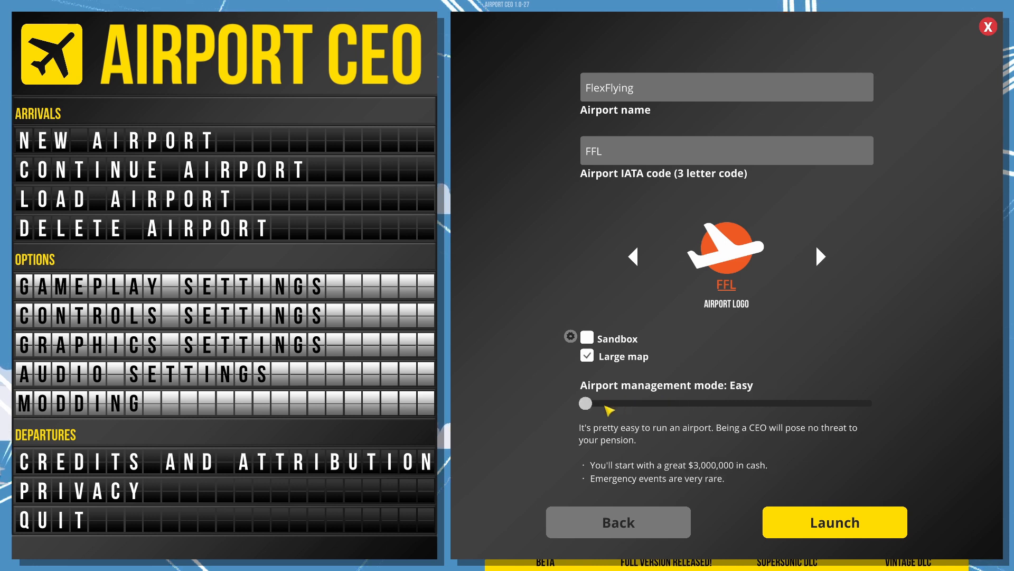
drag(586, 403, 680, 403)
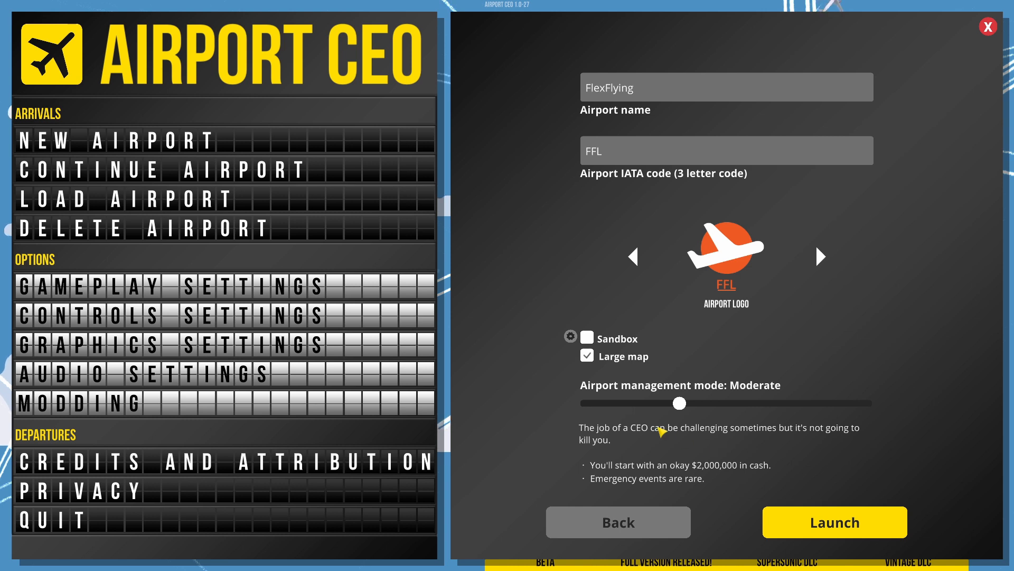
mouse_move(572, 337)
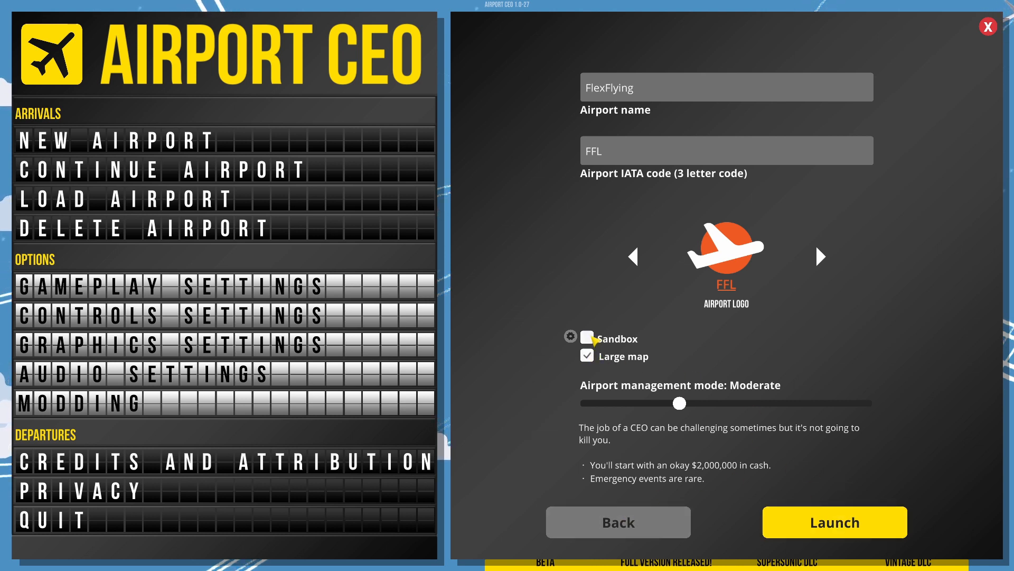
mouse_move(718, 482)
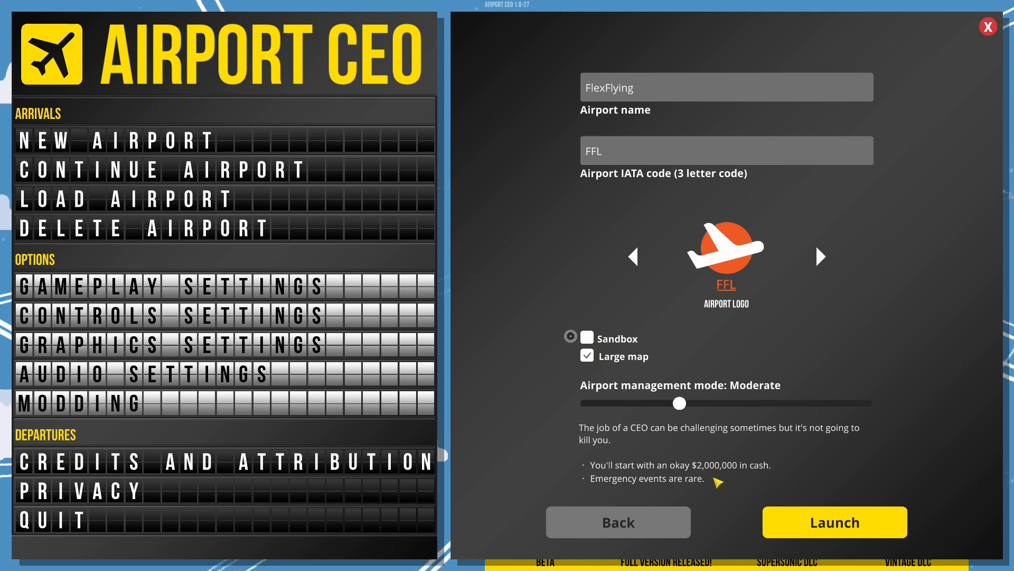
mouse_move(716, 478)
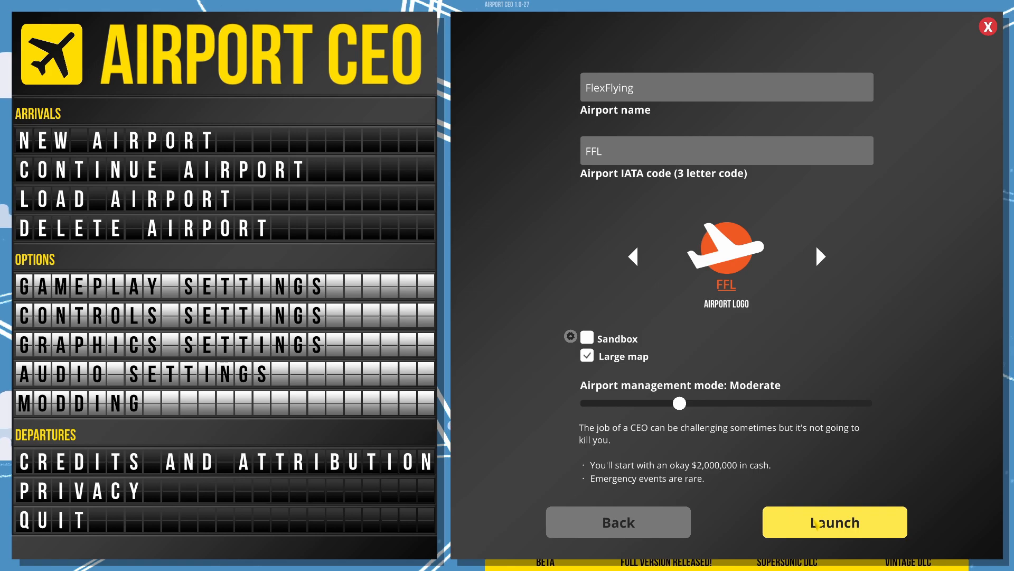
Step: Launch FlexFlying and wait for the game world to load
click(835, 522)
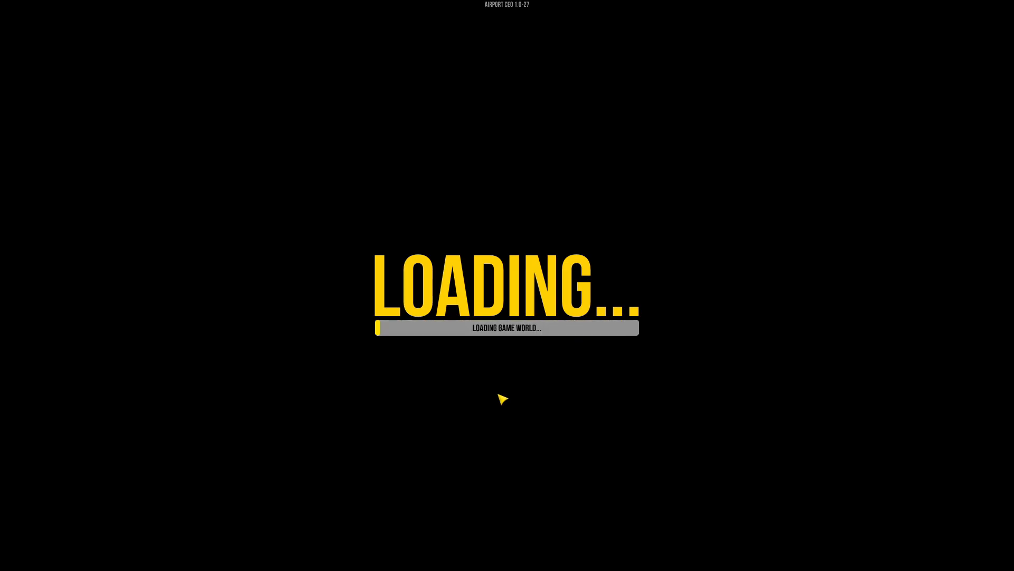
mouse_move(510, 378)
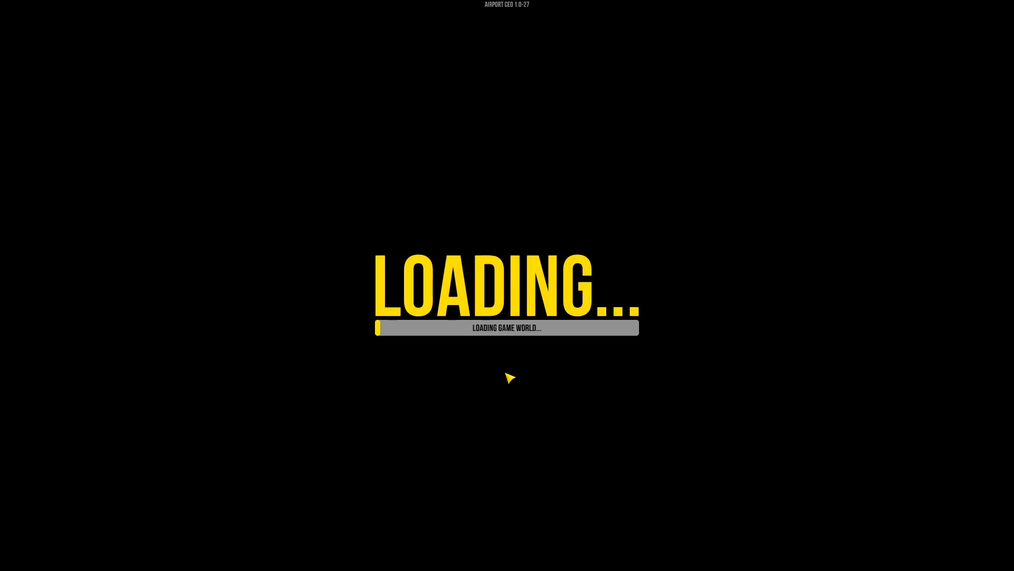
mouse_move(500, 359)
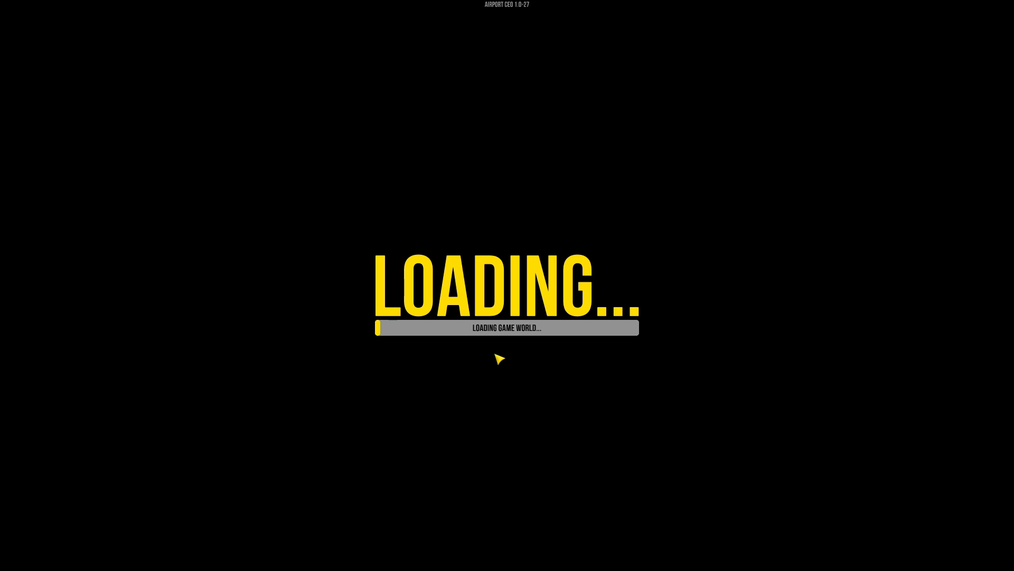
mouse_move(520, 355)
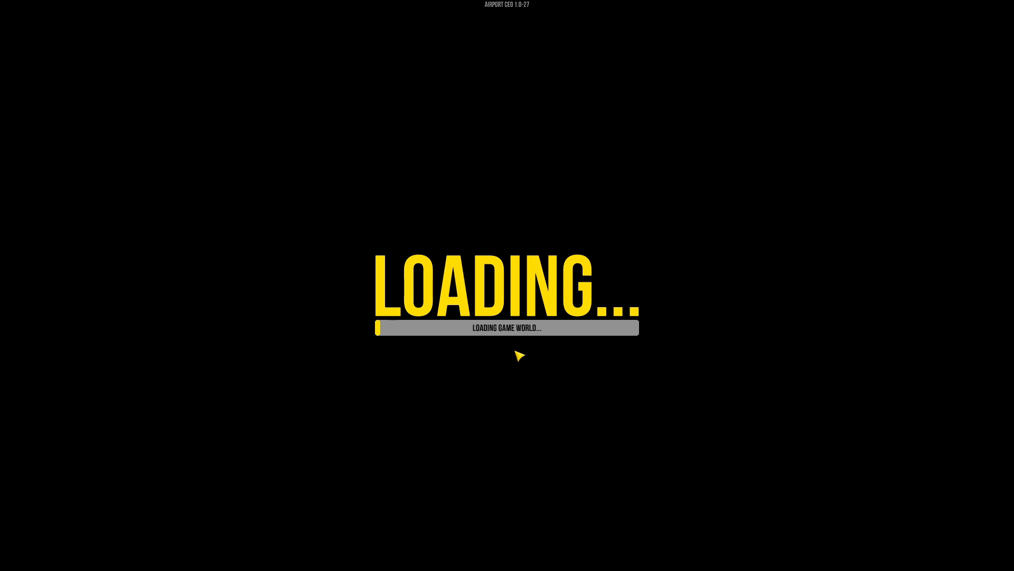
mouse_move(519, 351)
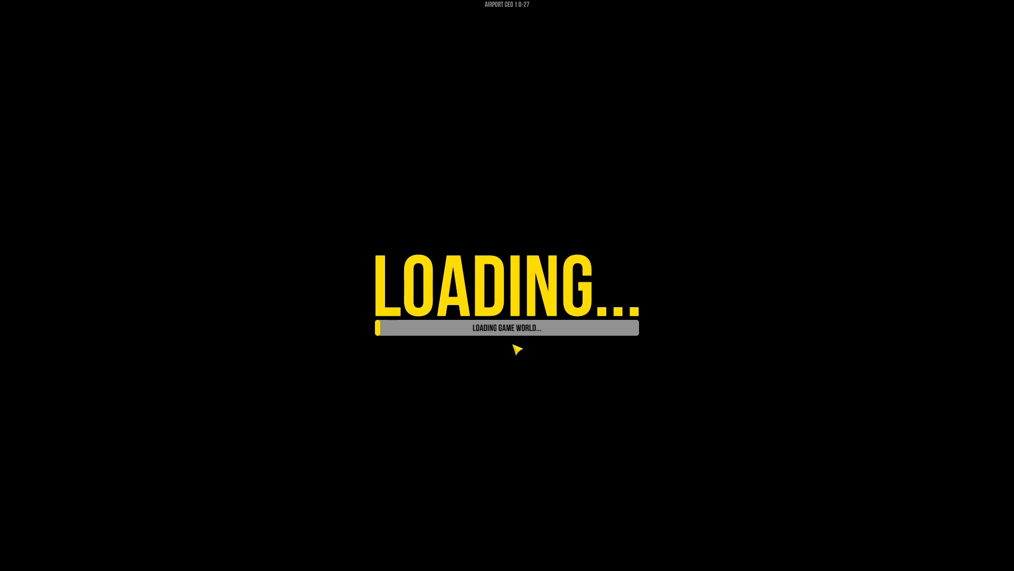
mouse_move(518, 363)
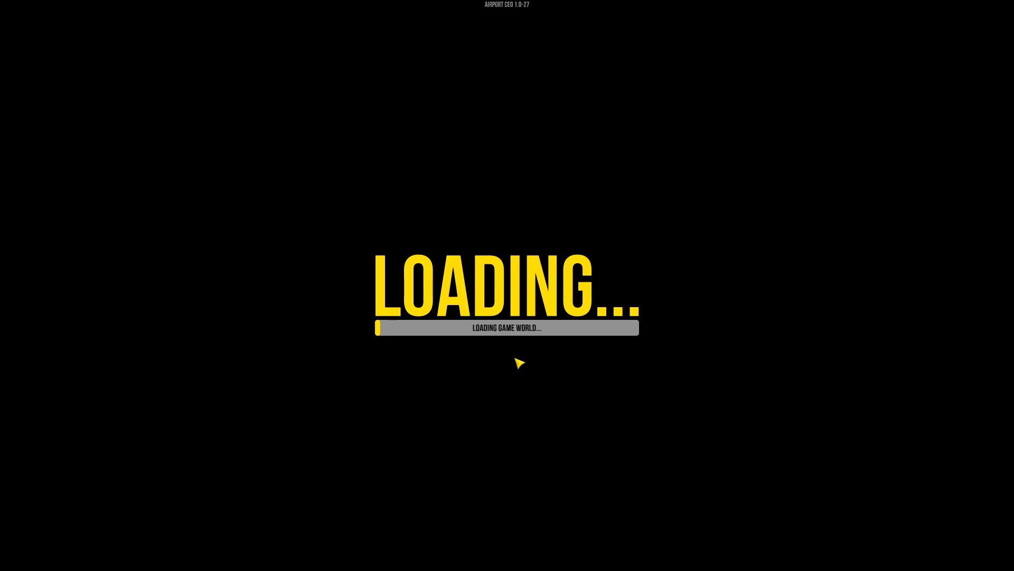
mouse_move(513, 369)
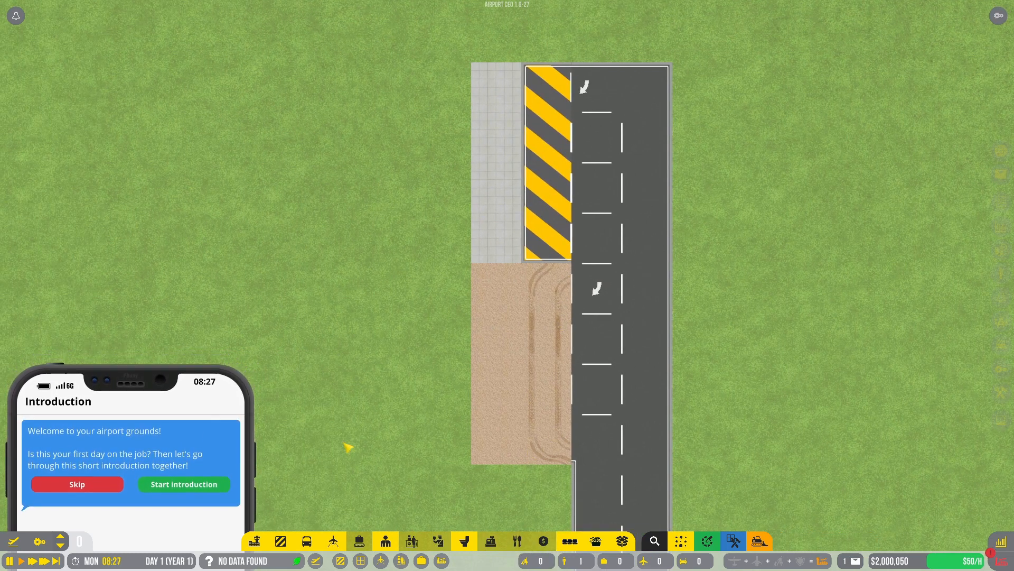
Step: Start the introduction tutorial and advance two pages to the Operations tab explanation
click(183, 484)
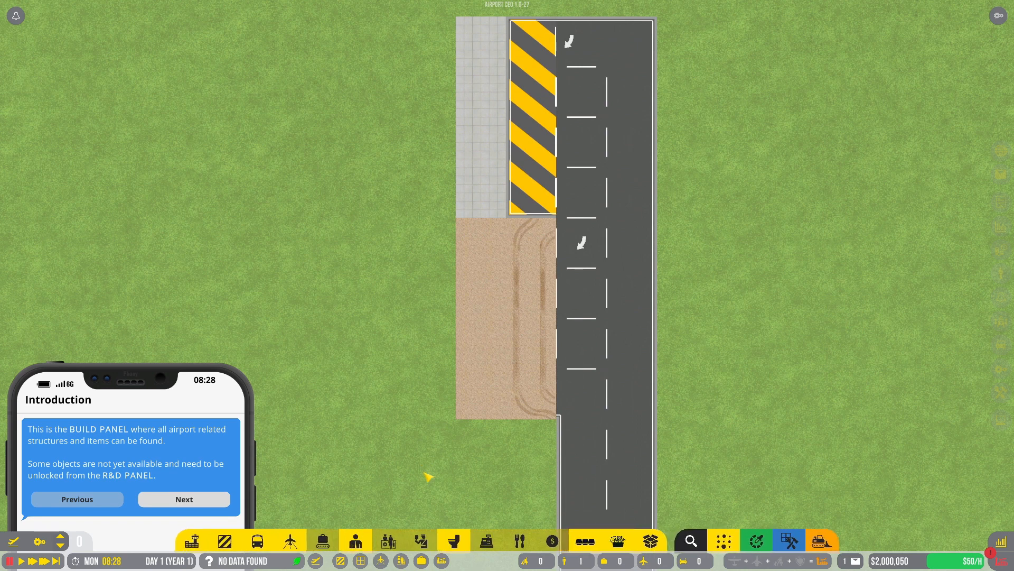
mouse_move(180, 470)
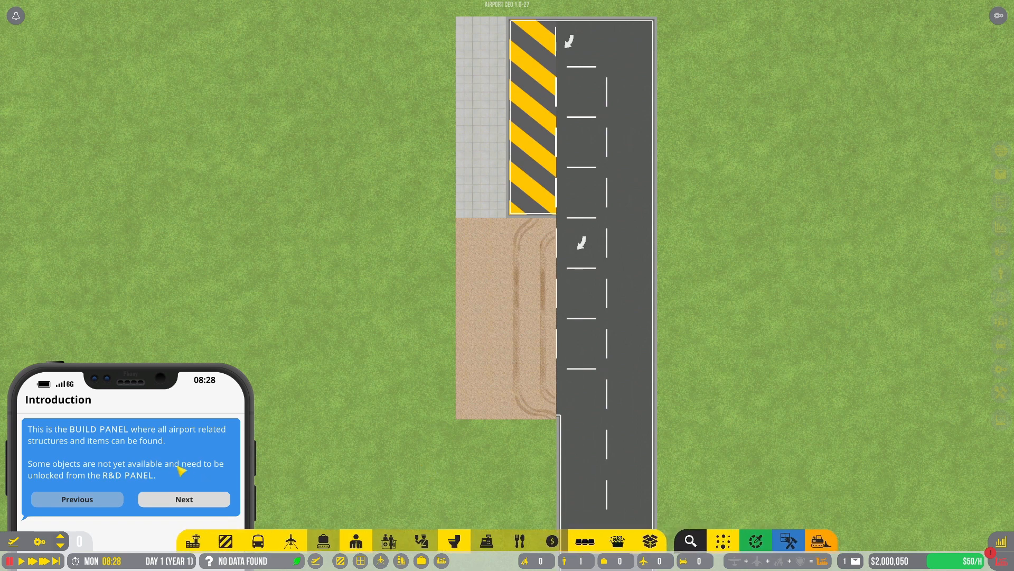
mouse_move(518, 541)
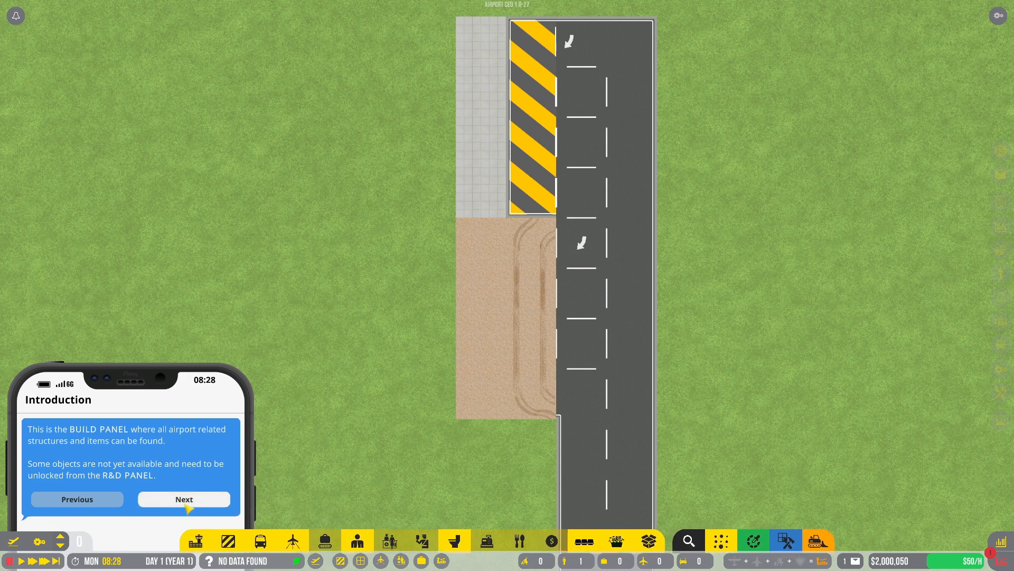
click(184, 499)
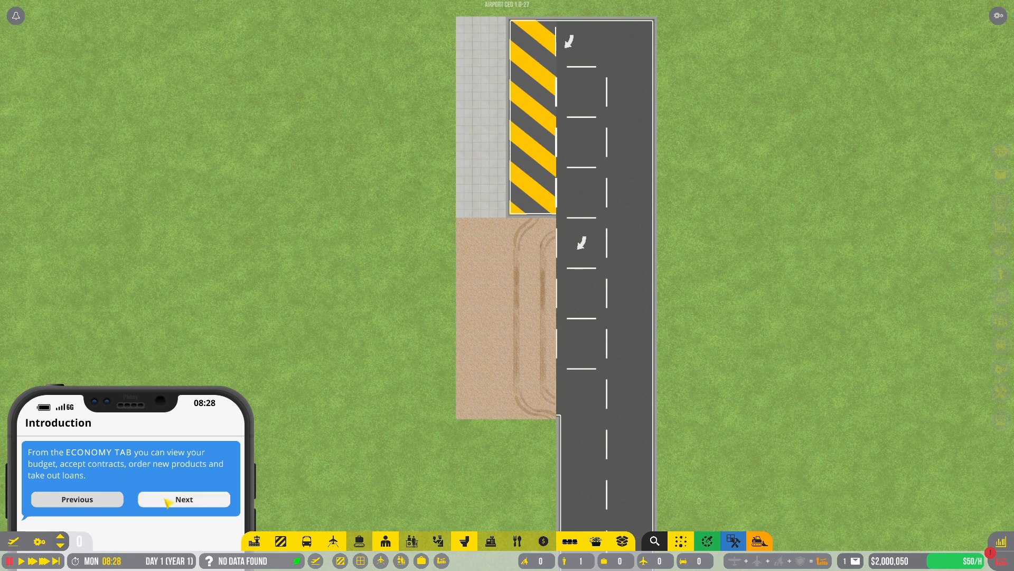
click(184, 499)
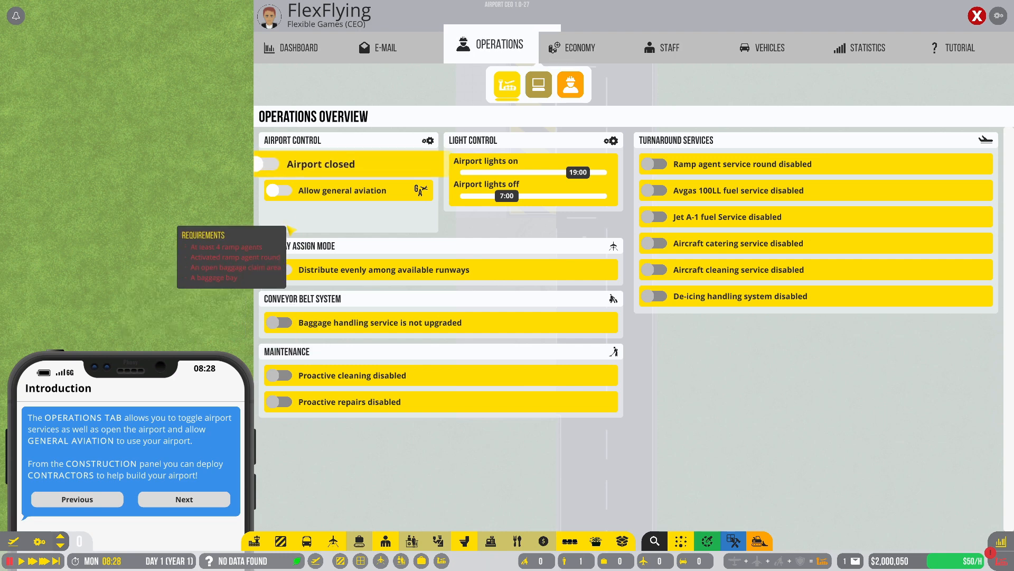
mouse_move(162, 285)
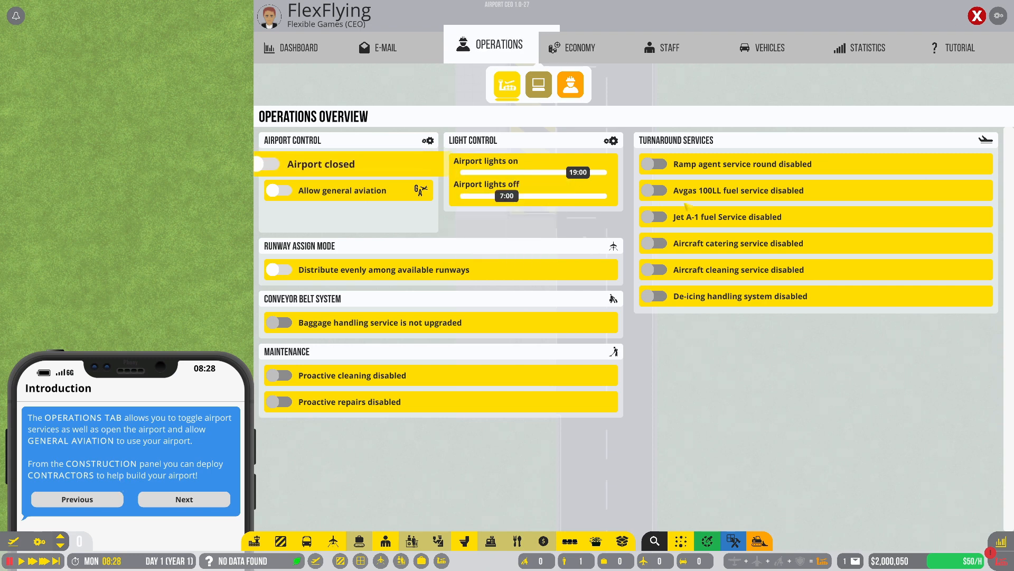
mouse_move(591, 50)
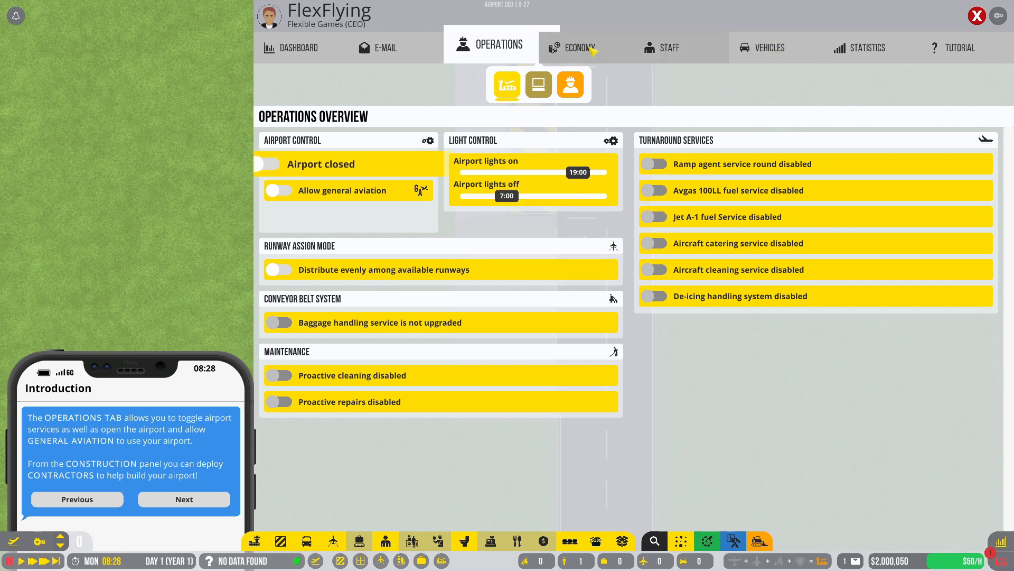
Step: Show the Staff overview, with no employees and staff happiness at N/A
click(670, 47)
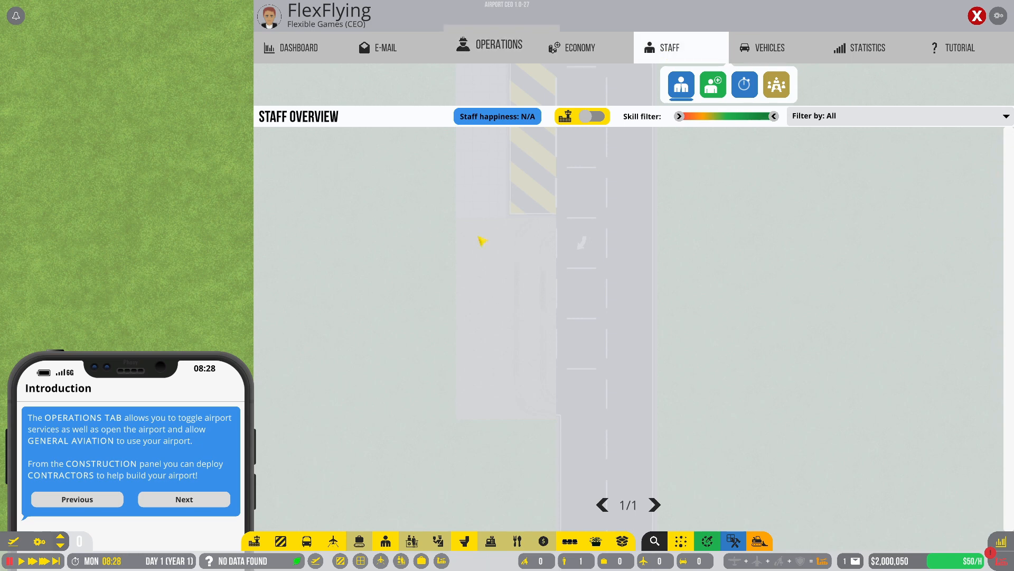
mouse_move(681, 85)
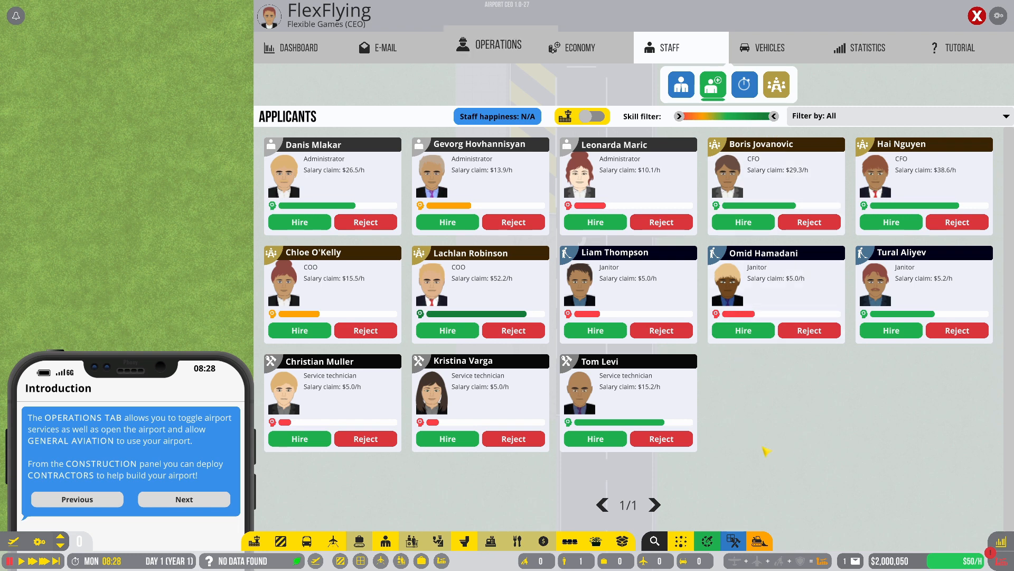
mouse_move(504, 492)
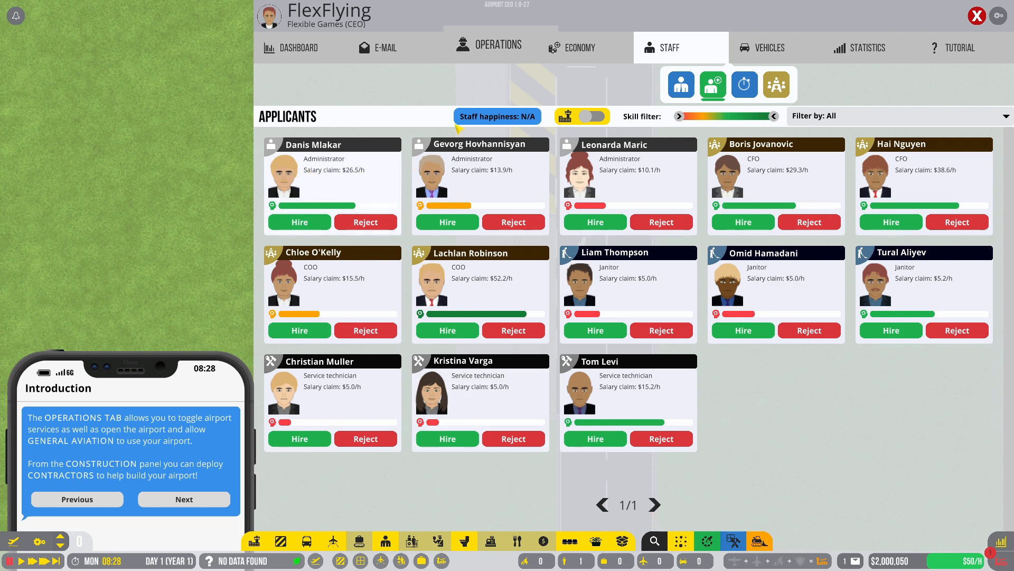
mouse_move(785, 441)
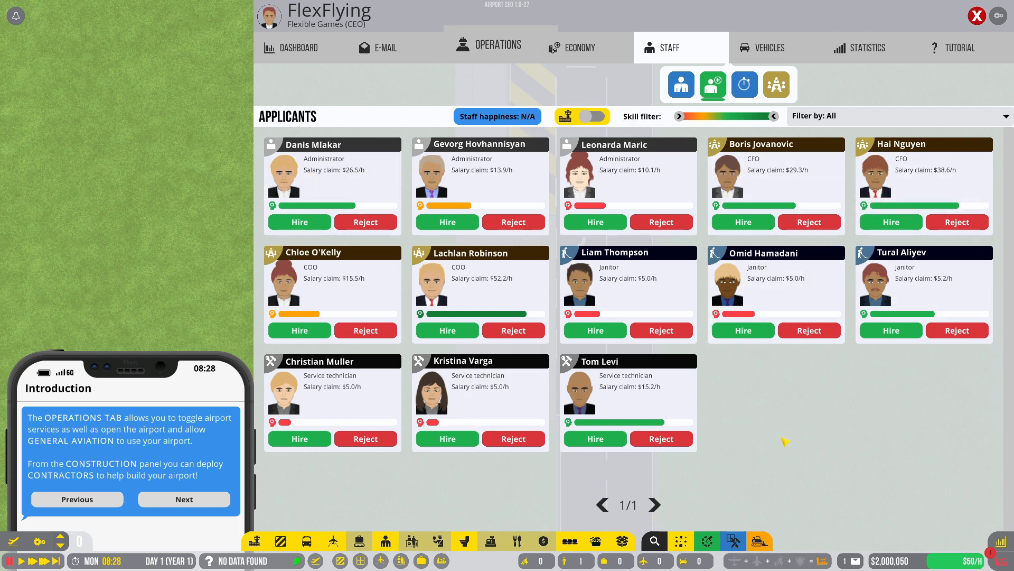
mouse_move(680, 84)
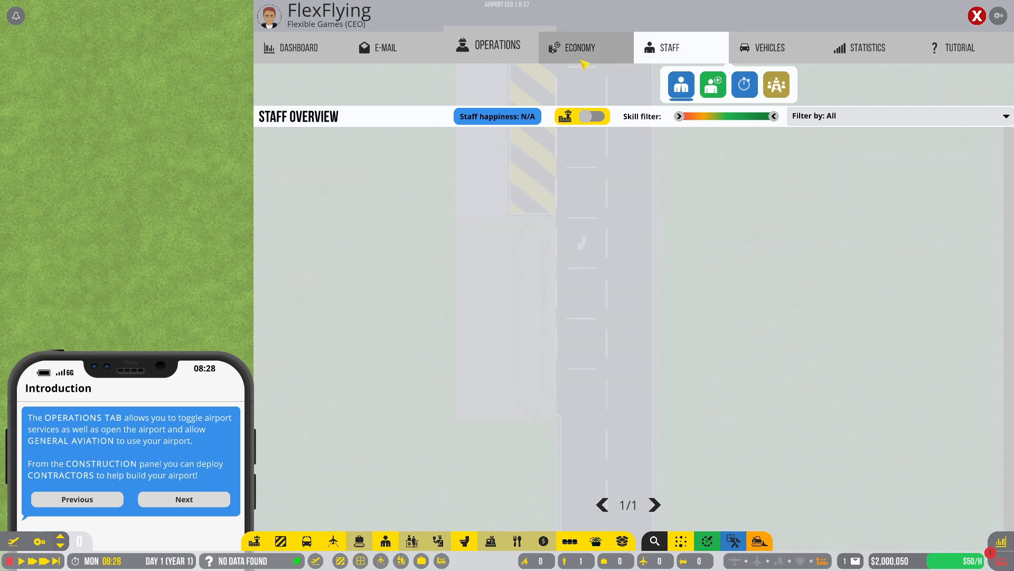
Step: View the Construction overview under Operations, then advance the tutorial to the airport rating tip
click(496, 47)
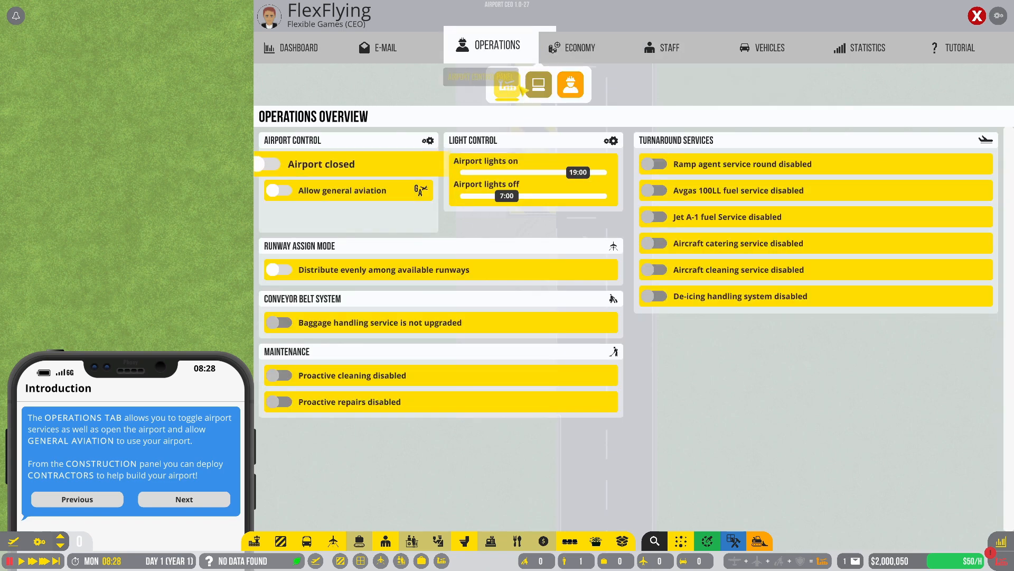
click(539, 85)
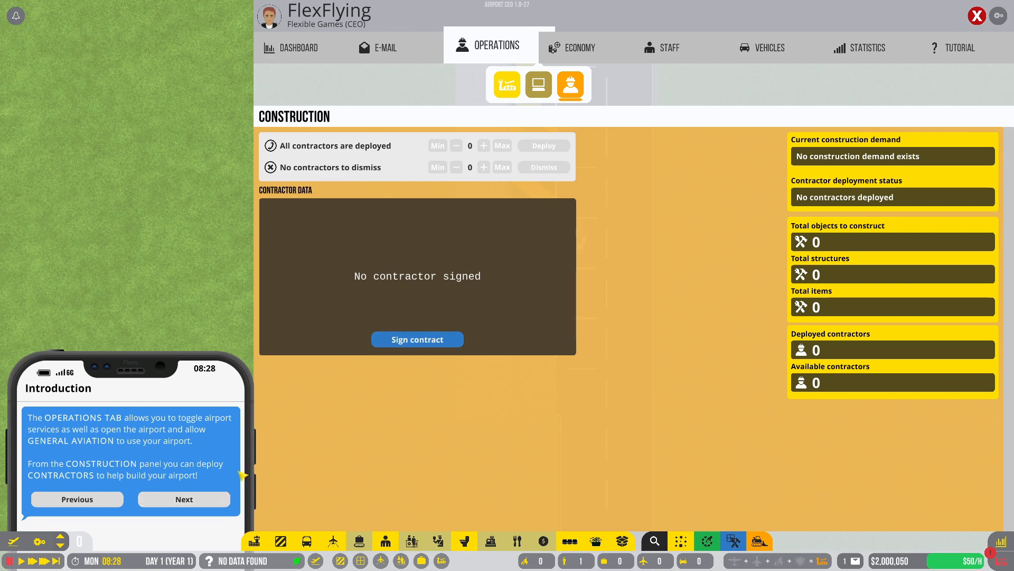
click(183, 499)
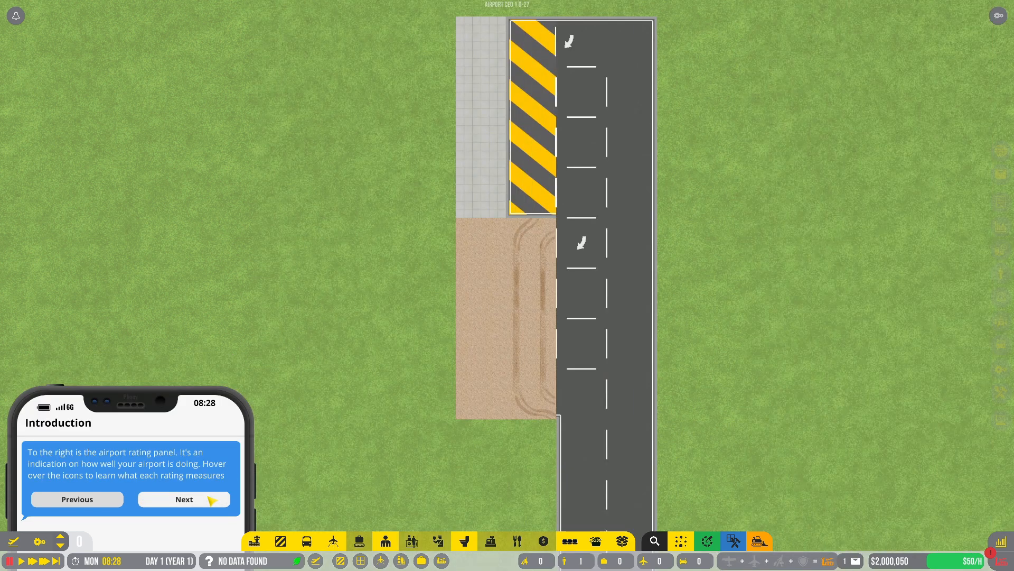
Step: Advance the tutorial to the flight planner tip and close the Flight Planner
click(183, 499)
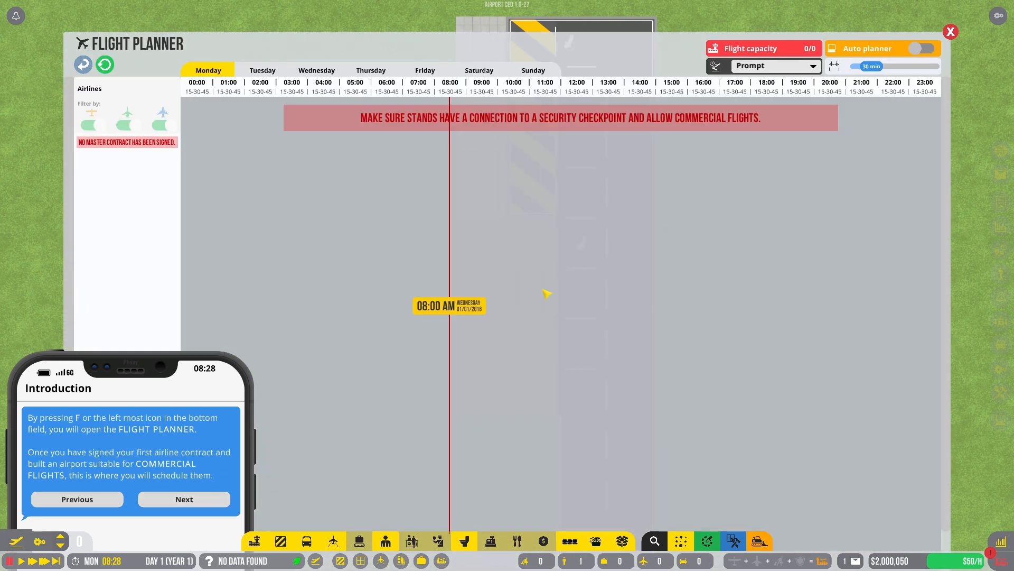
mouse_move(342, 118)
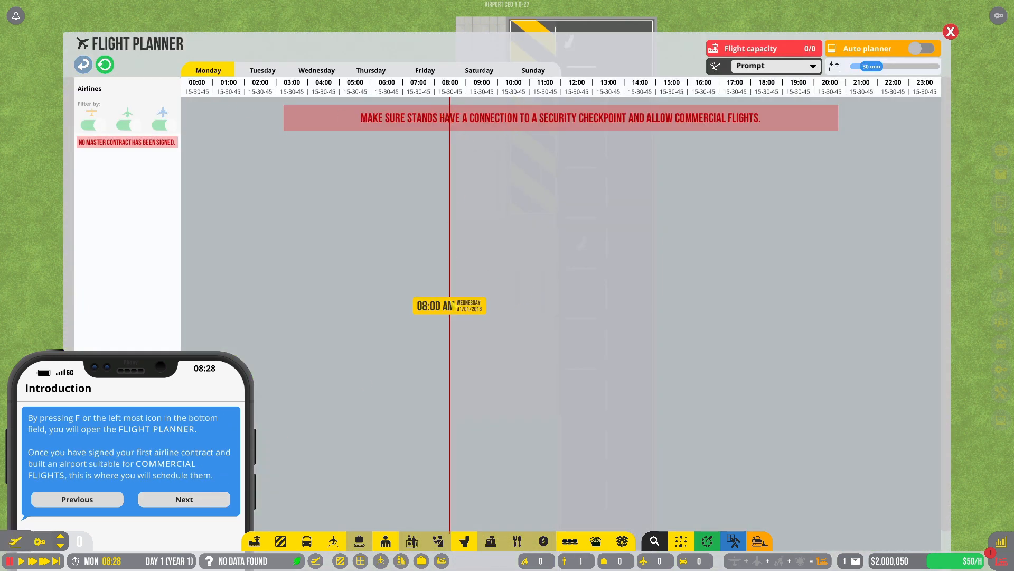
click(950, 31)
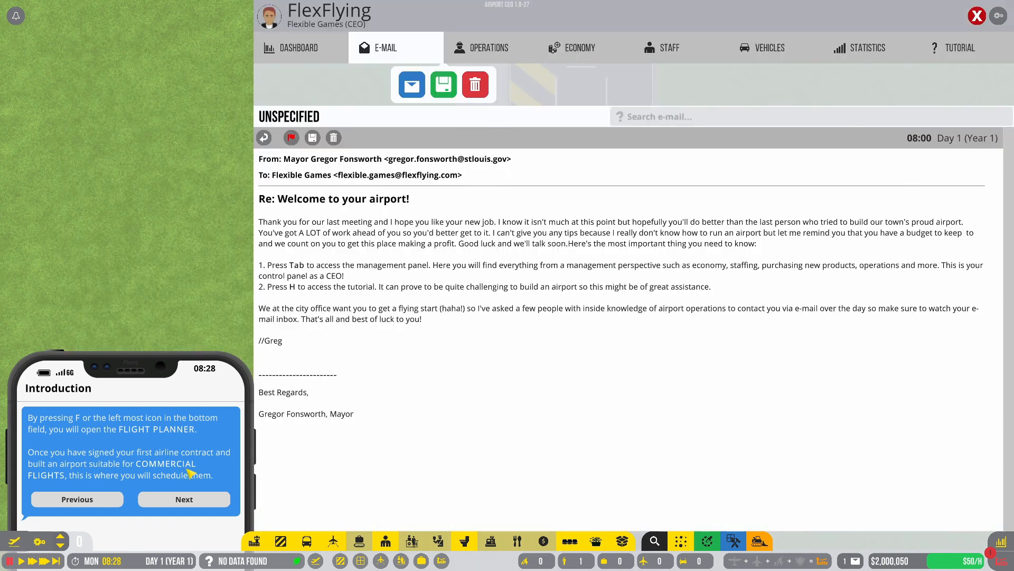
Step: Advance through the final introduction screens into the Small airfield guide and zoom out
click(183, 499)
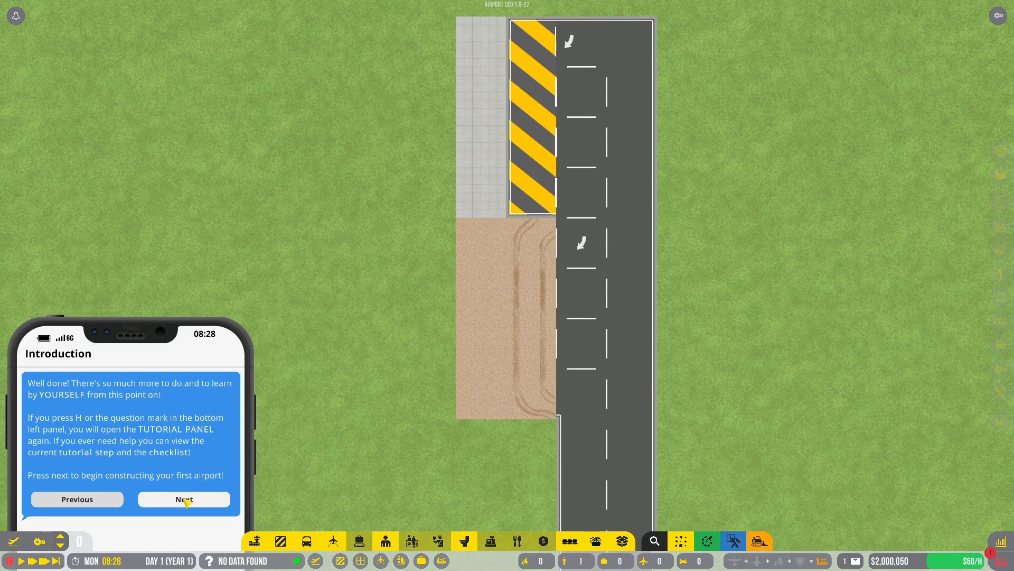
click(184, 499)
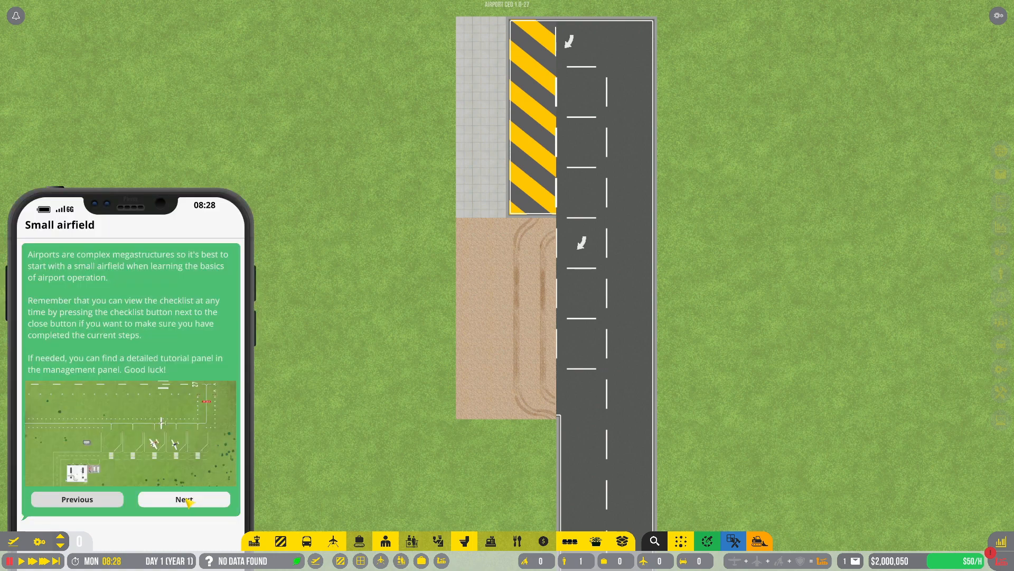
mouse_move(634, 366)
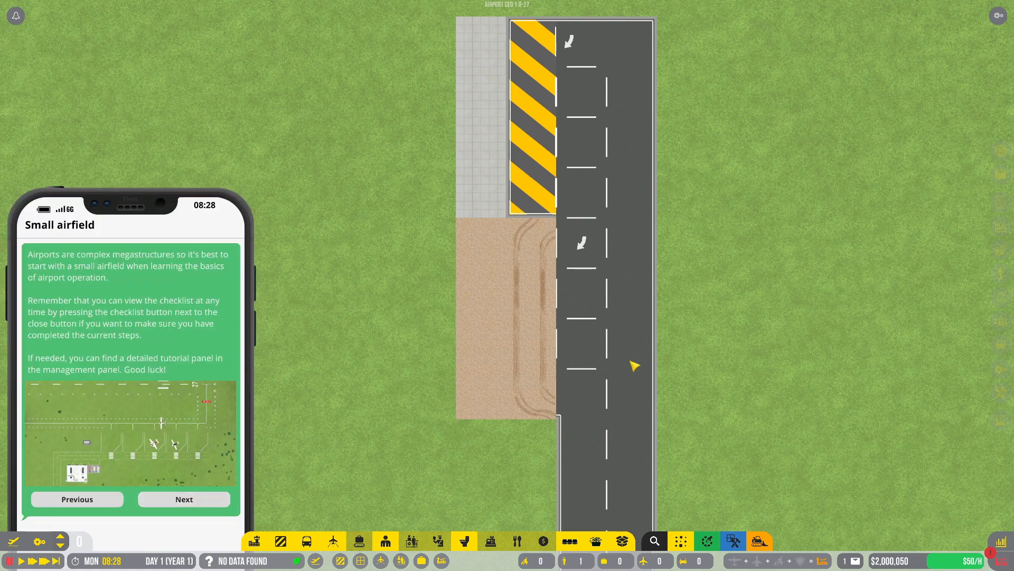
scroll(down, 3)
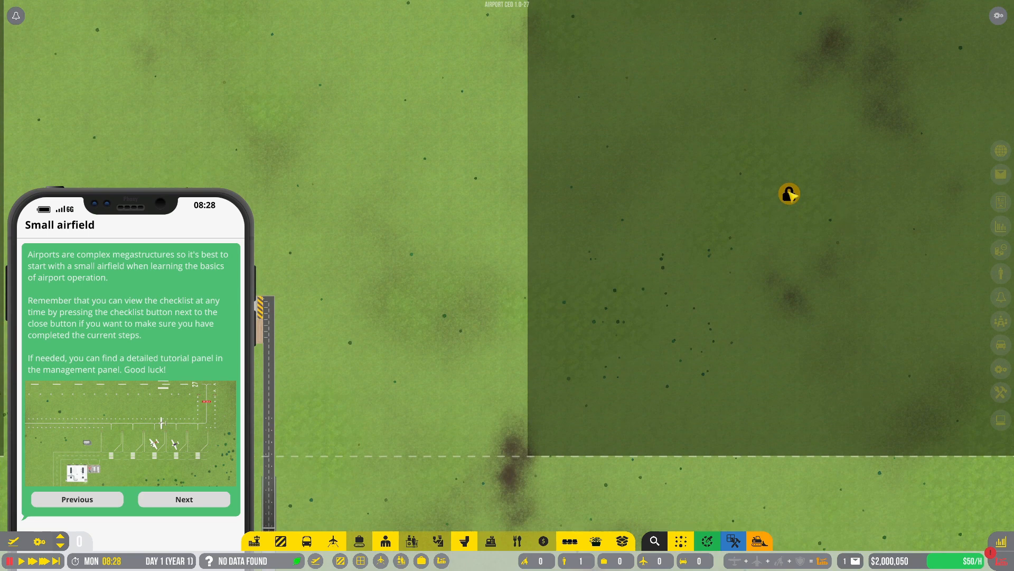
Step: Decline unlocking the neighbouring land plot for $750,000
click(788, 193)
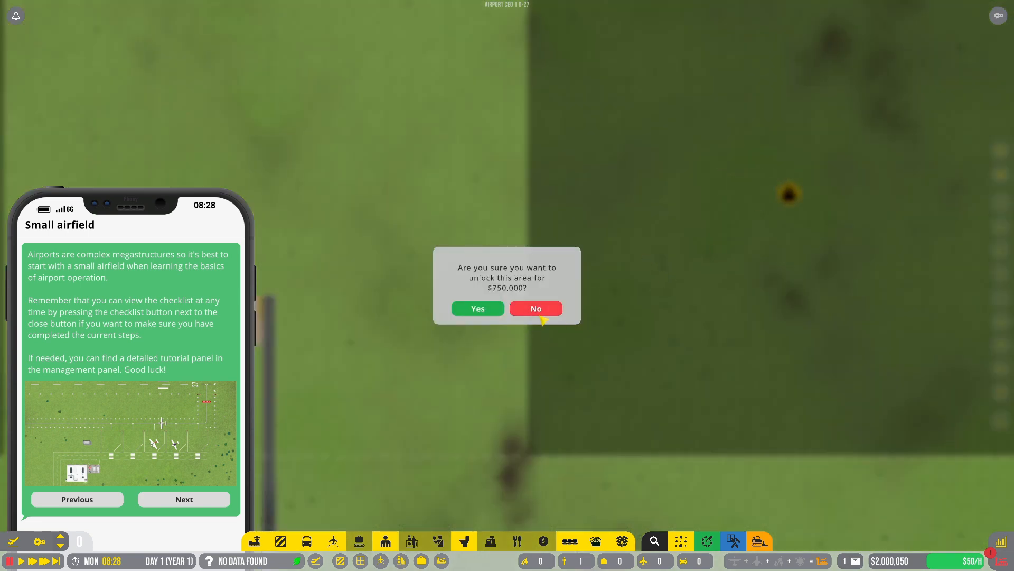
click(477, 309)
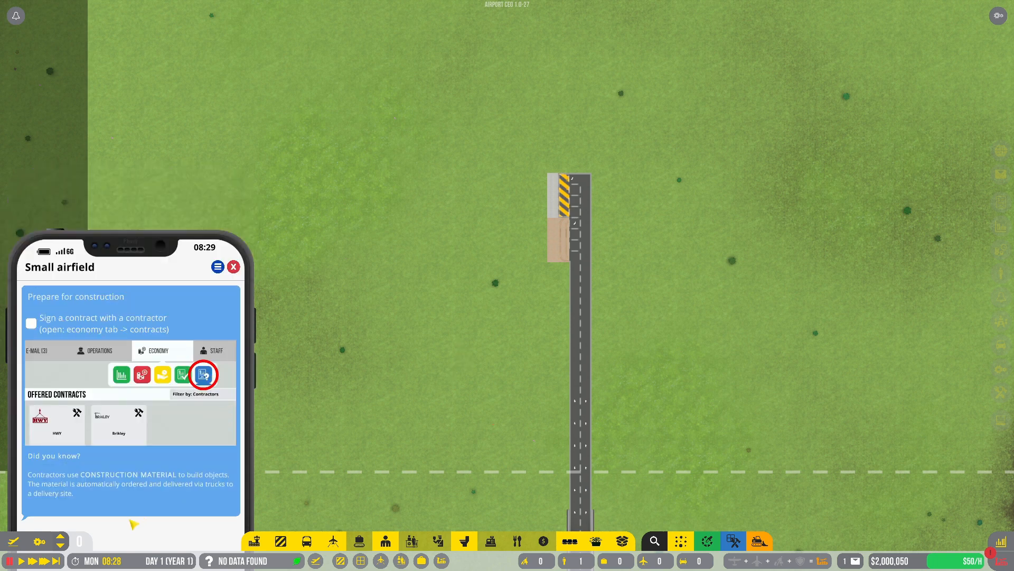
Step: Check the construction overview, then filter Offered Contracts to show only Contractors
click(482, 47)
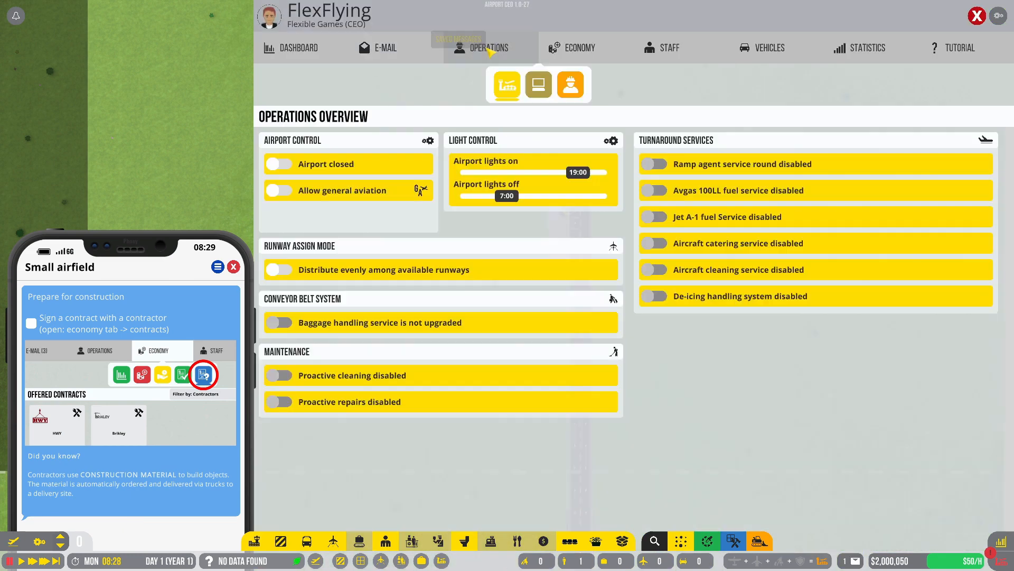
click(568, 84)
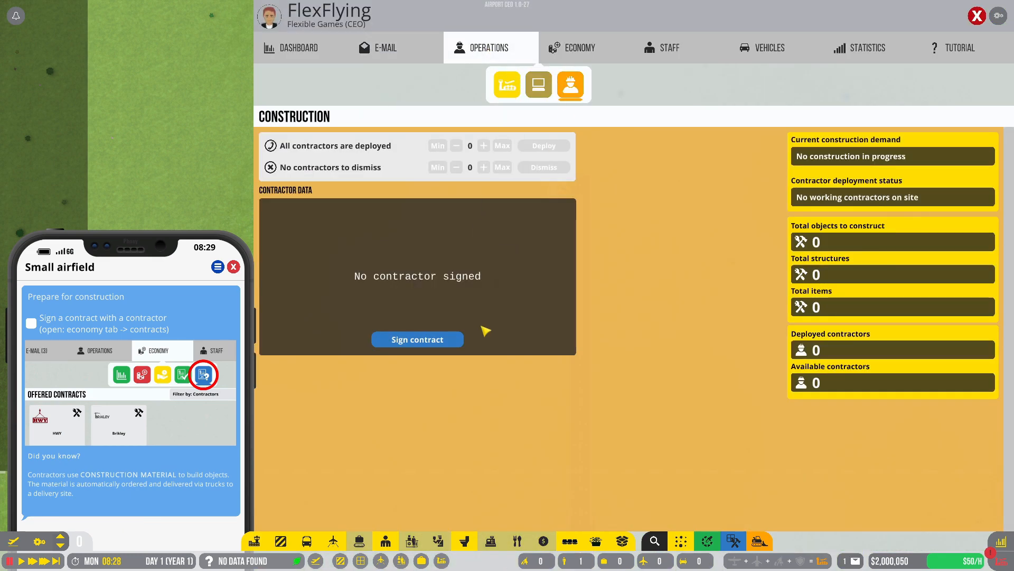
mouse_move(229, 400)
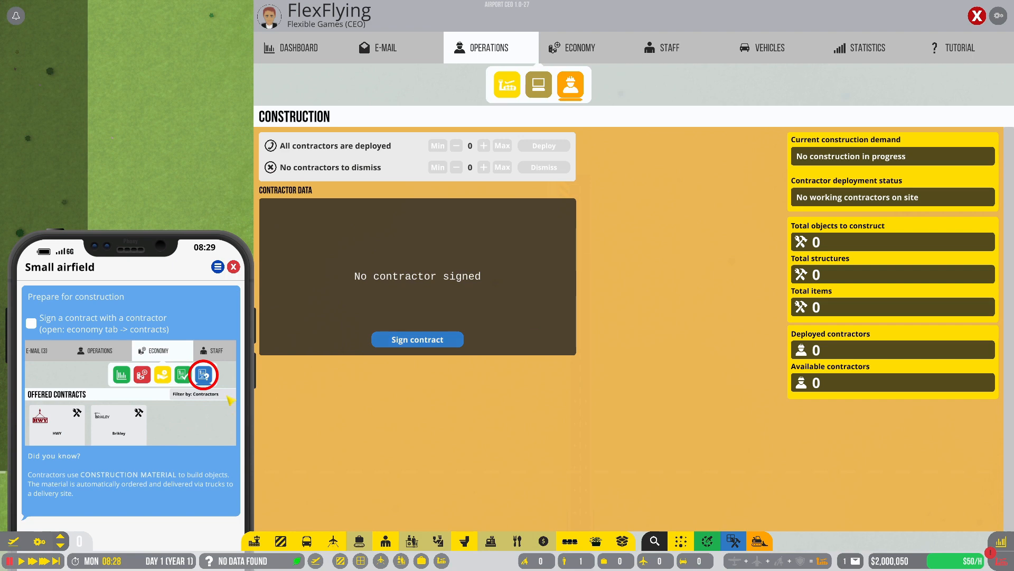
click(579, 47)
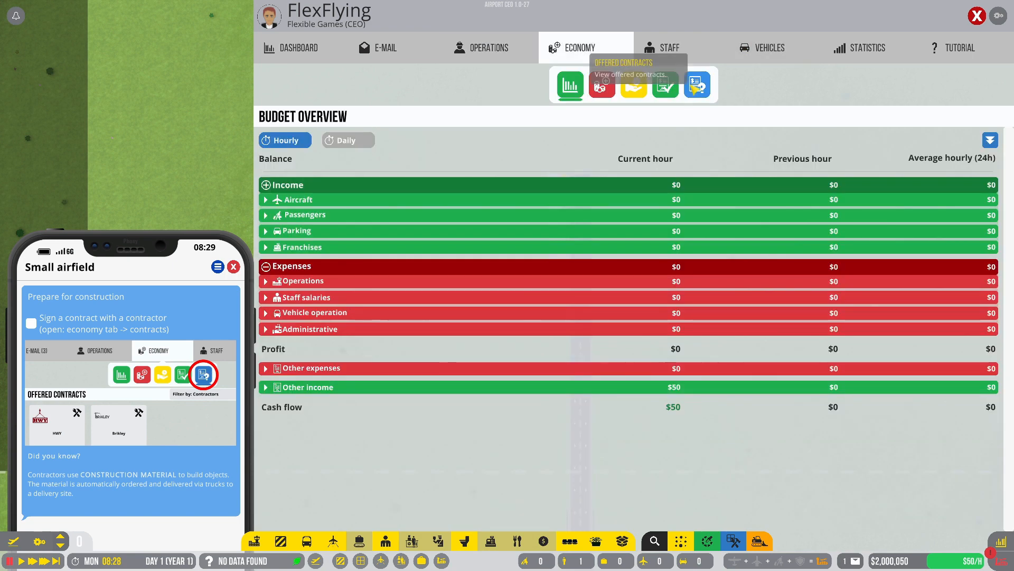
click(697, 84)
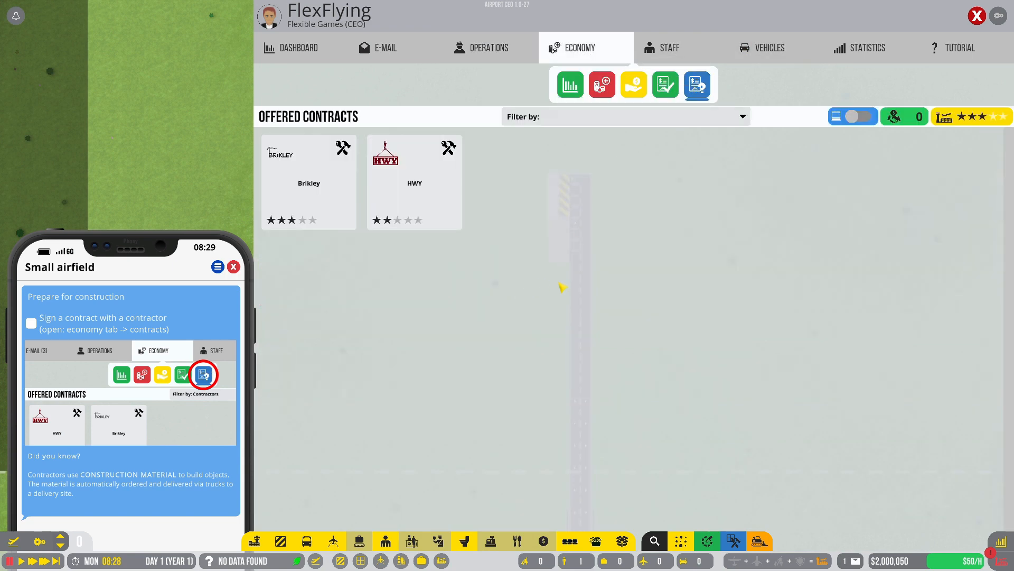
click(625, 117)
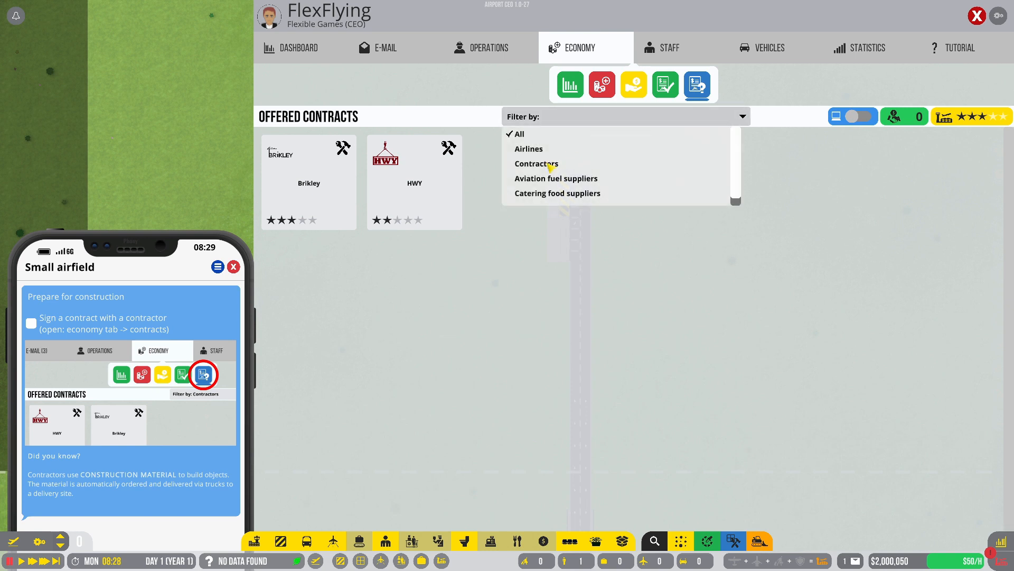
click(535, 163)
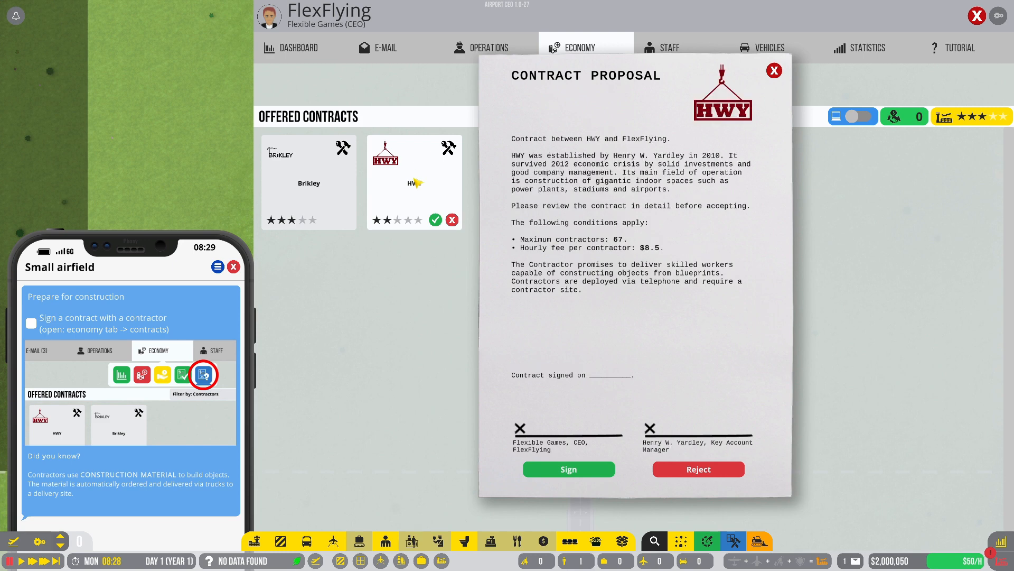
Step: Sign Brikley's contractor contract (136 maximum, $5.50 hourly) and close the proposal
click(309, 181)
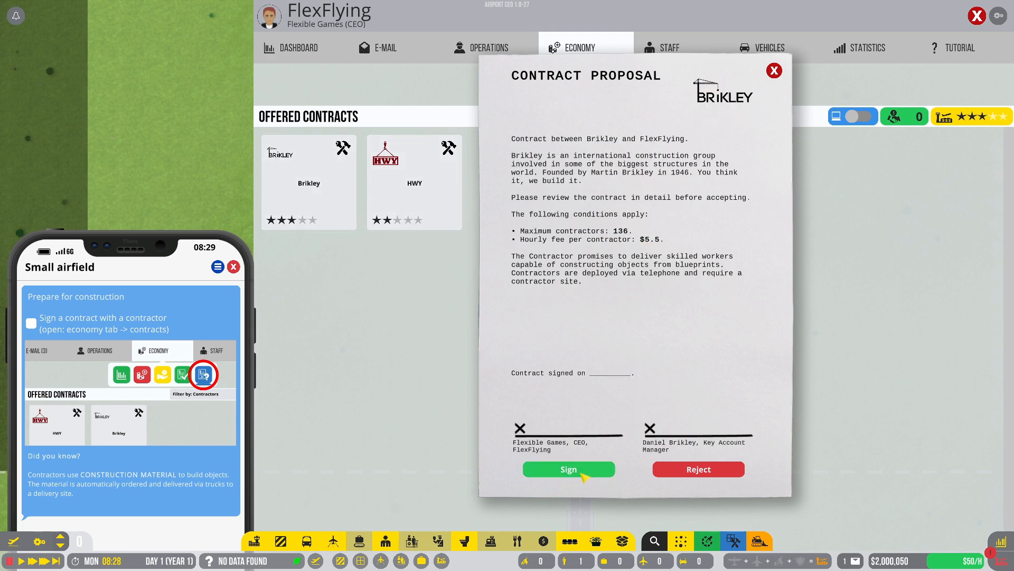
click(568, 469)
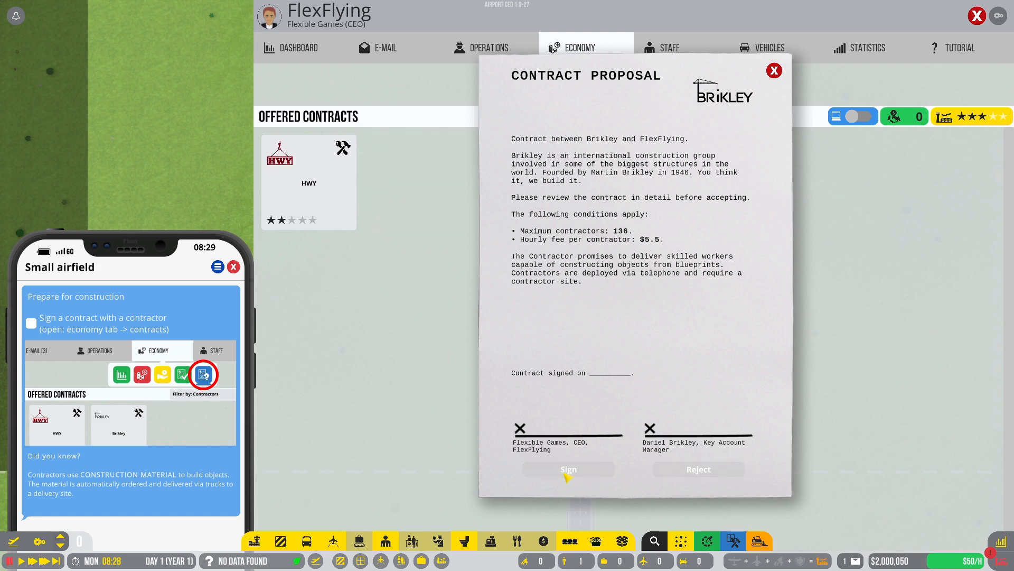
click(567, 468)
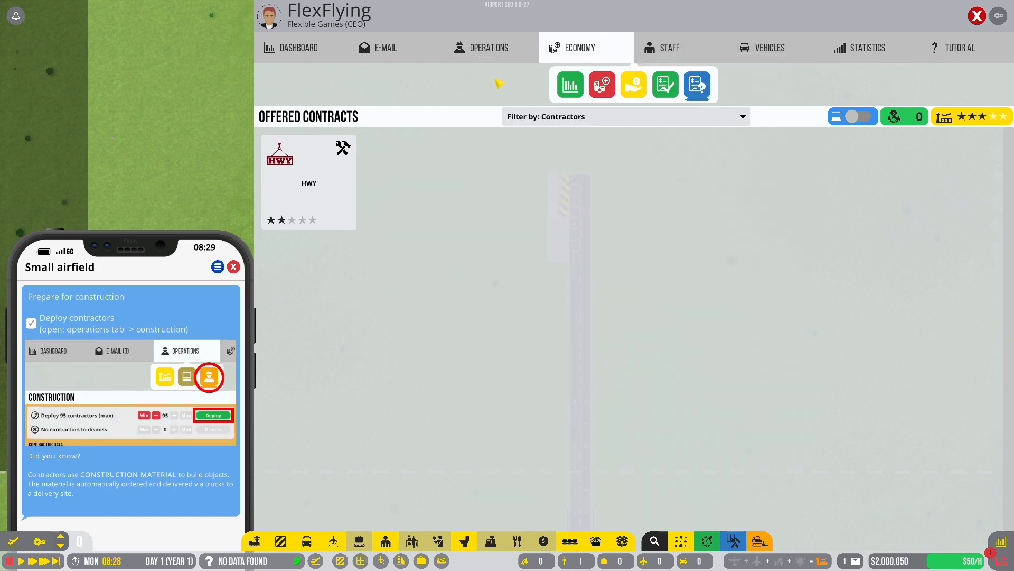
Step: Review the construction overview listing Brikley's 136 contractors, then close it
click(31, 324)
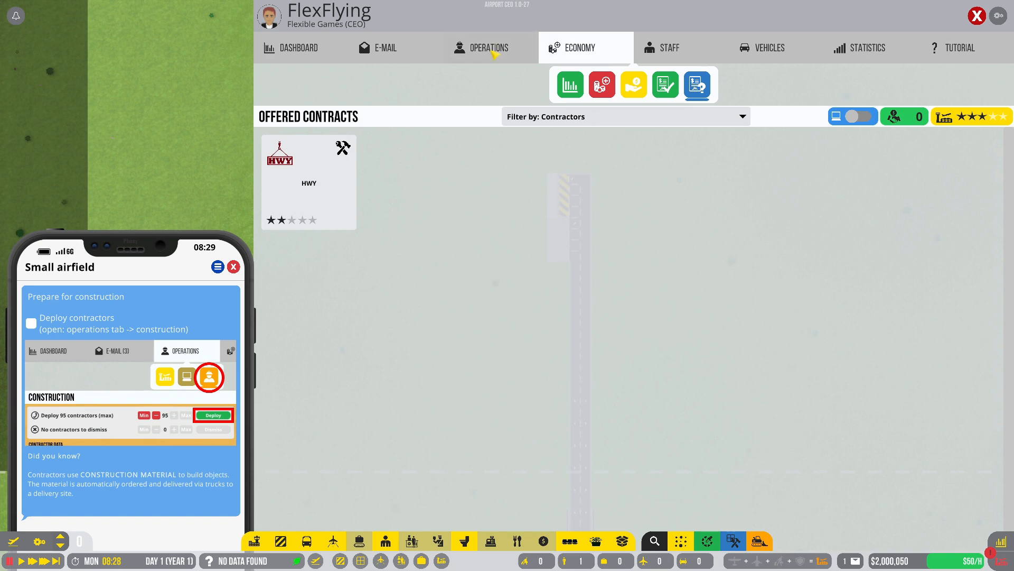
click(487, 47)
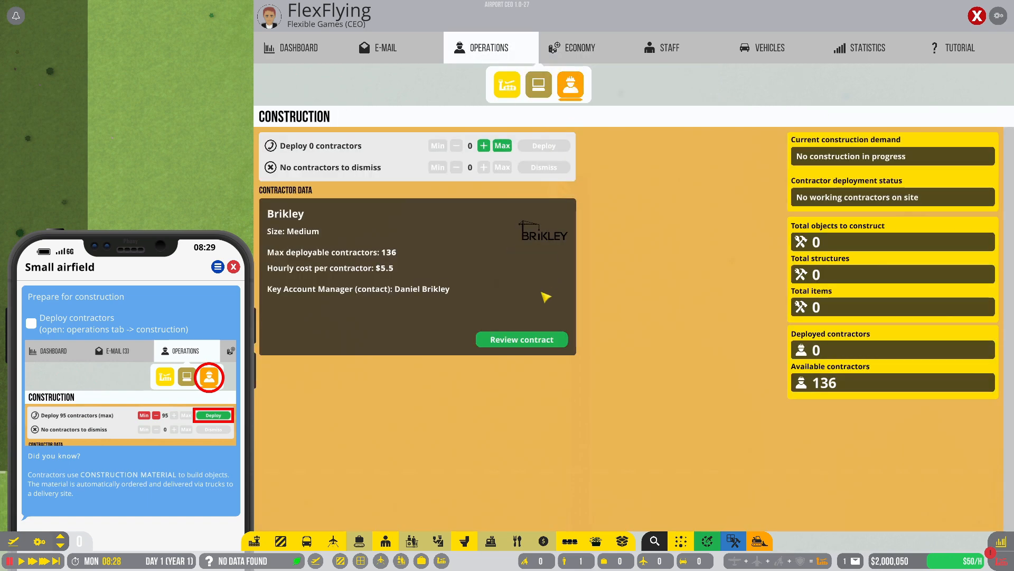
mouse_move(666, 305)
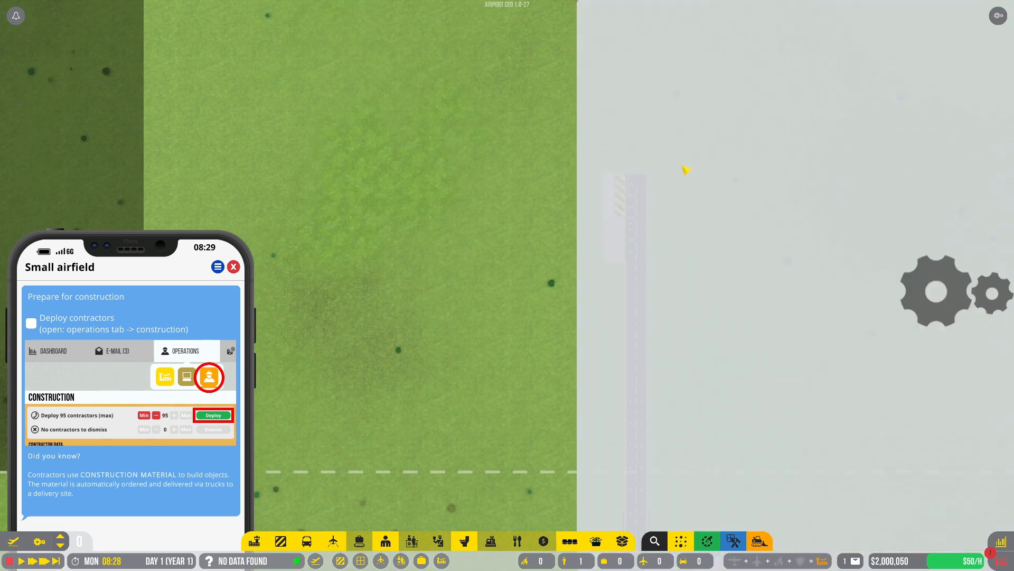
click(208, 376)
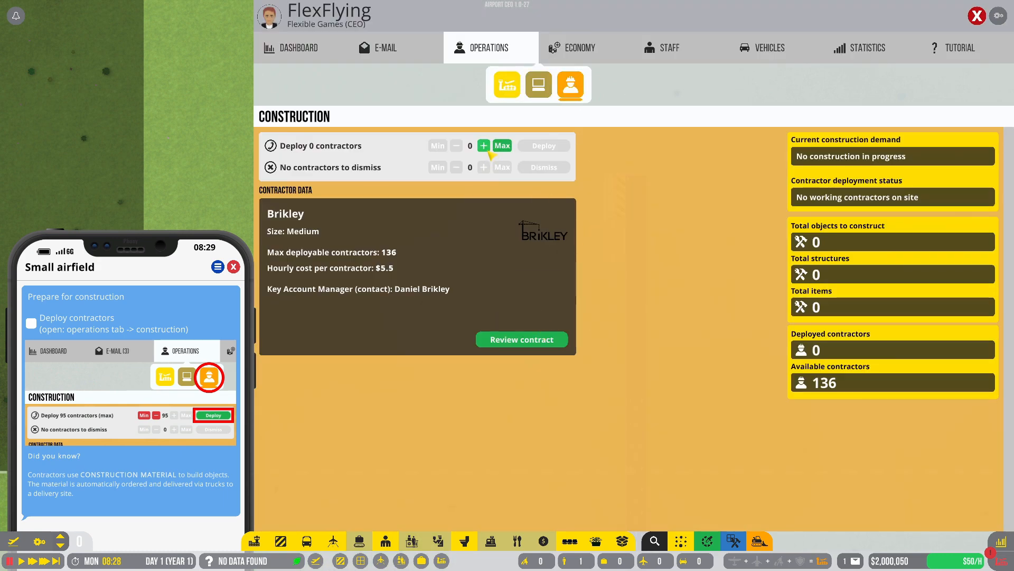
click(483, 145)
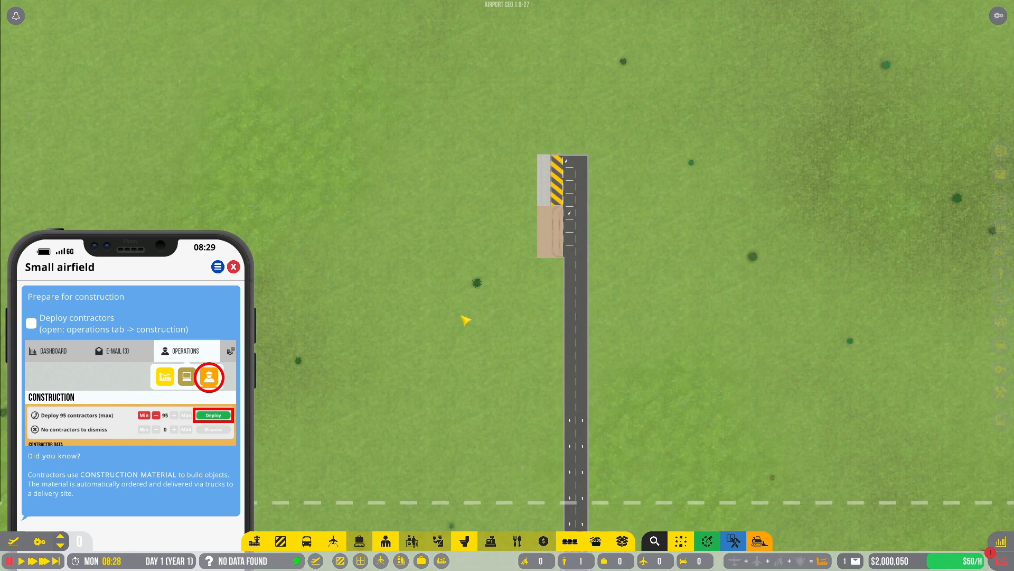
mouse_move(218, 267)
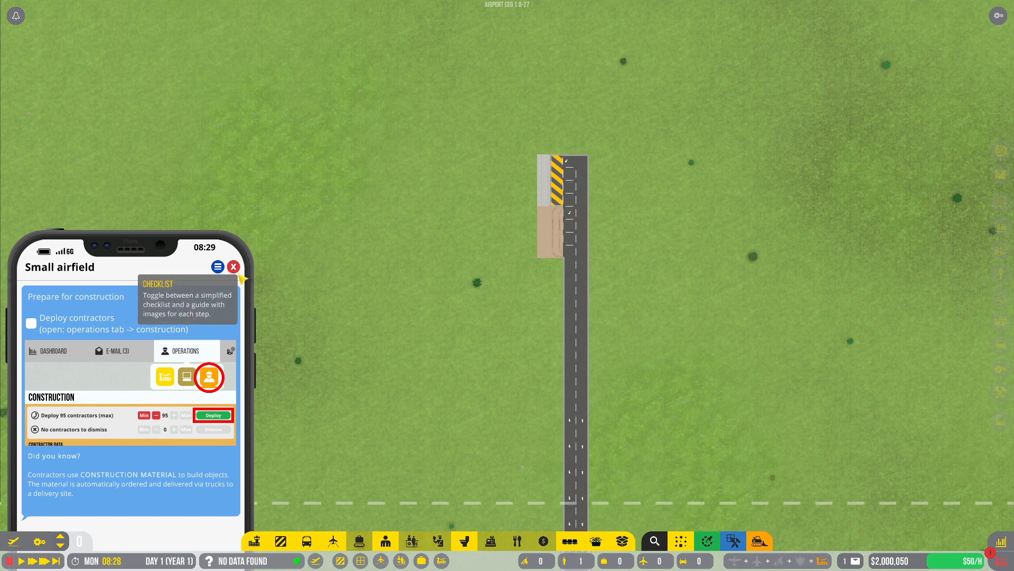
mouse_move(39, 329)
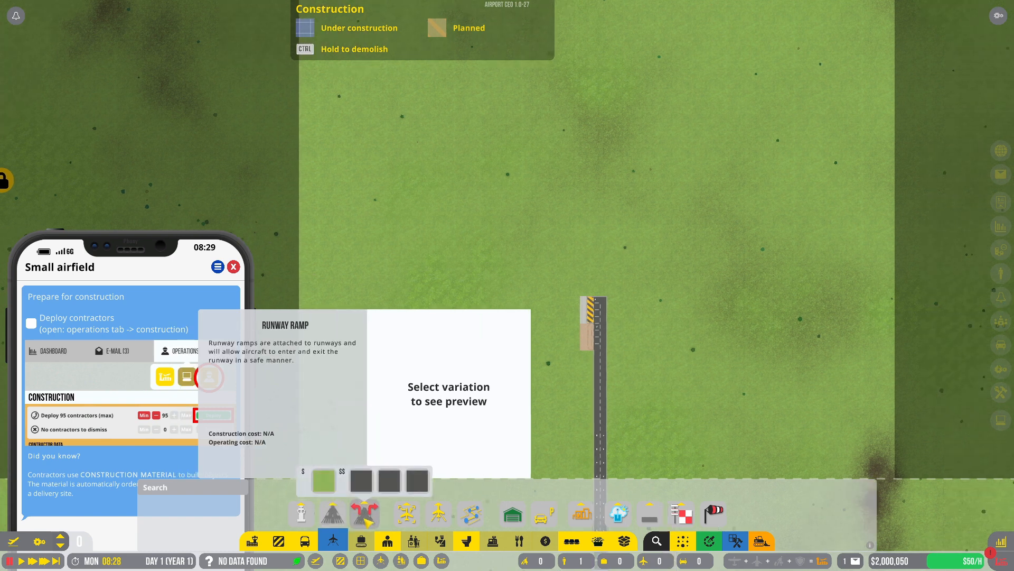
Step: Compare Grass ($100,000) and Asphalt ($150,000) small runway variations, choosing Asphalt
click(333, 514)
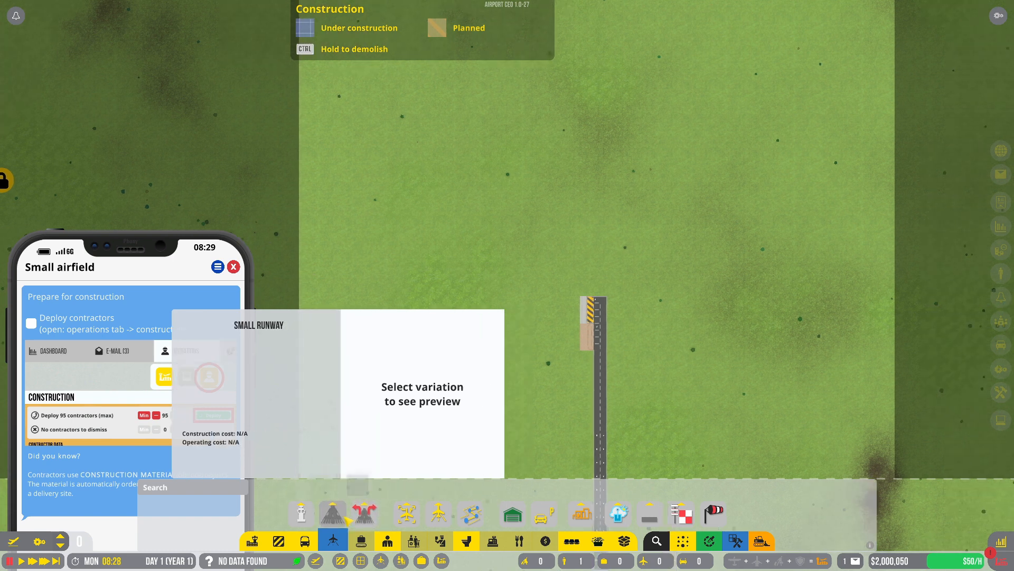
click(332, 513)
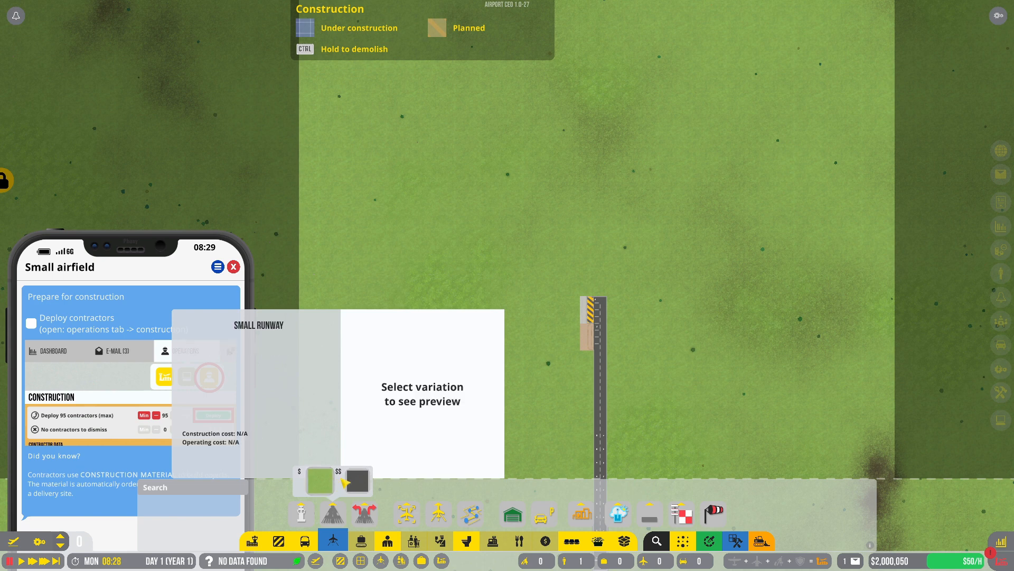
click(357, 481)
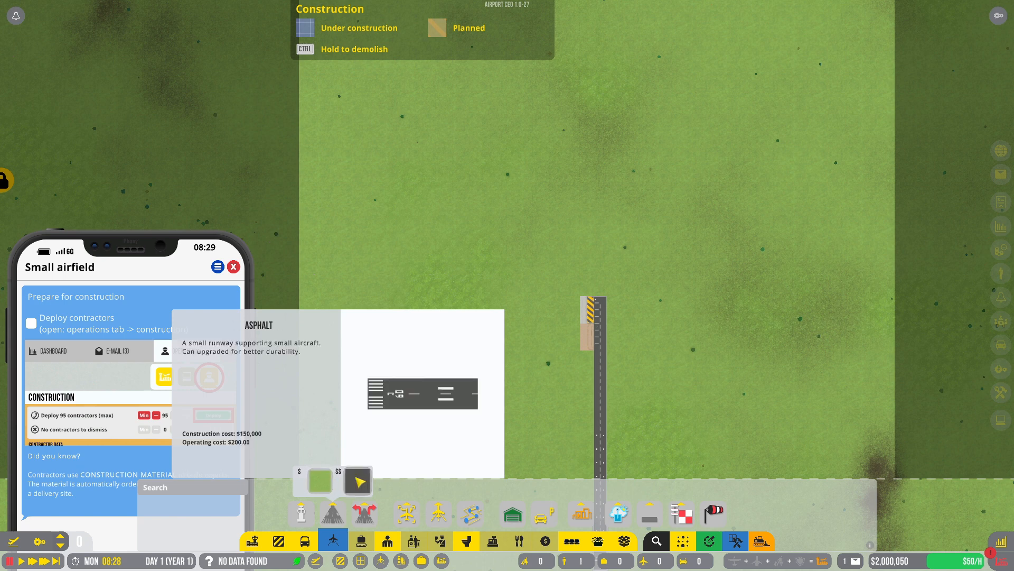
click(357, 480)
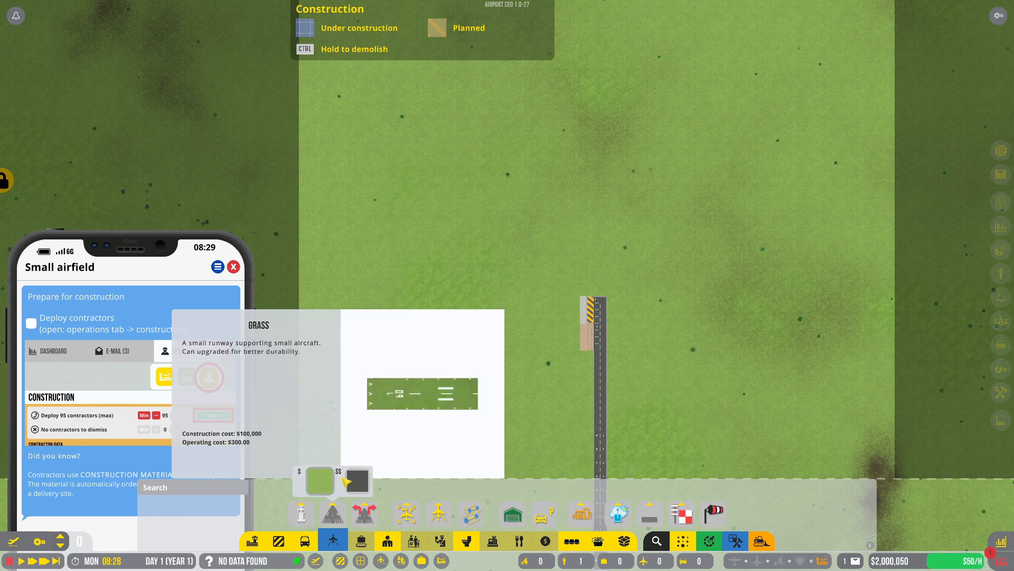
click(355, 481)
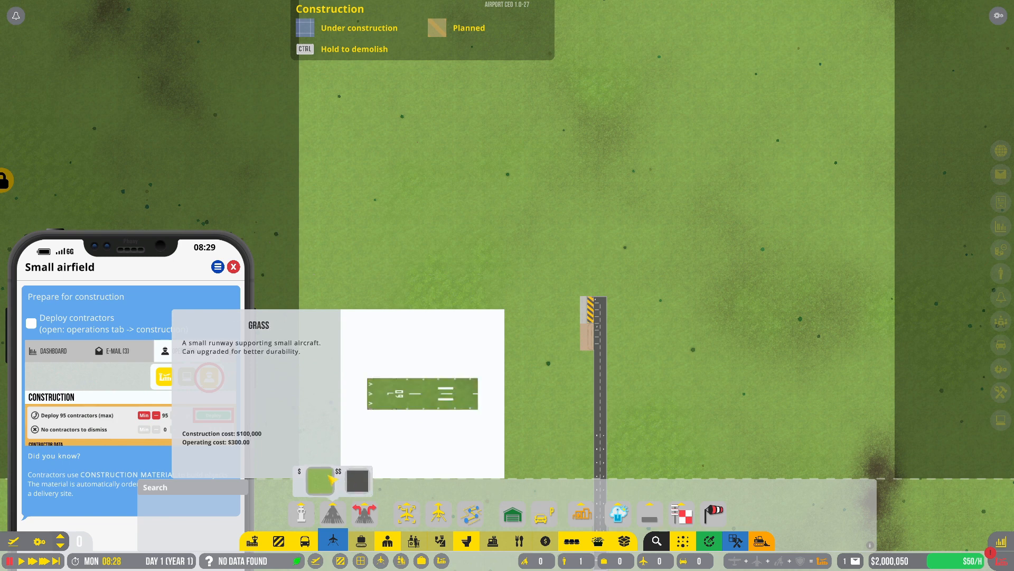
click(318, 480)
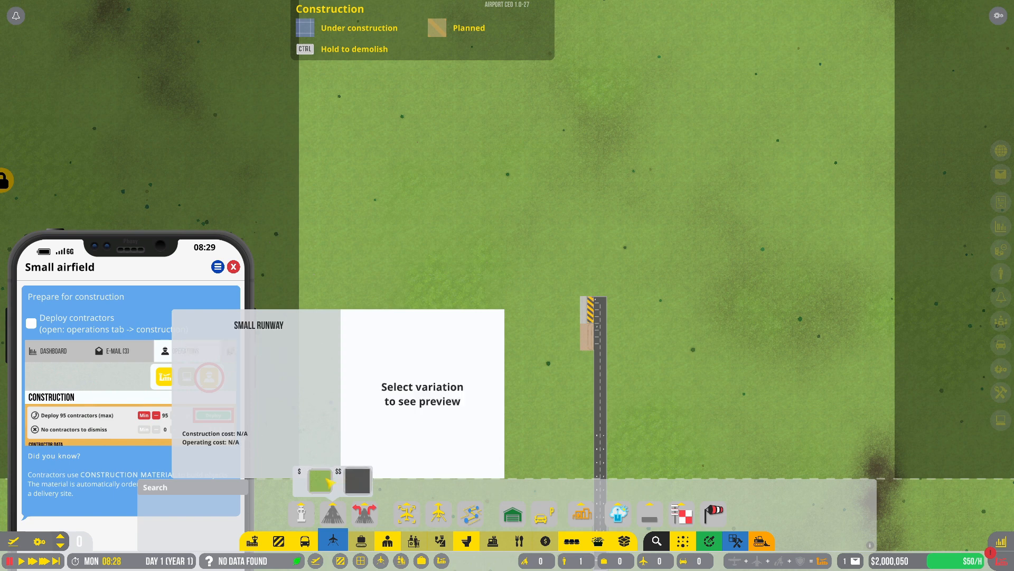
click(358, 481)
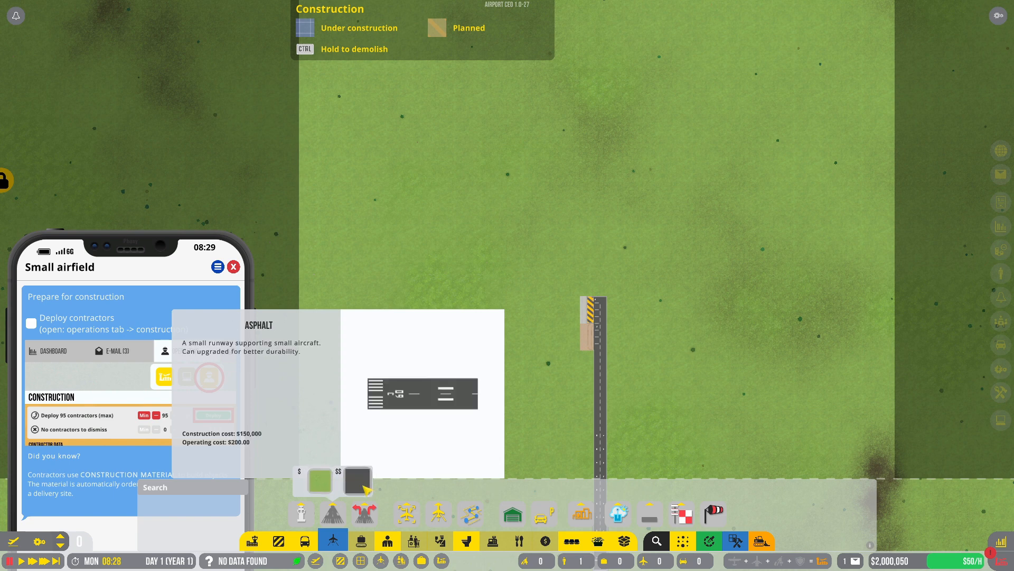
Step: Place the asphalt small runway on the grass and browse Runway Ramp variations
click(208, 377)
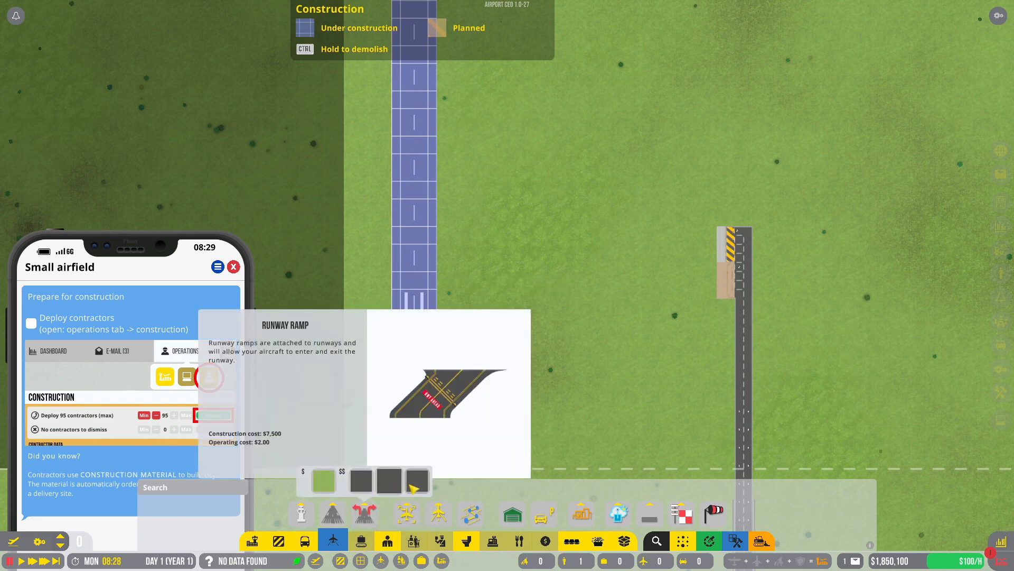
click(361, 480)
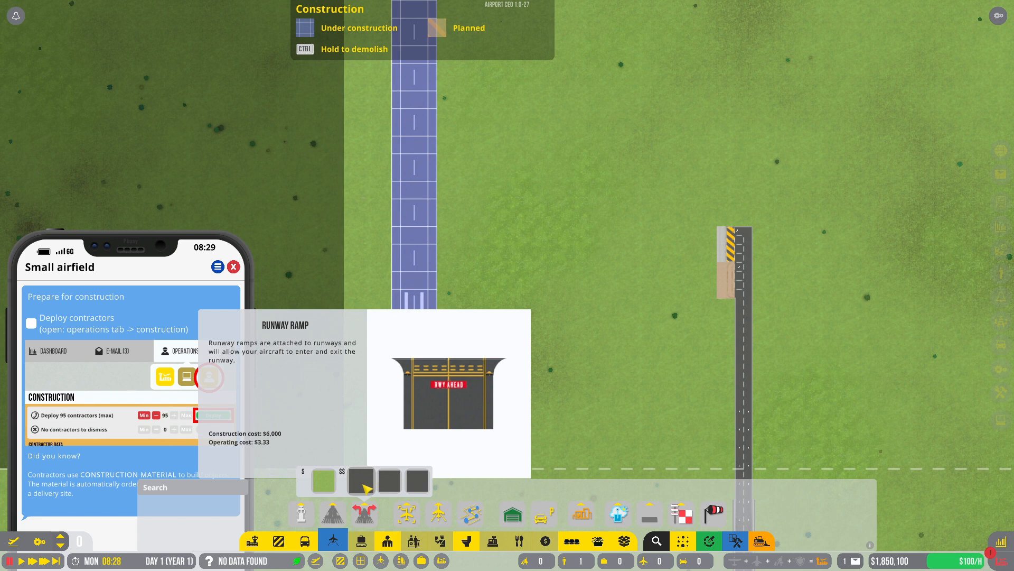
click(323, 480)
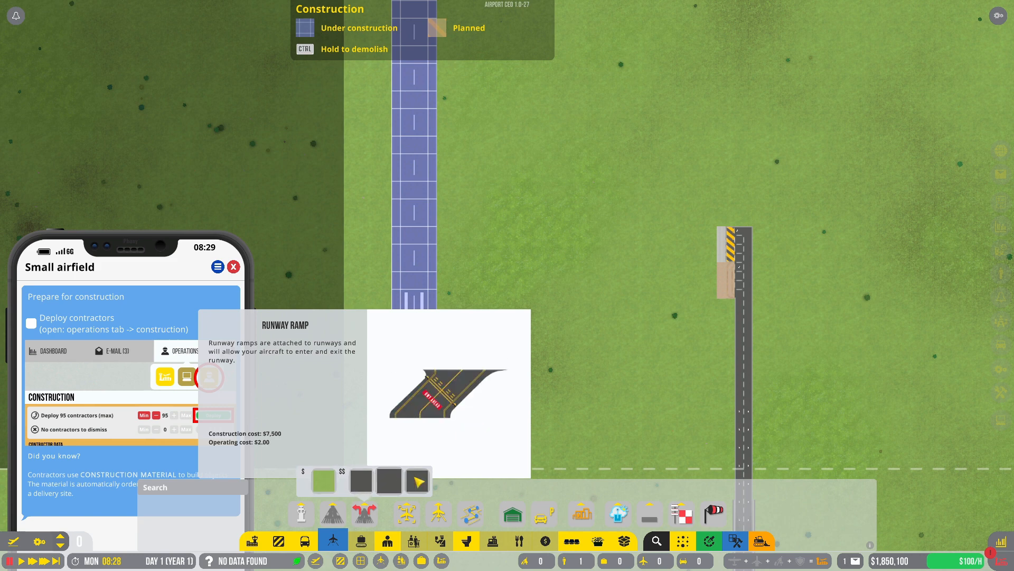
click(323, 480)
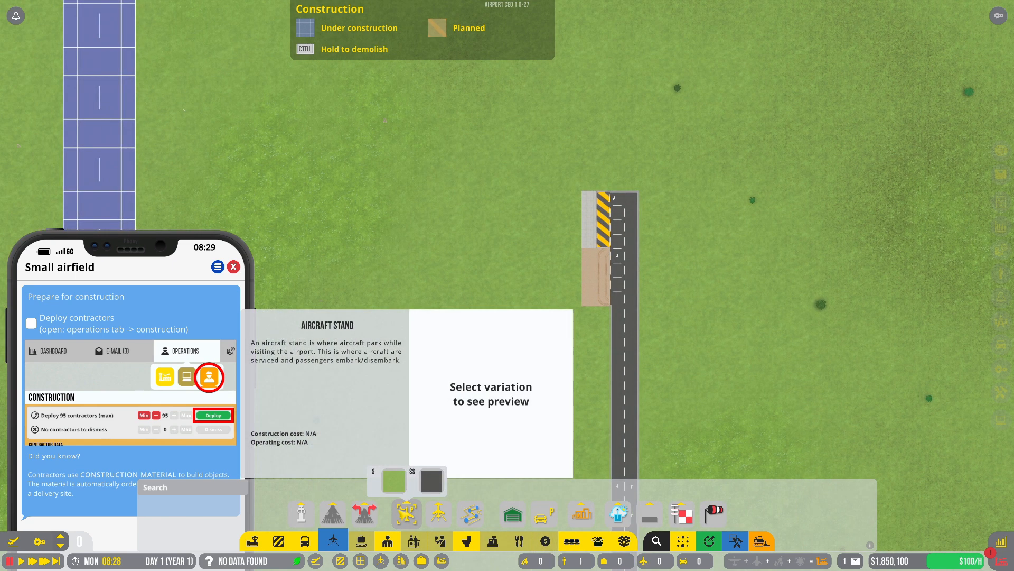
Step: Select Taxiway Foundation from the aircraft infrastructure toolbar
click(393, 481)
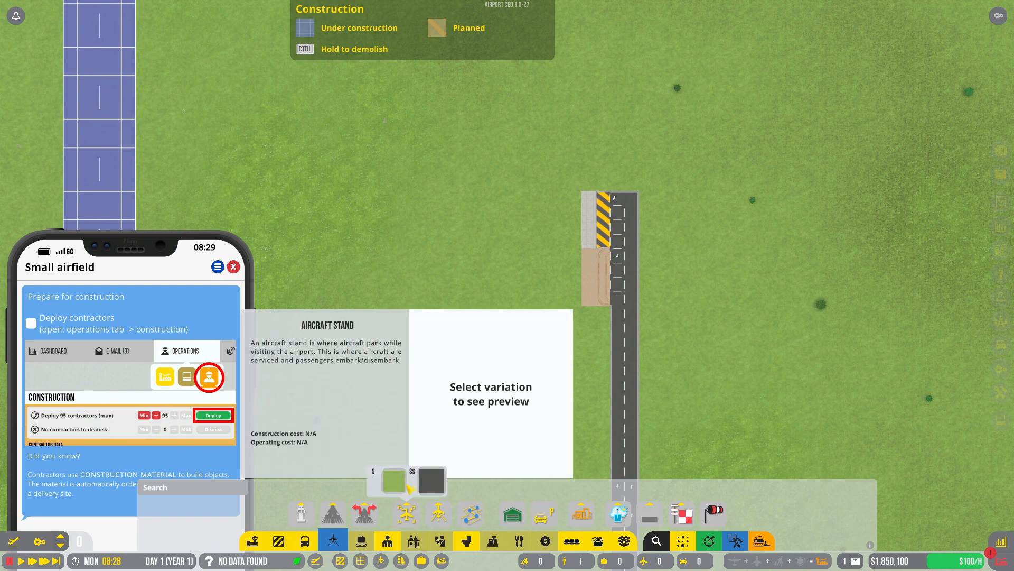
click(393, 481)
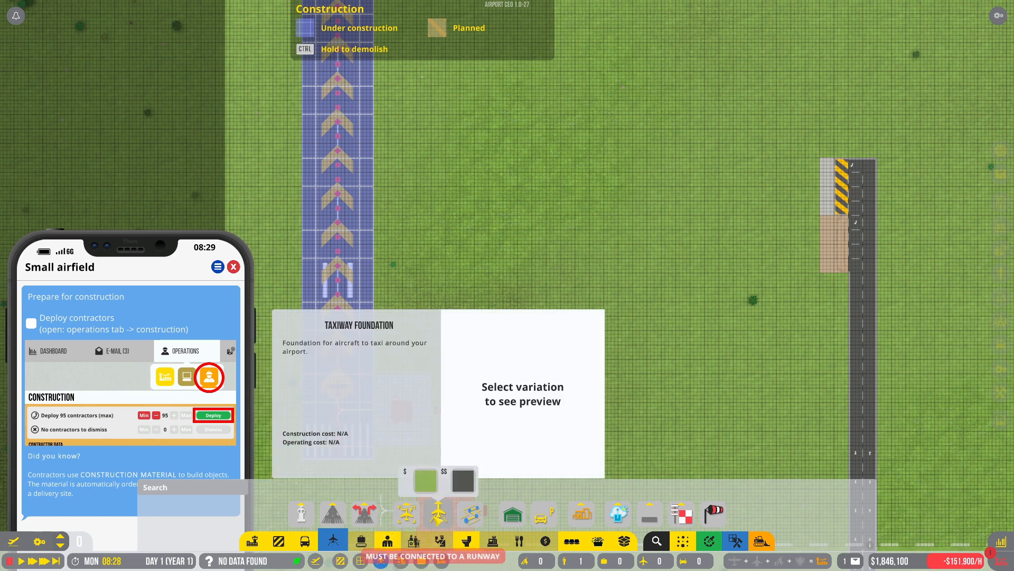
Step: Lay taxiway foundation beside the runway and extend it east into an apron
click(463, 481)
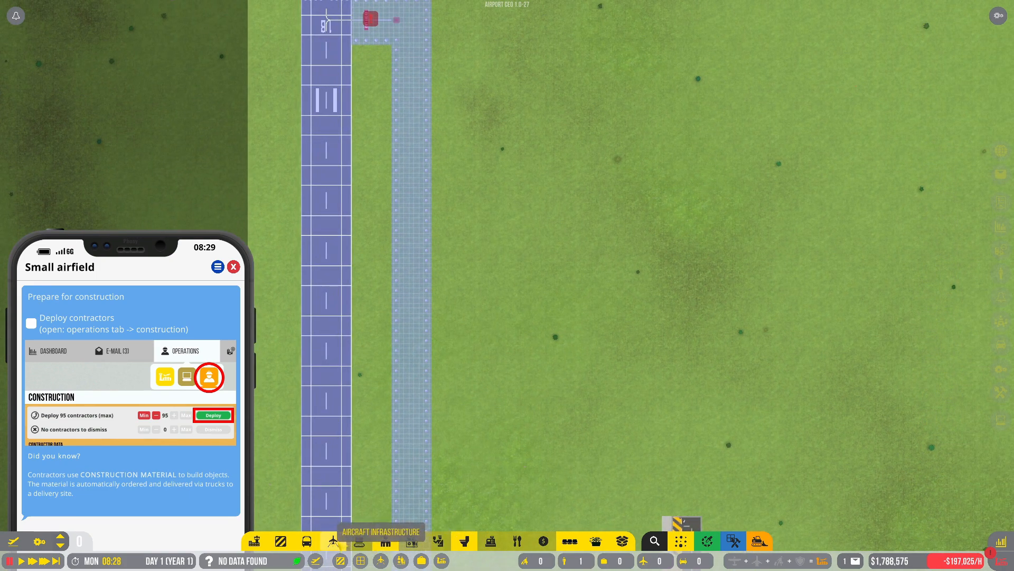
click(333, 541)
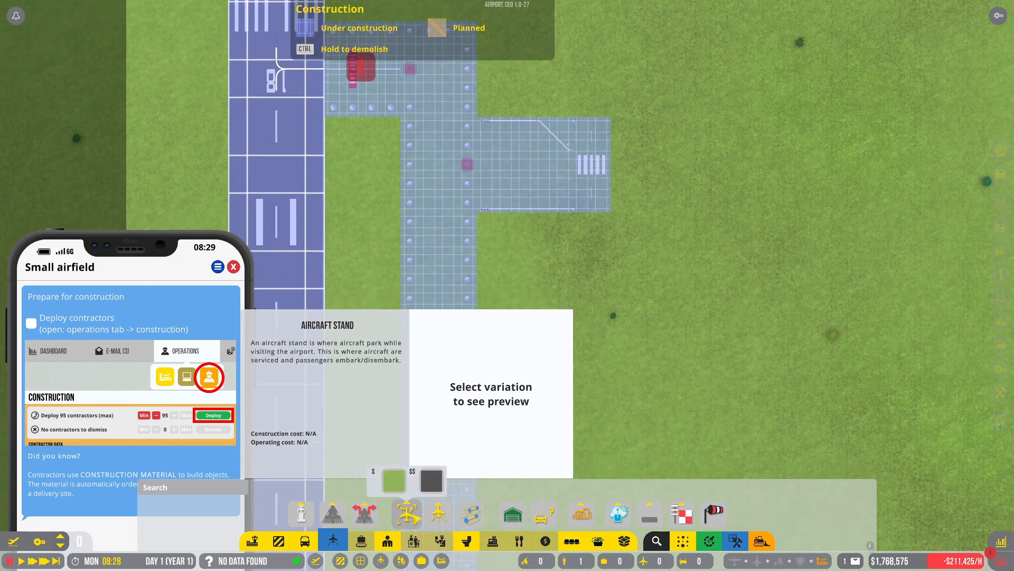
Step: Stretch the taxiway foundation south from the apron, browsing Taxiway Path and ATC Tower options
click(470, 514)
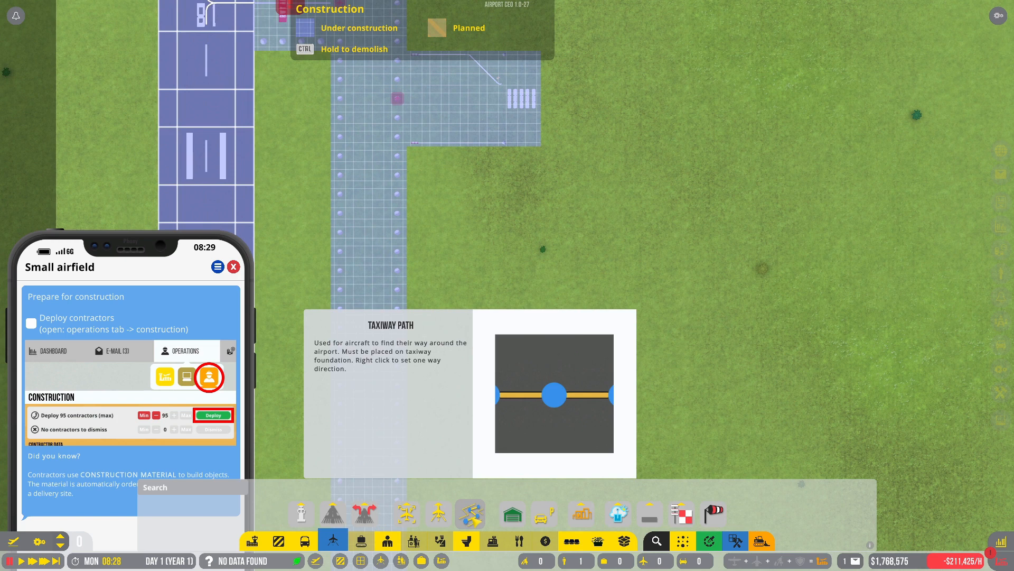
mouse_move(469, 514)
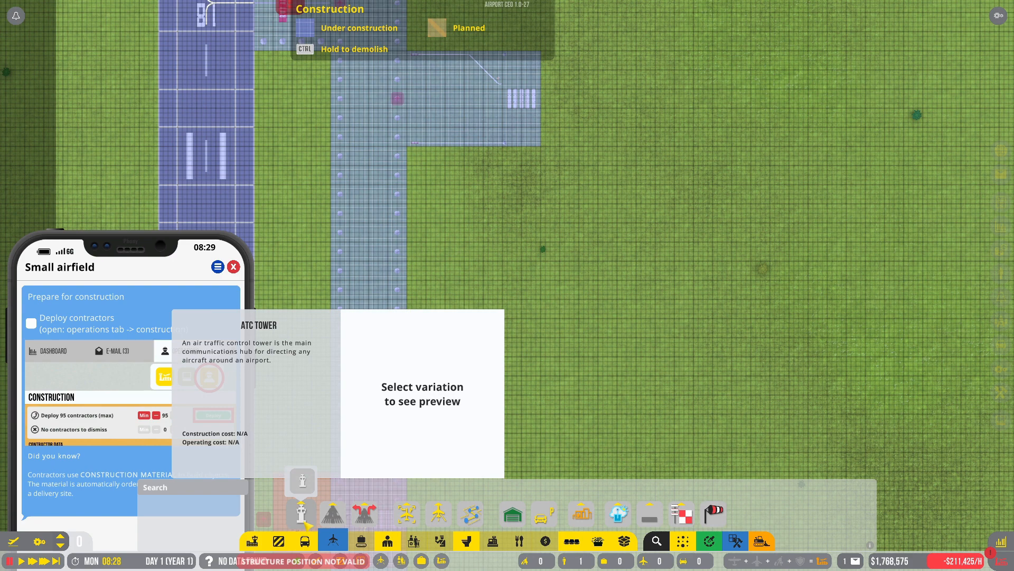
click(208, 376)
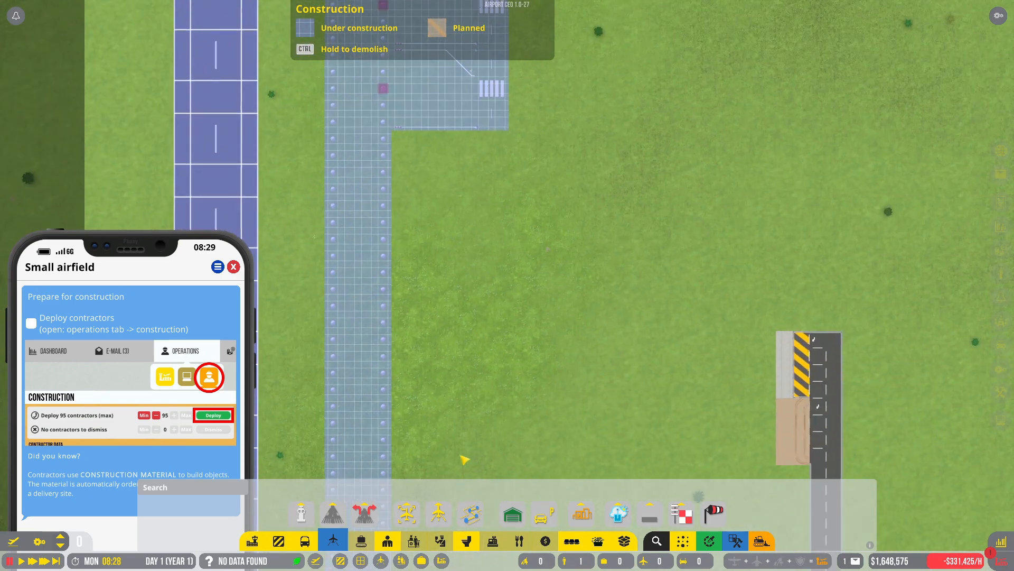
Step: Compare the weather station and fuel depot options, then choose the fuel depot to build
click(438, 514)
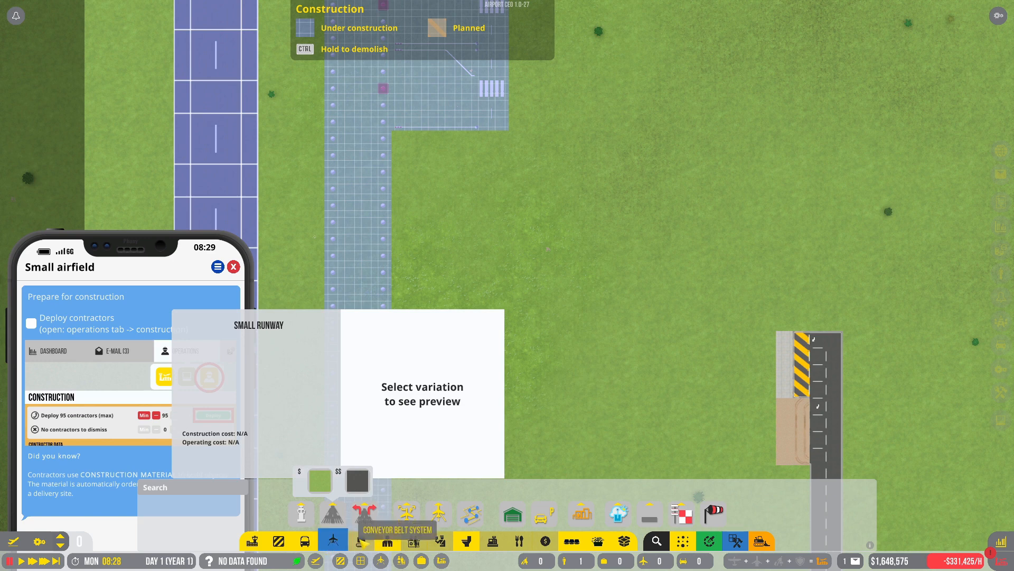
click(617, 513)
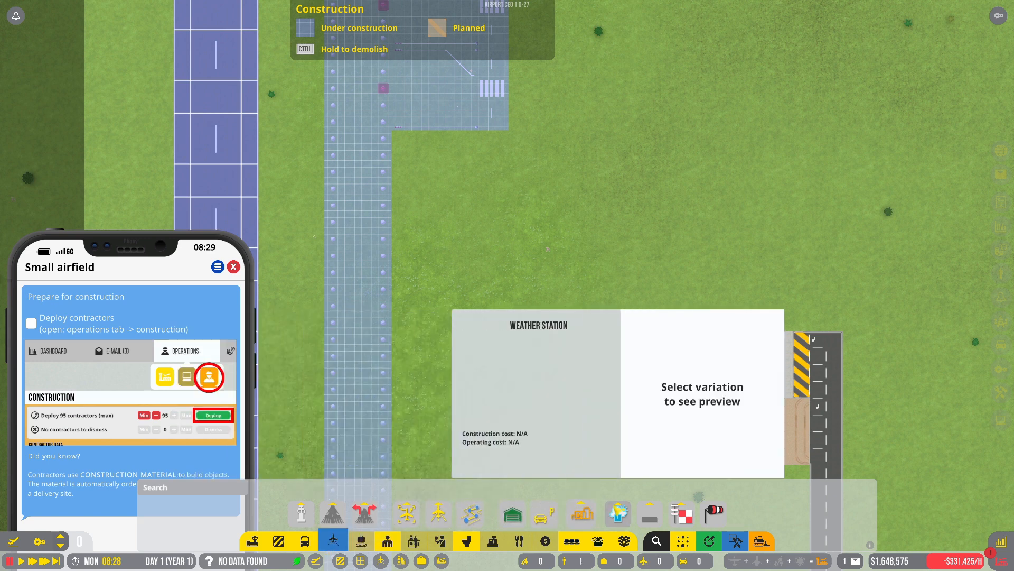
click(580, 513)
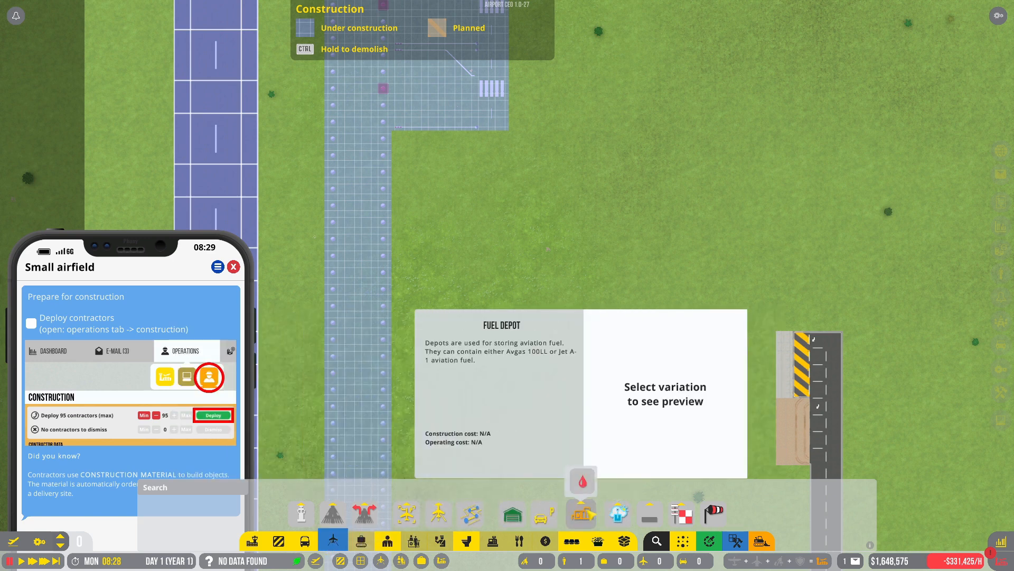
click(680, 513)
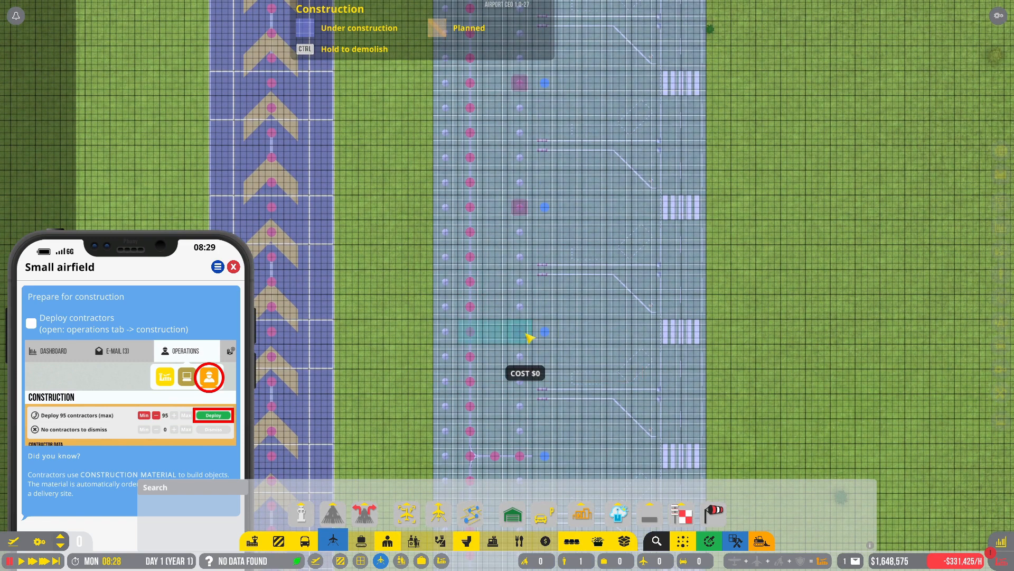
mouse_move(528, 334)
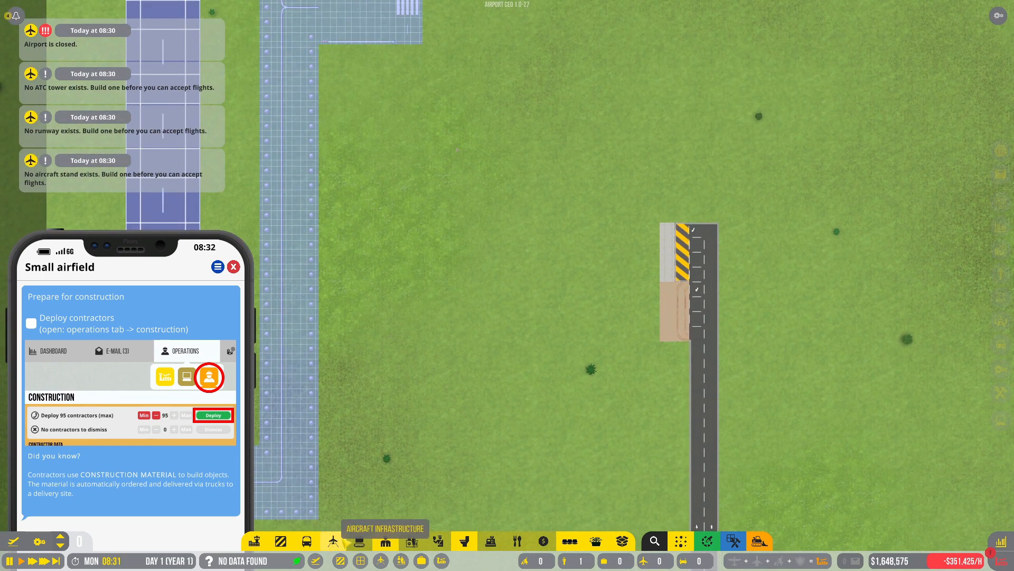
Step: Pick the Small ATC tower from the air traffic control tower options for placement
click(333, 541)
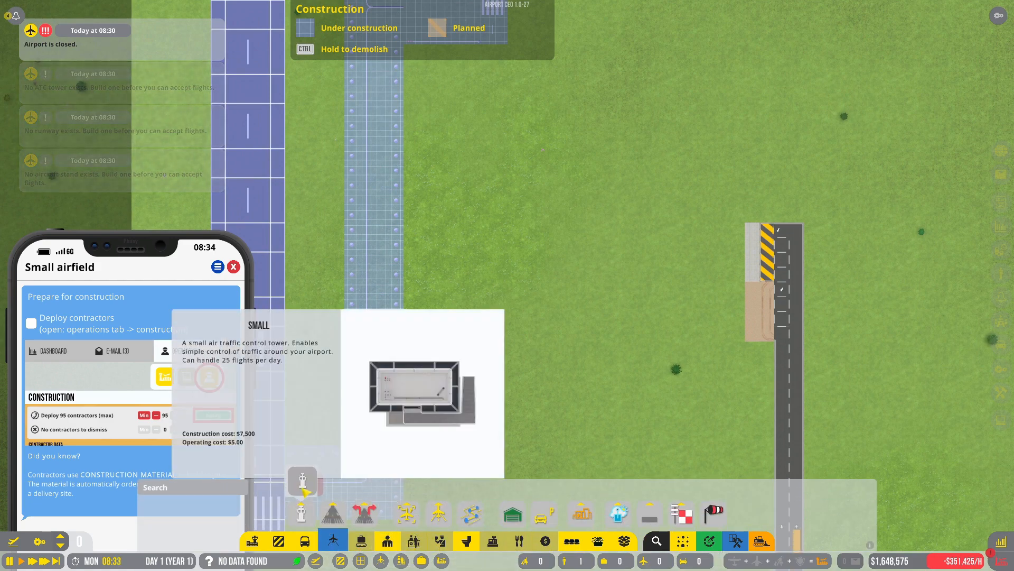
click(208, 378)
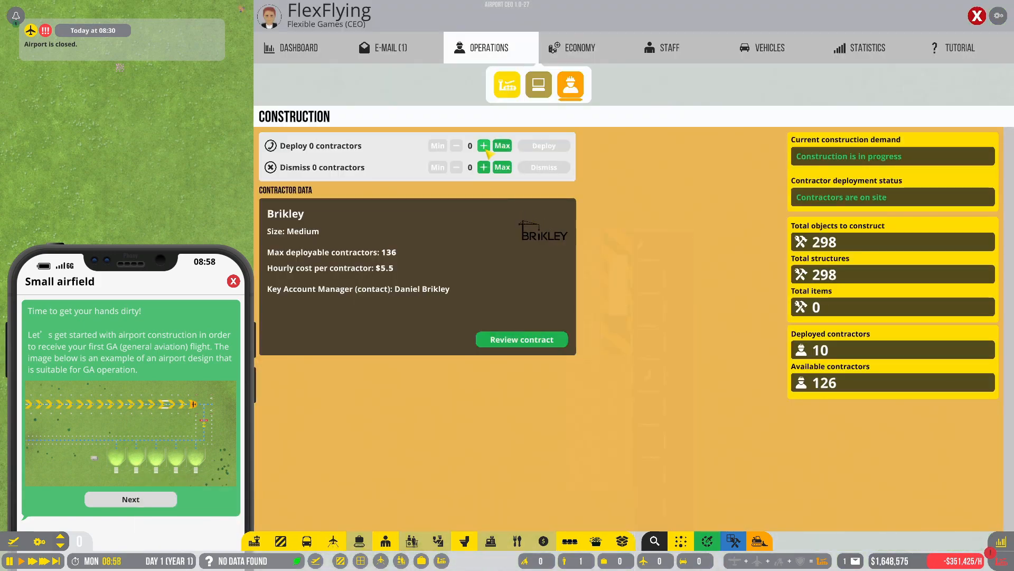
Step: Raise the contractors-to-deploy count with repeated + clicks in Operations > Construction
click(484, 144)
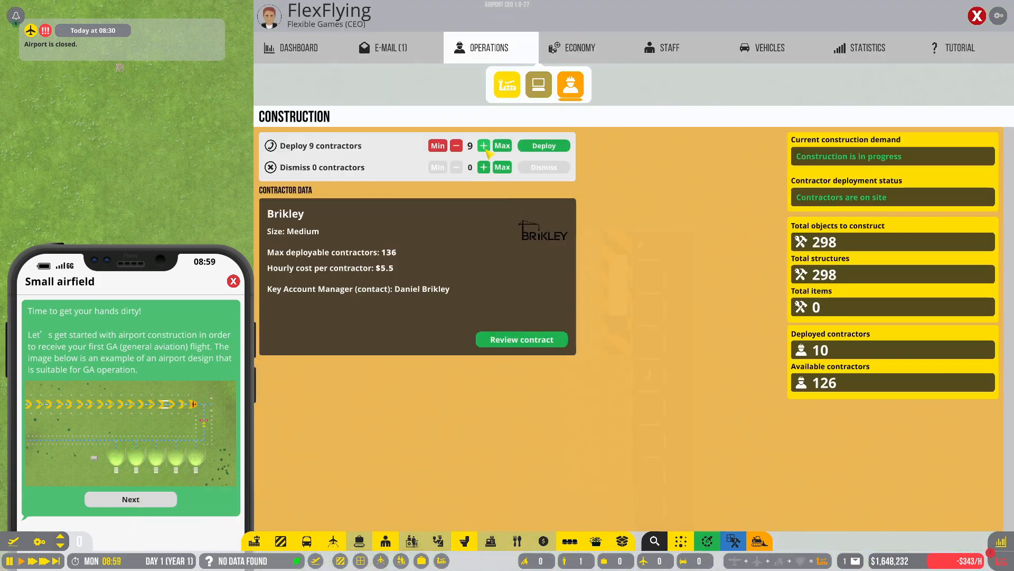
click(483, 145)
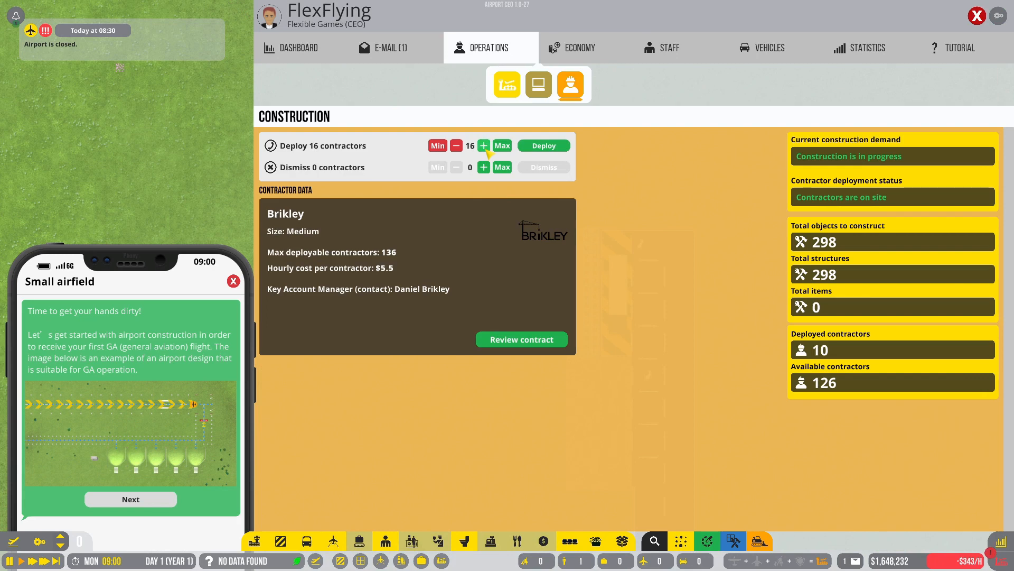
click(542, 145)
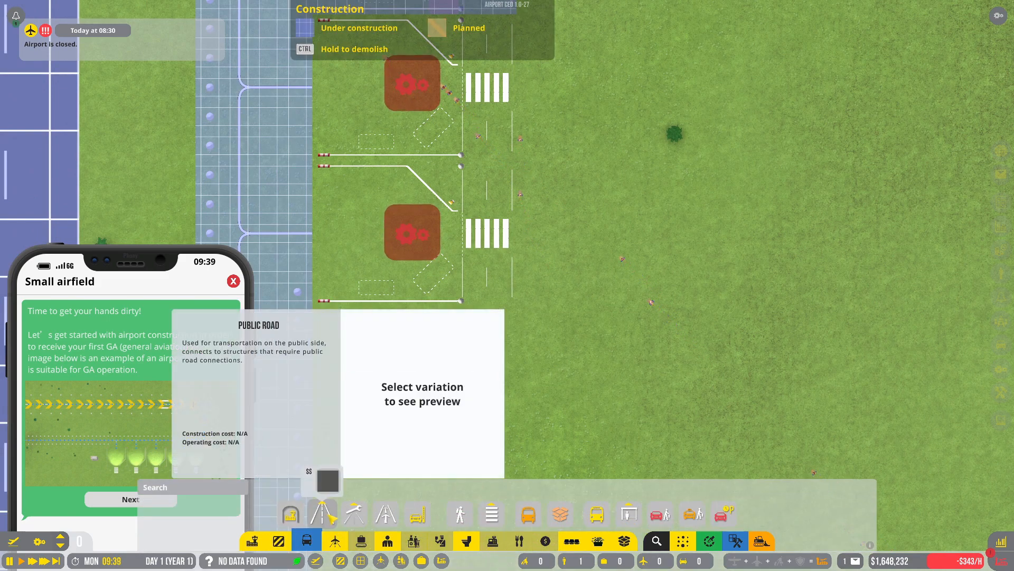
Step: Choose the Grass variation of Service Road from the road types
click(353, 514)
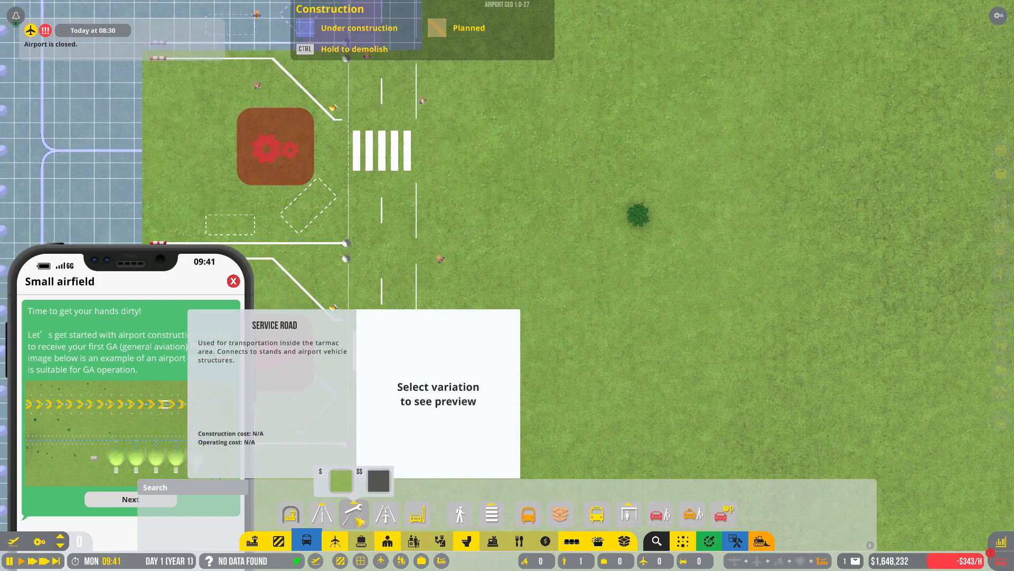
click(341, 480)
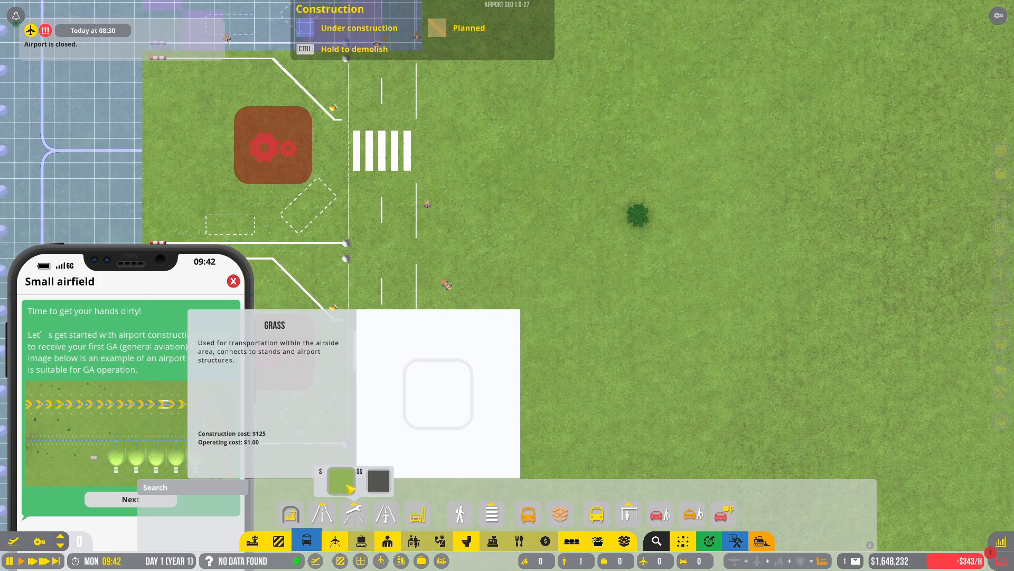
click(378, 481)
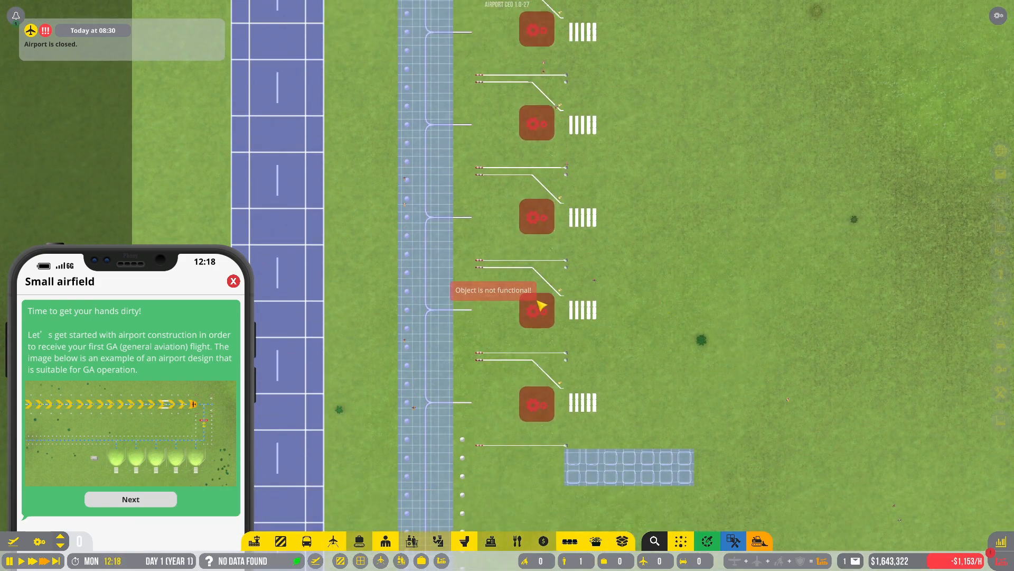
Step: Check the status of the unfinished bottom GA stand
click(536, 309)
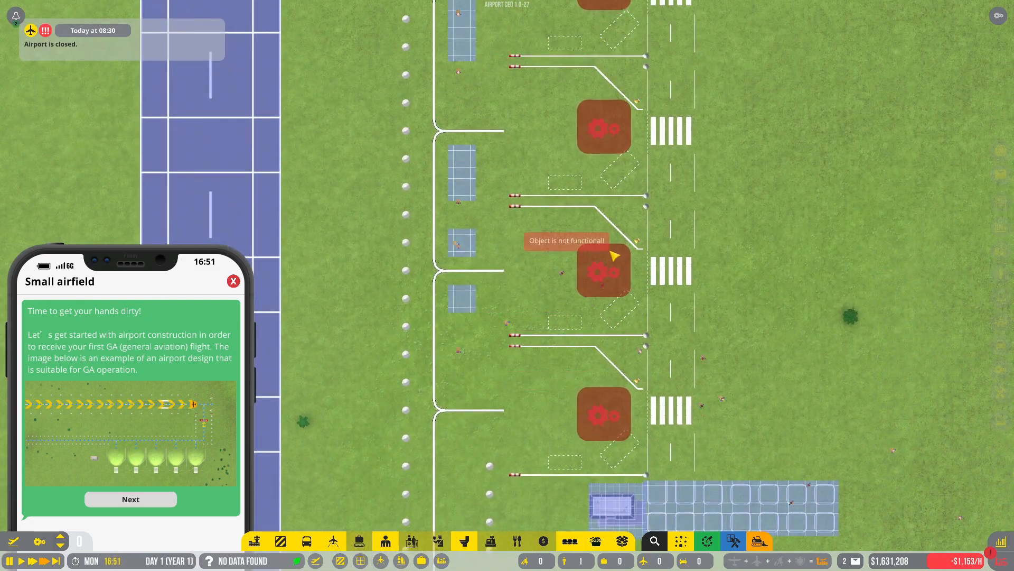
Step: Place another blueprint piece along the taxiway beside the GA stands
click(602, 414)
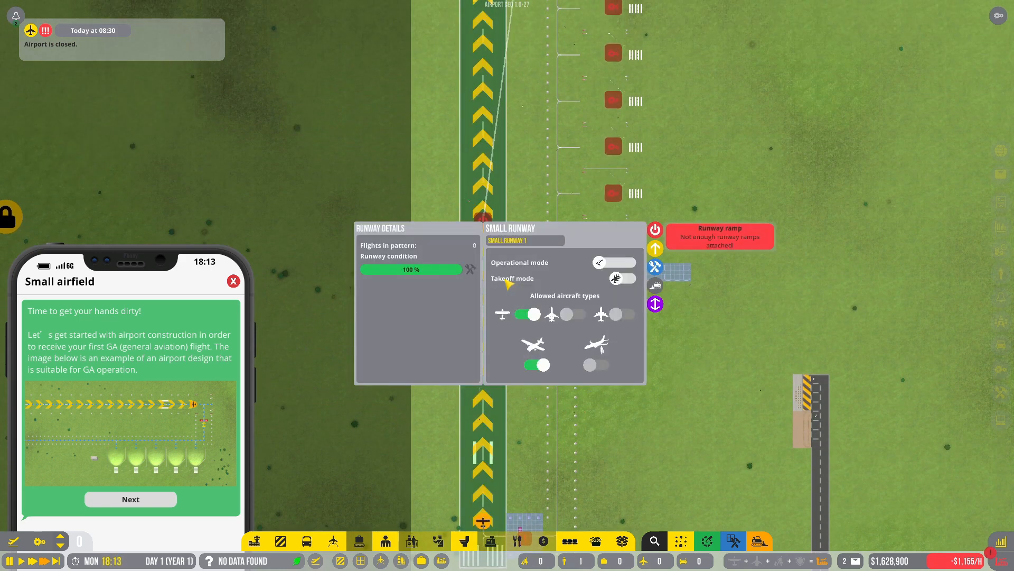
mouse_move(503, 314)
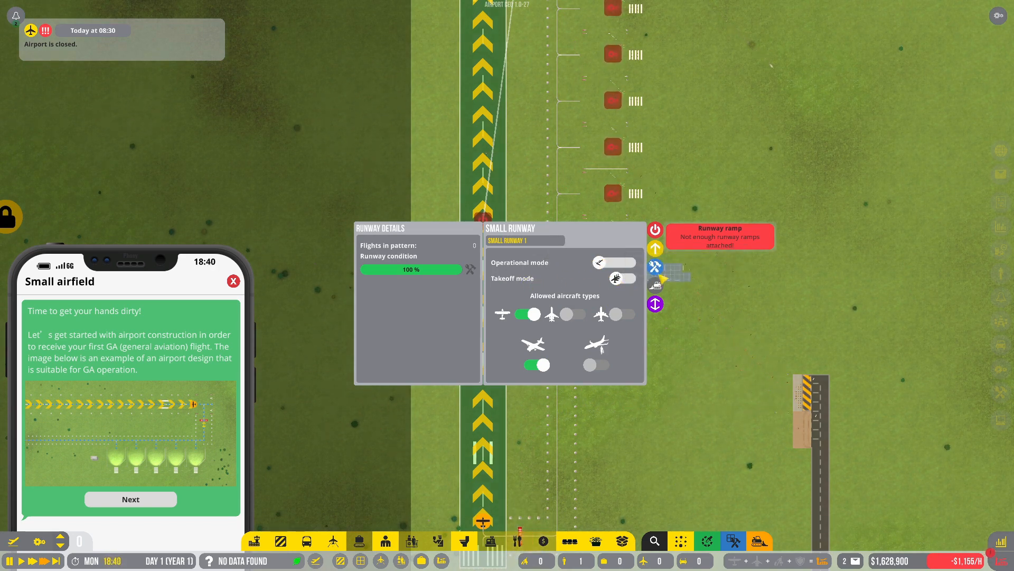
mouse_move(623, 279)
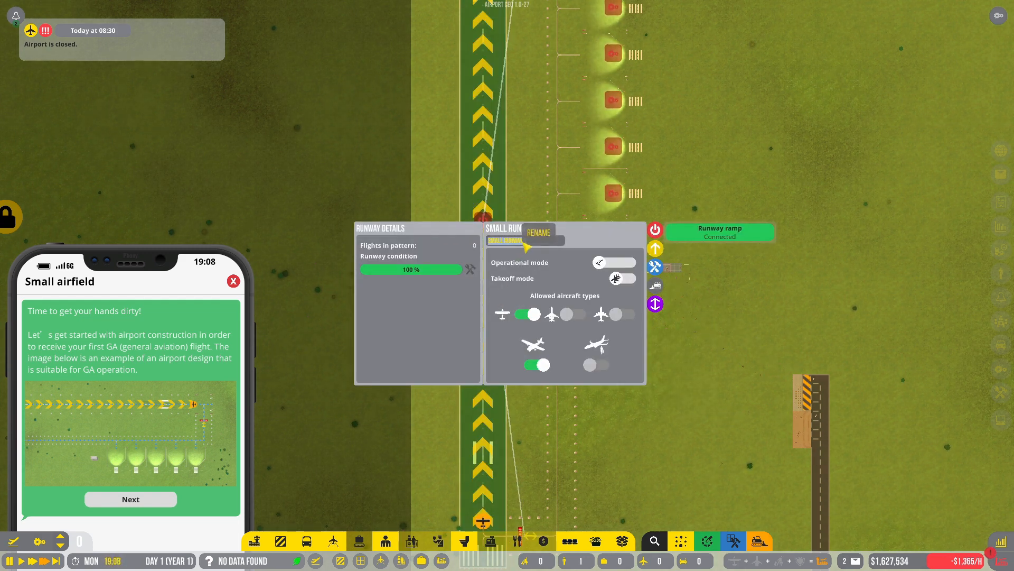
Step: Start renaming the small runway via its name field
click(131, 499)
text(INS)
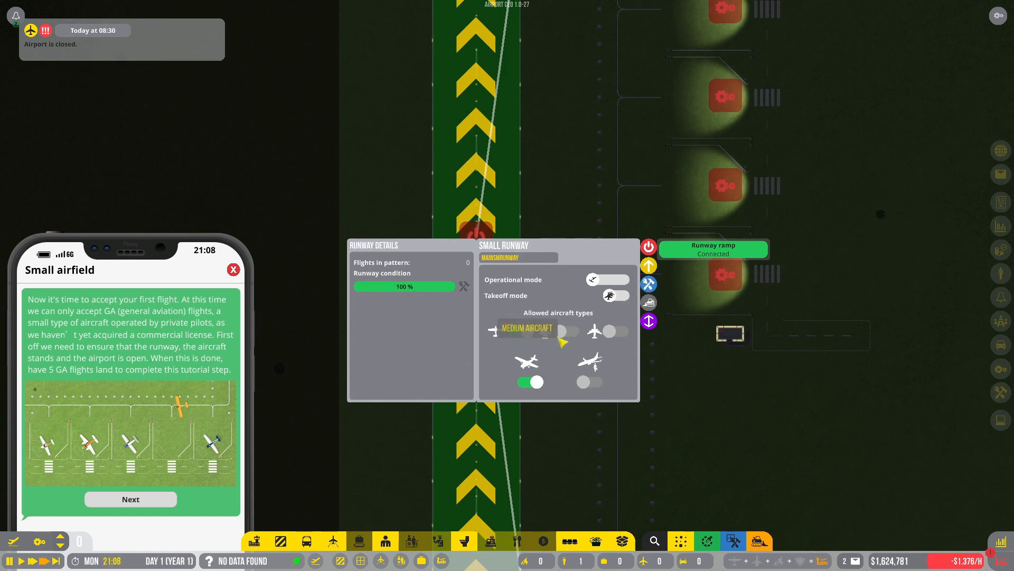
Step: Dismiss the runway details and bring up the airport management overview
click(529, 331)
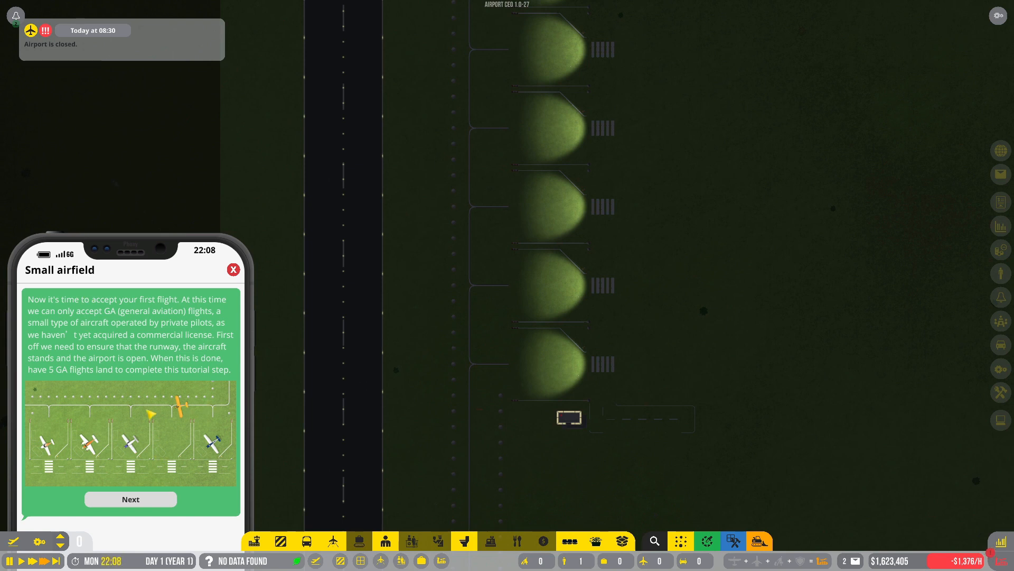
click(130, 499)
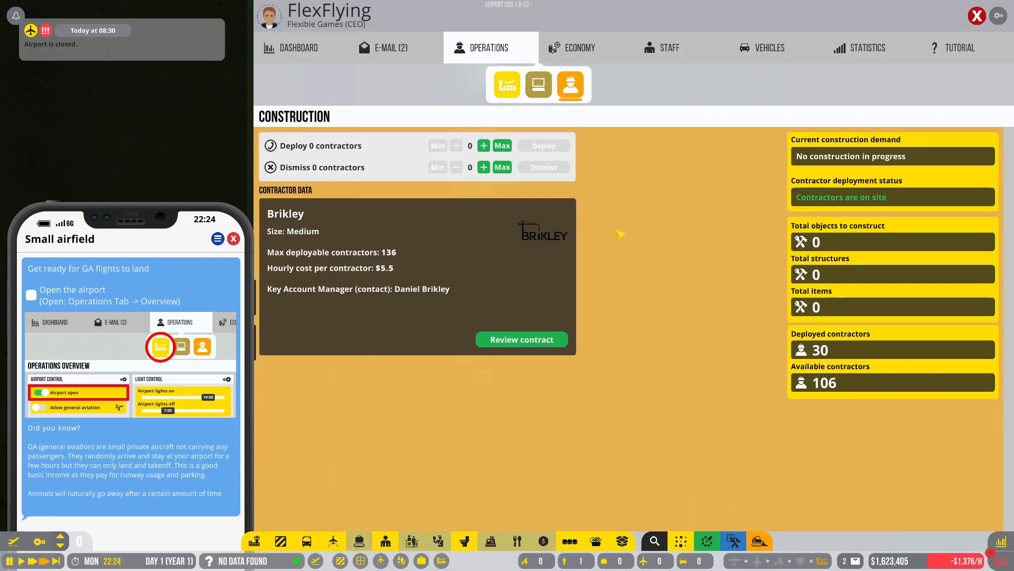
Step: Allow general aviation flights from the Operations Overview
click(507, 85)
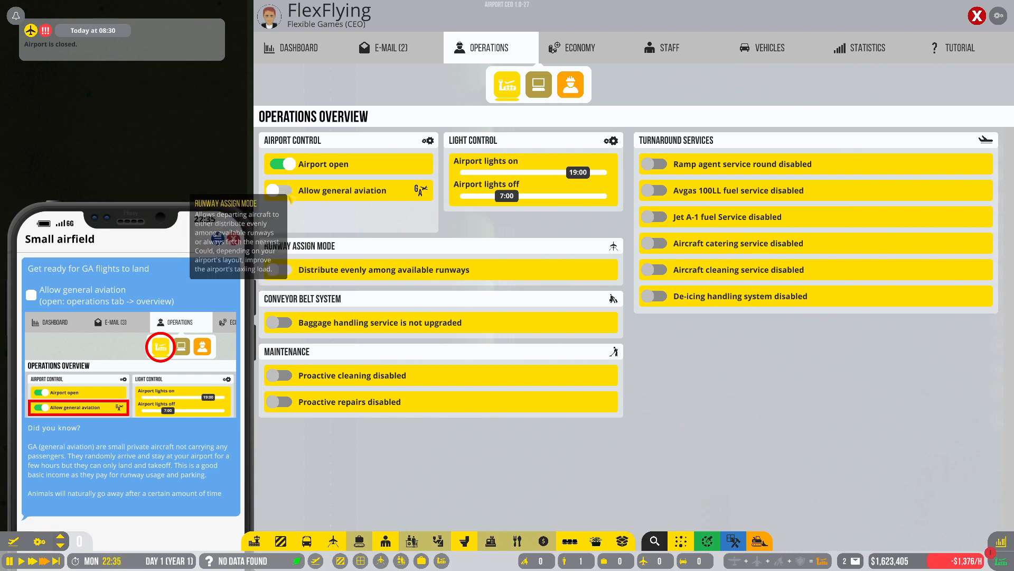
click(279, 190)
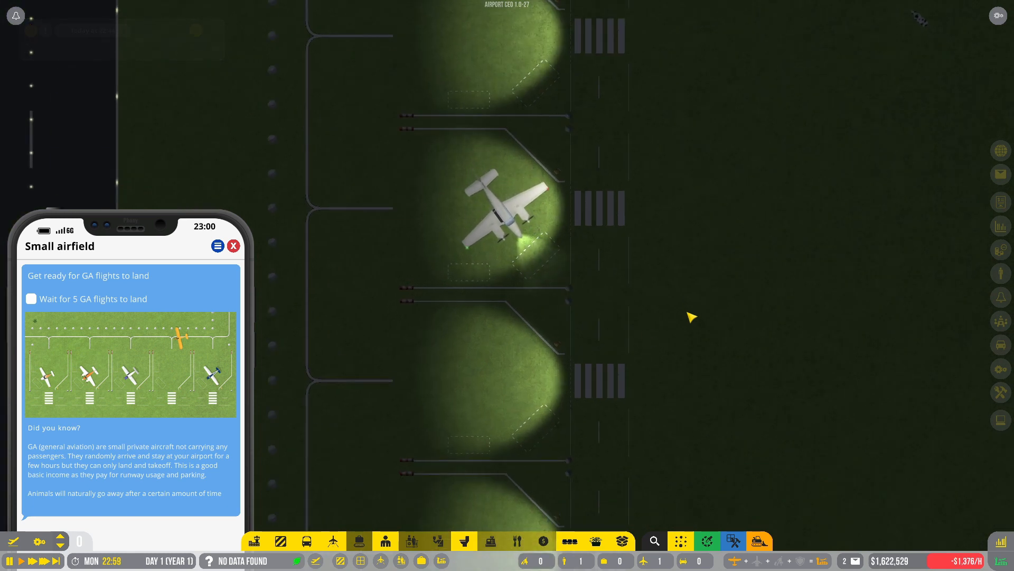
click(499, 213)
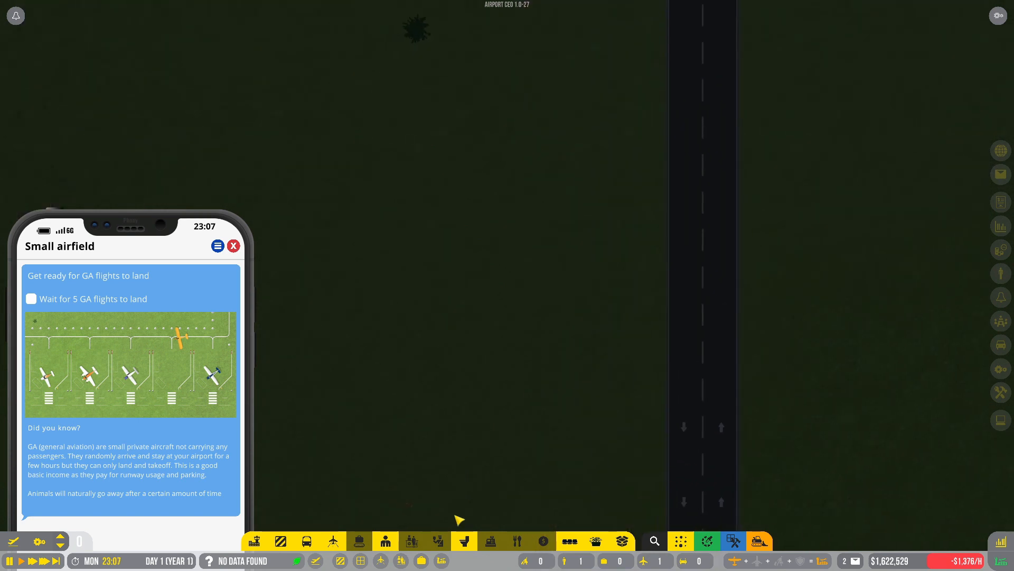
click(332, 541)
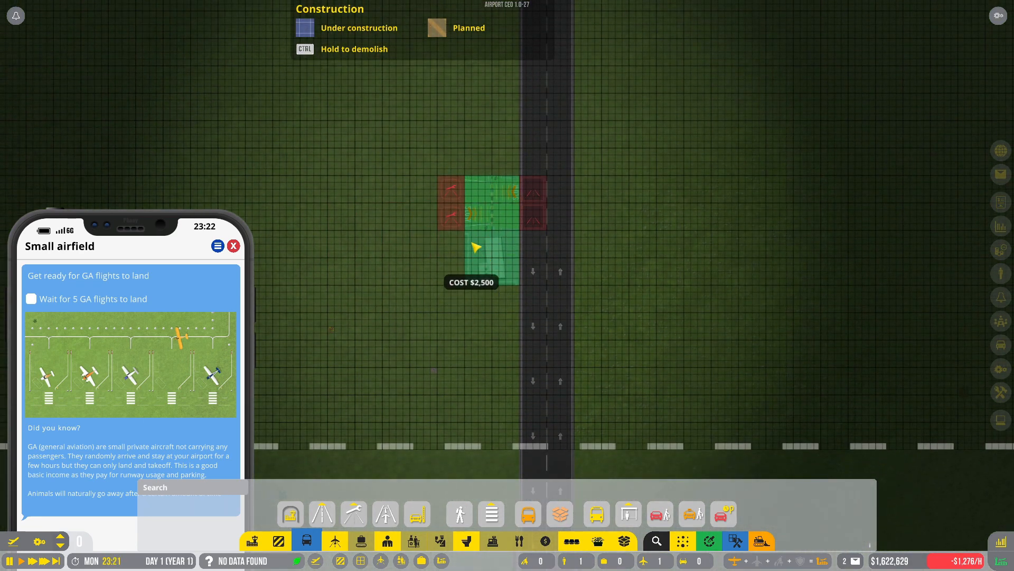
Step: Place the planned $2,500 section beside the existing road
click(322, 514)
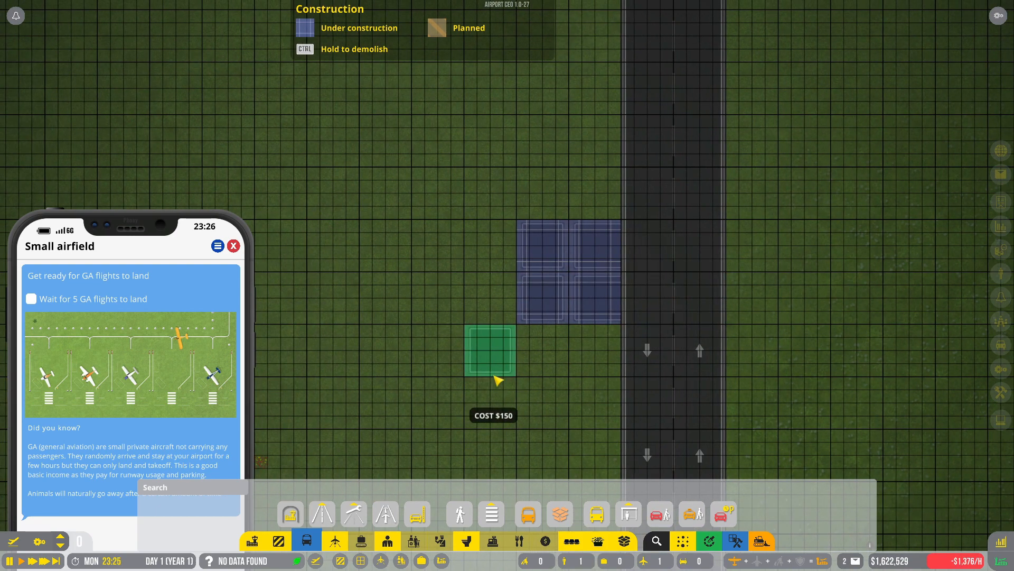
mouse_move(418, 513)
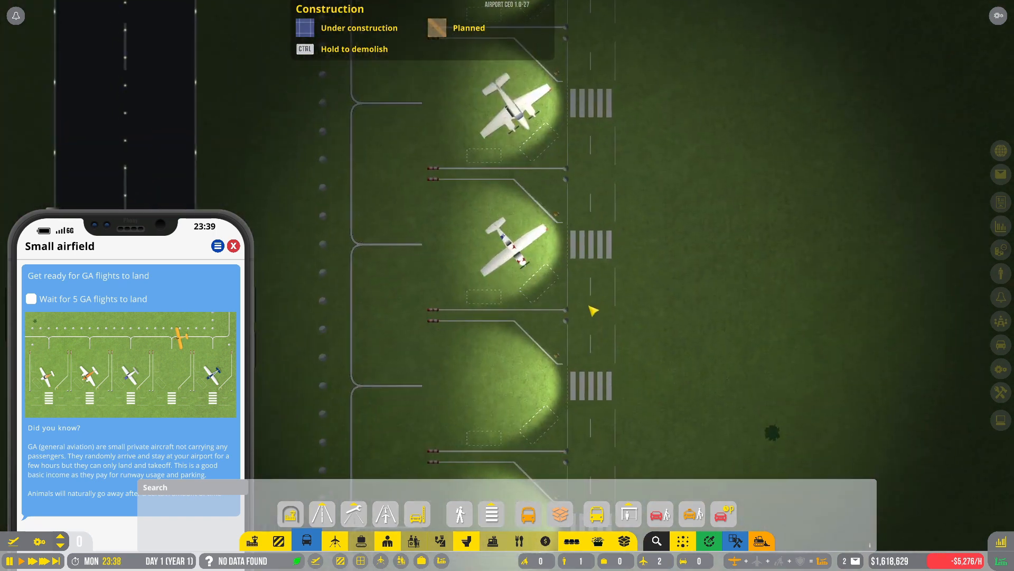
Step: Select Small Aircraft Stand 4 to view its runway connections and 98% condition
click(511, 233)
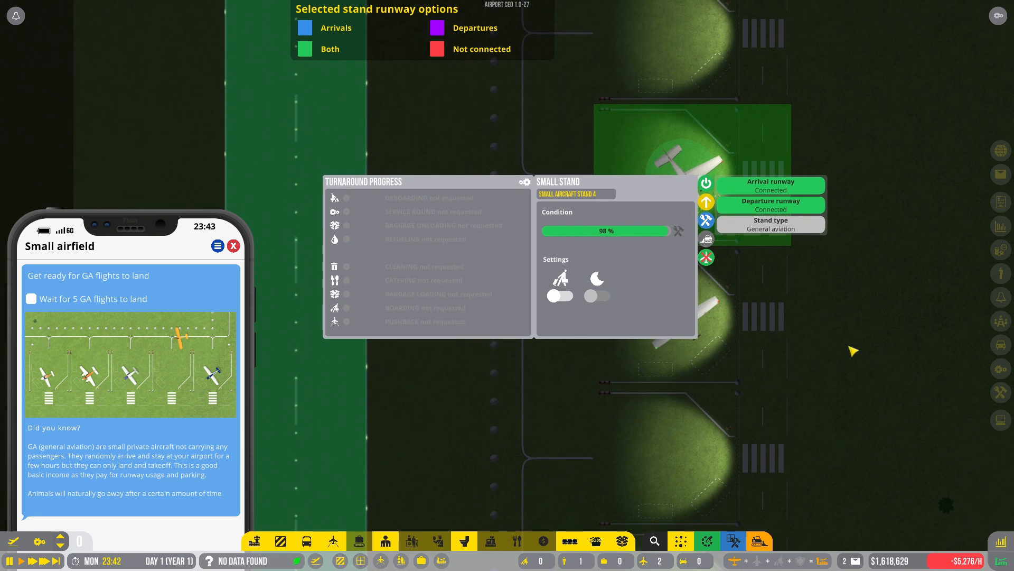
mouse_move(447, 311)
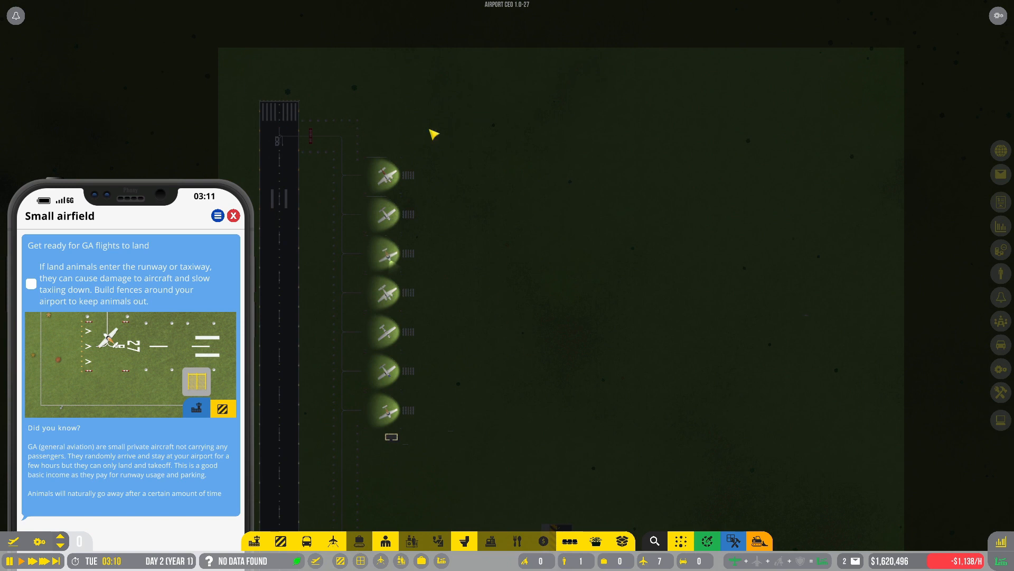
mouse_move(459, 280)
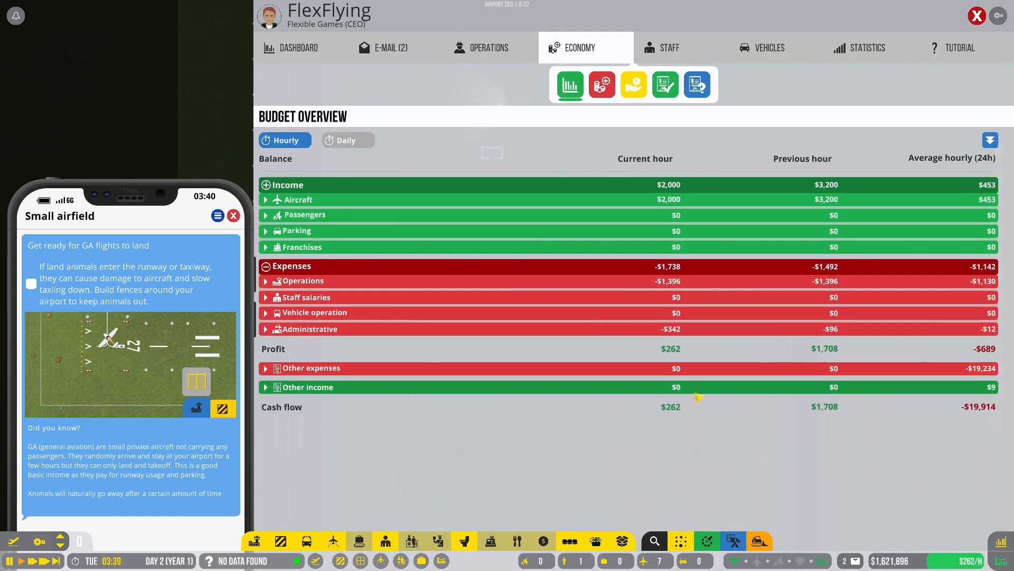
mouse_move(675, 283)
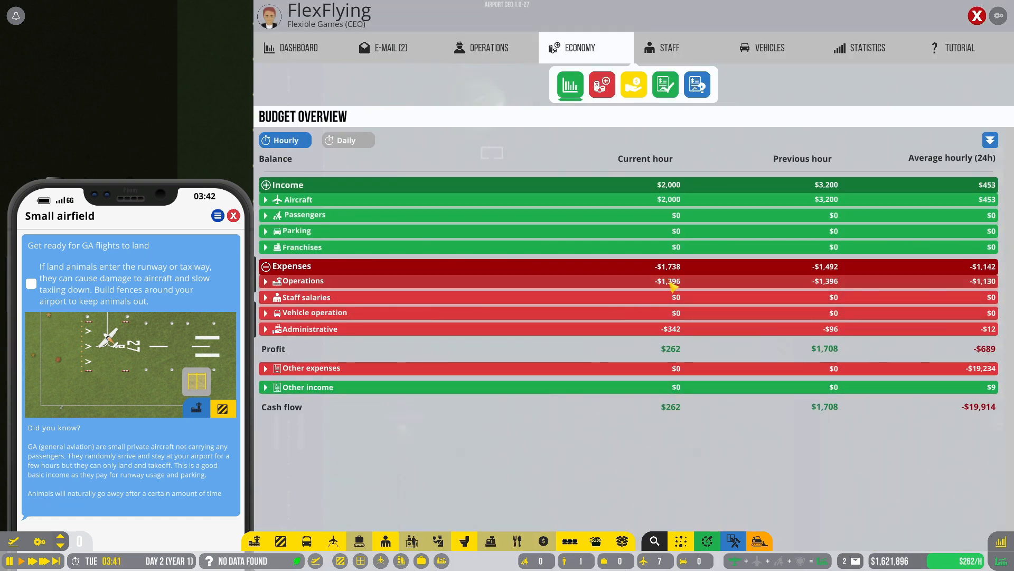
mouse_move(668, 208)
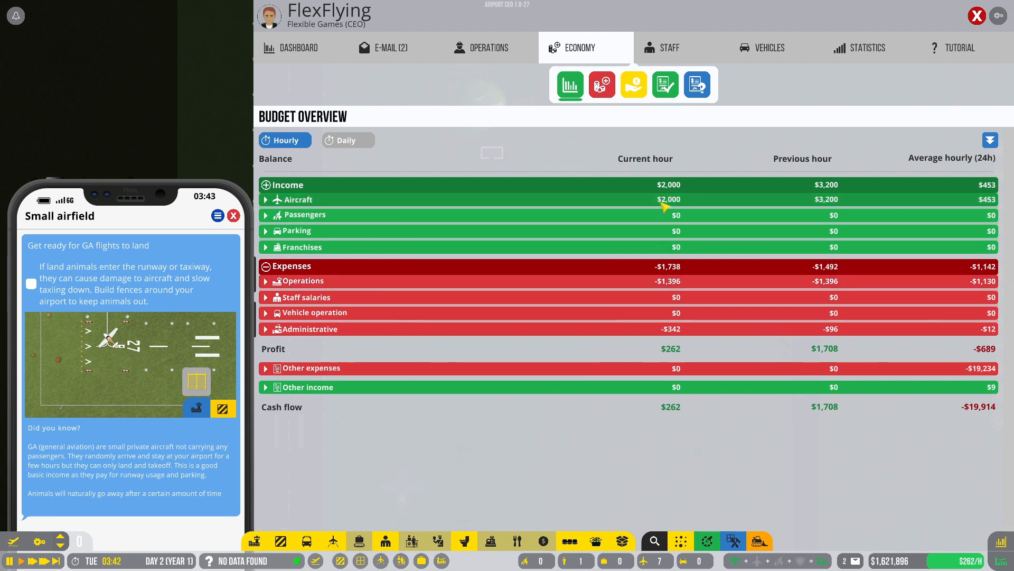
mouse_move(806, 202)
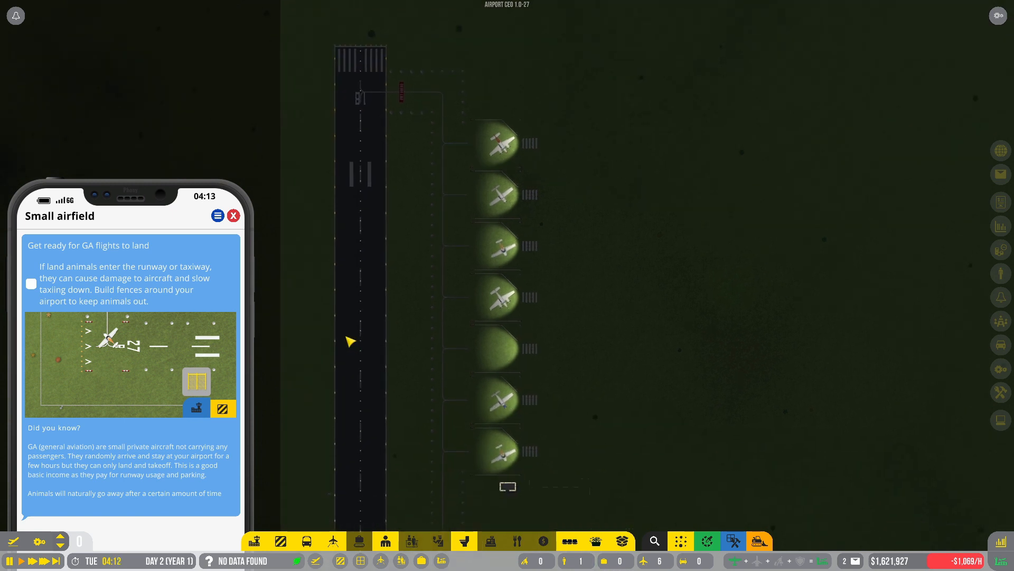
mouse_move(106, 294)
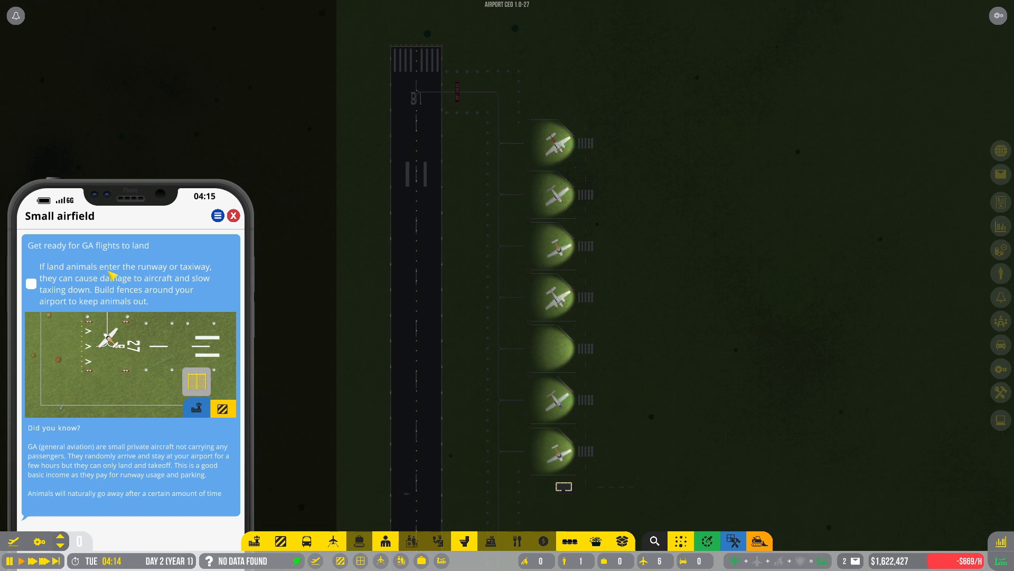
mouse_move(79, 301)
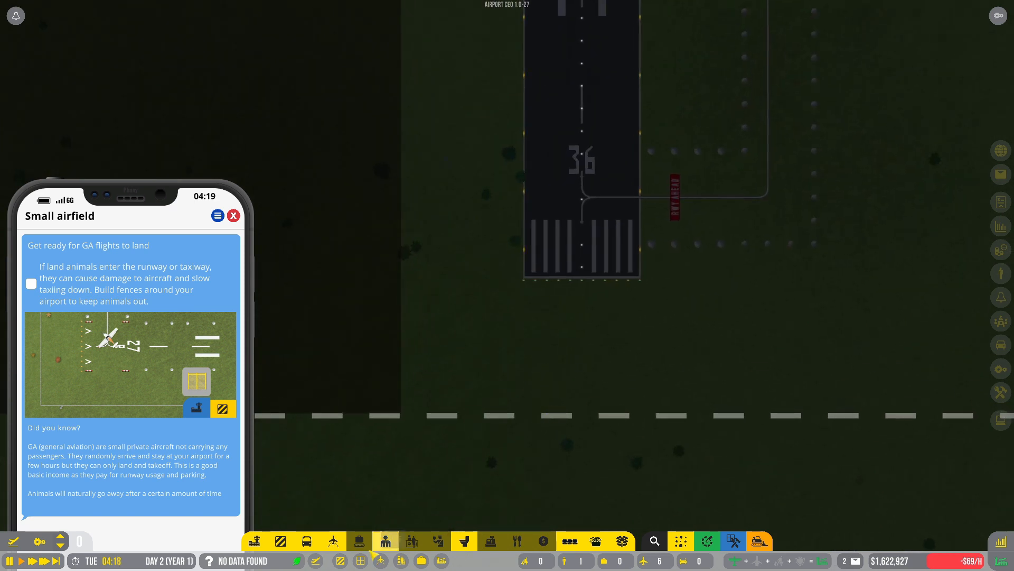
mouse_move(306, 541)
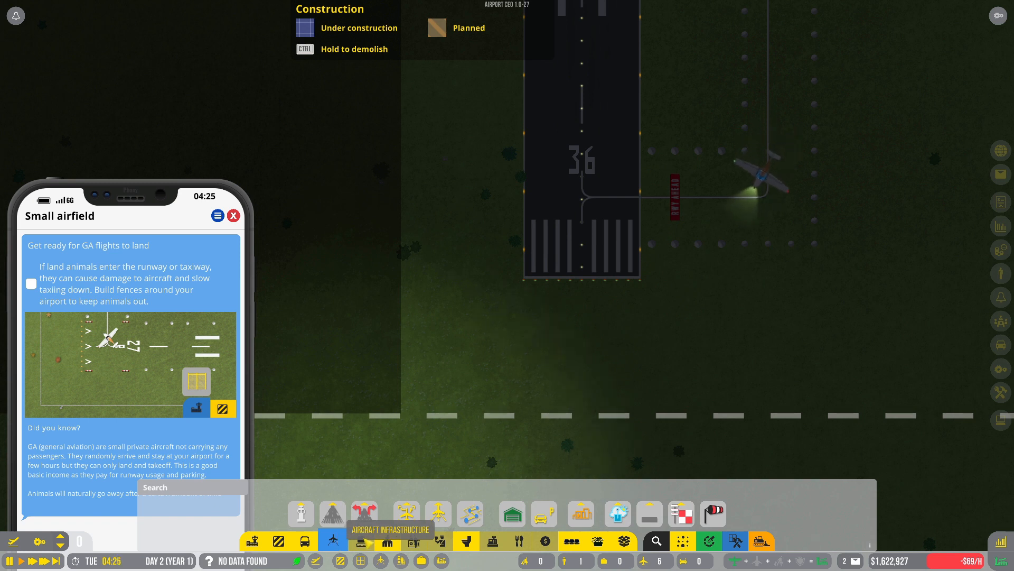
Step: Preview utility buildings, blast fence, decoration, concrete tile, fuel depot and vehicle depot, then terminal options
click(580, 513)
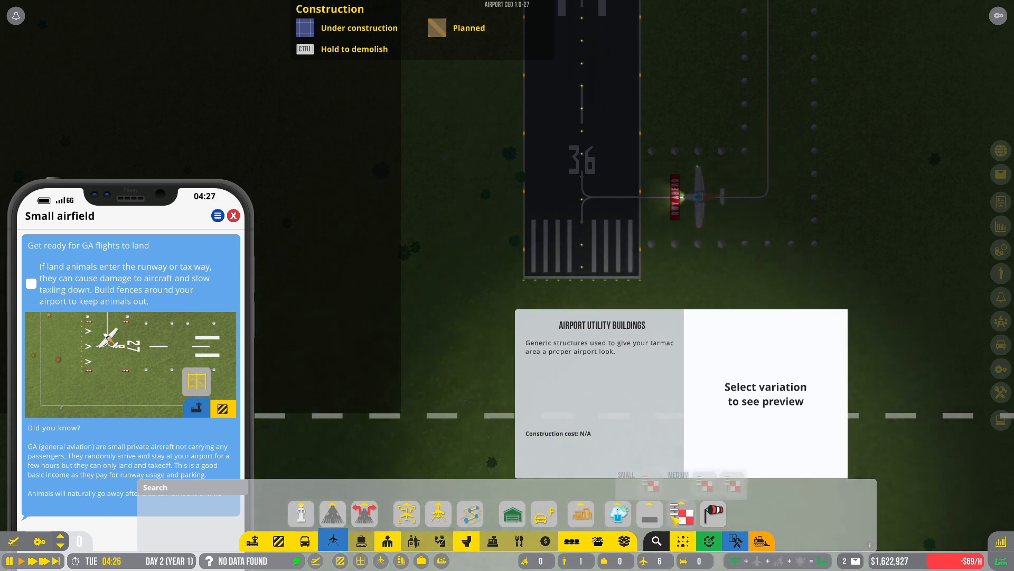
click(714, 513)
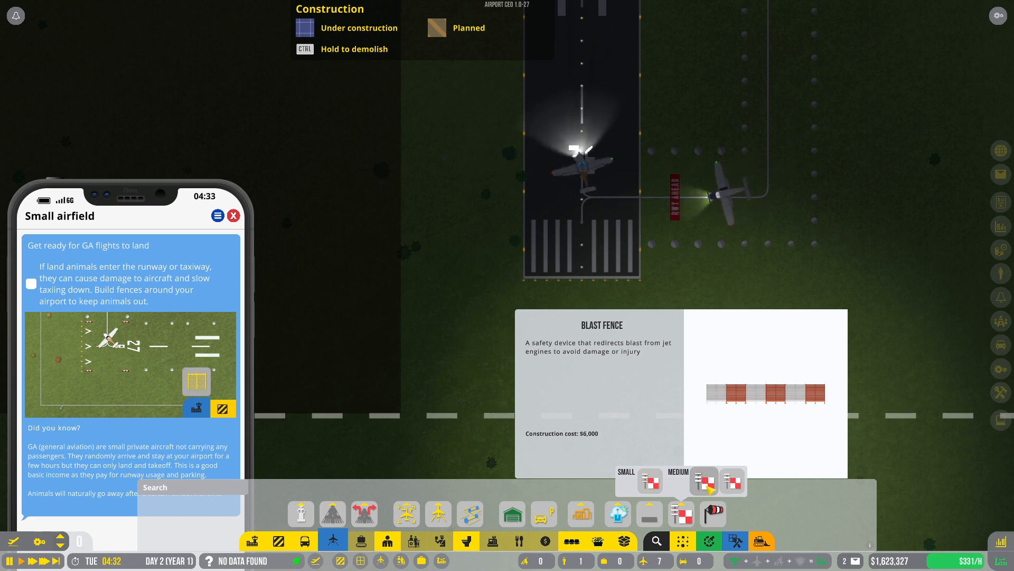
click(649, 480)
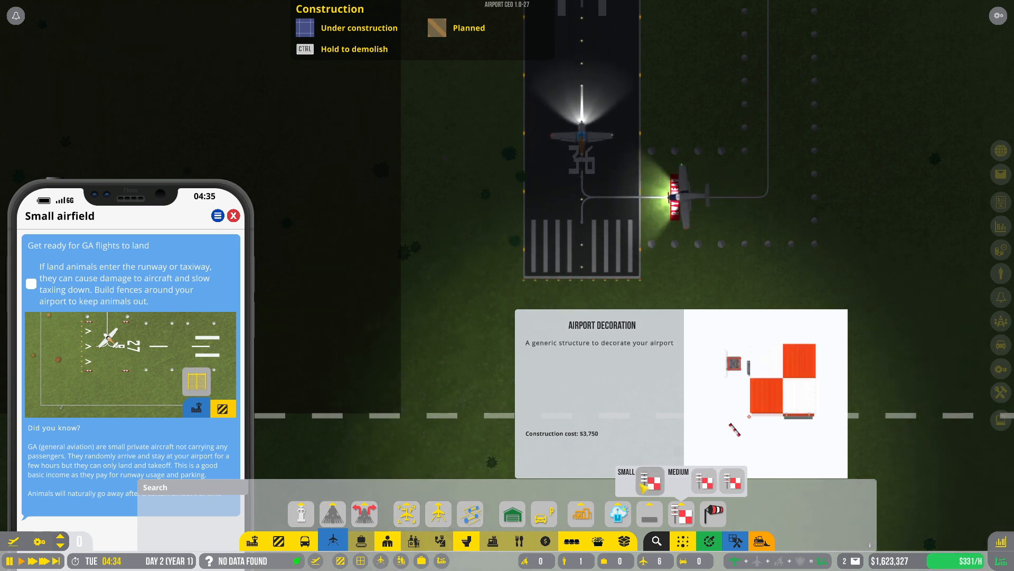
click(648, 498)
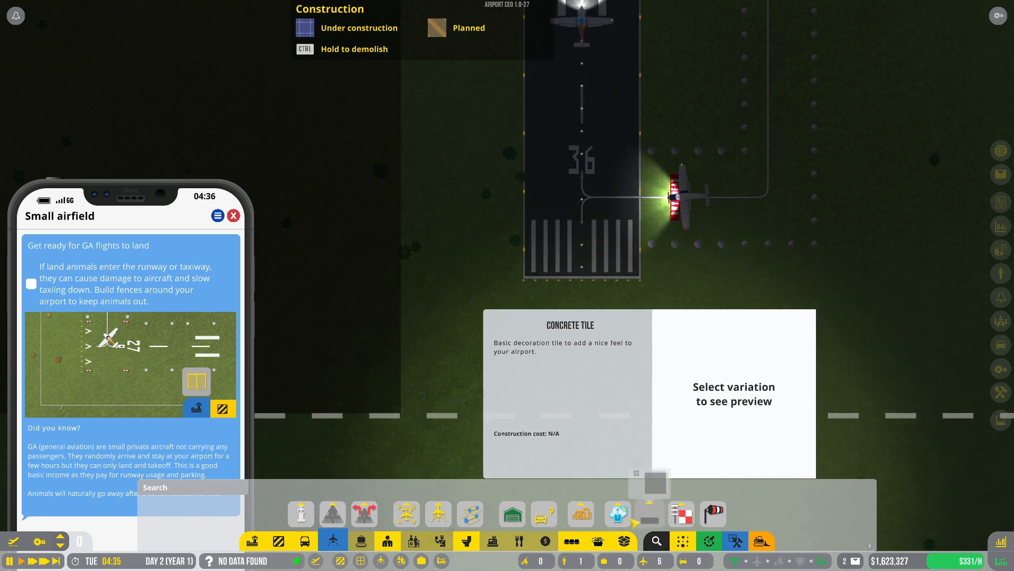
click(580, 514)
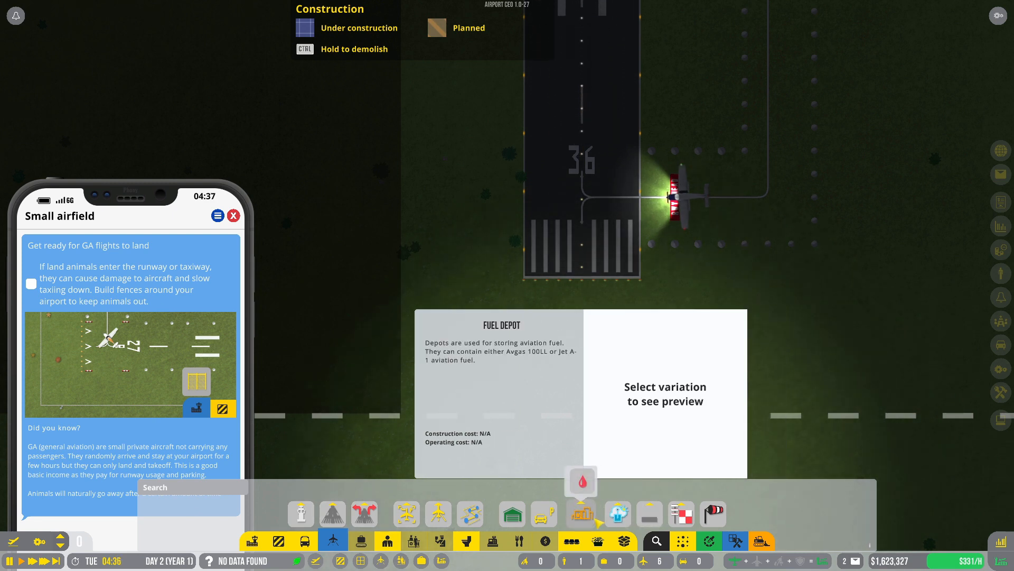
click(512, 514)
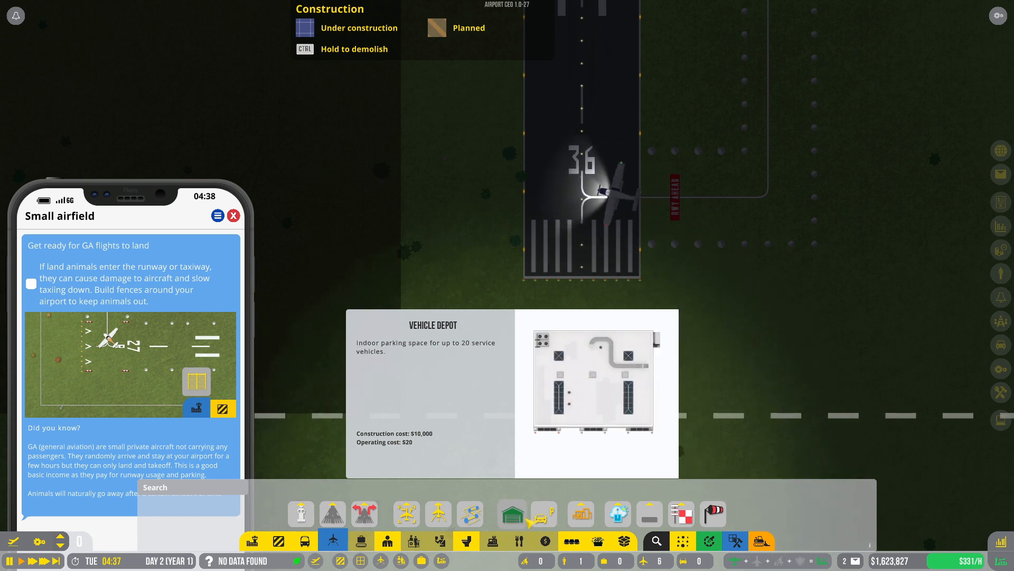
click(542, 514)
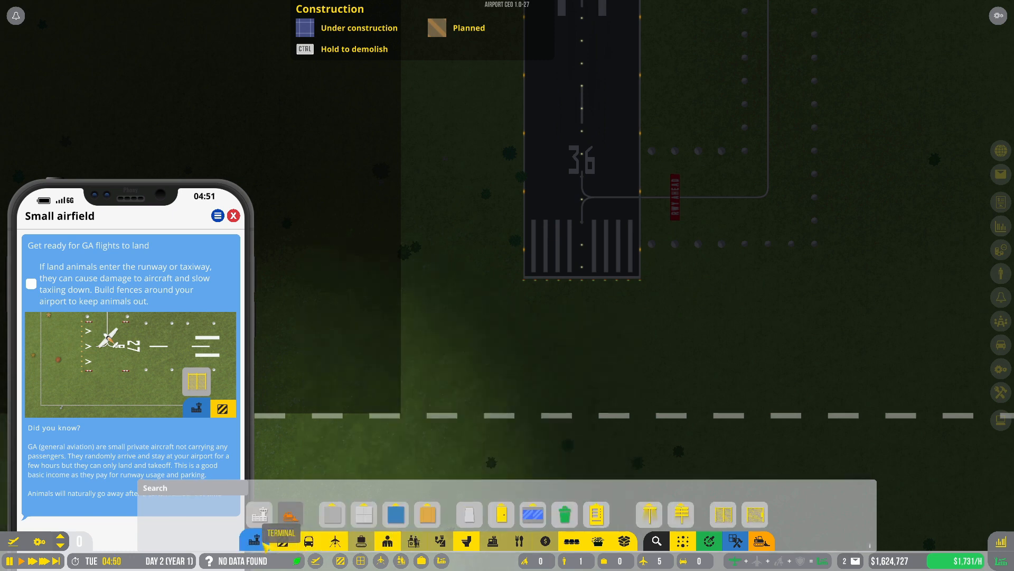
click(533, 514)
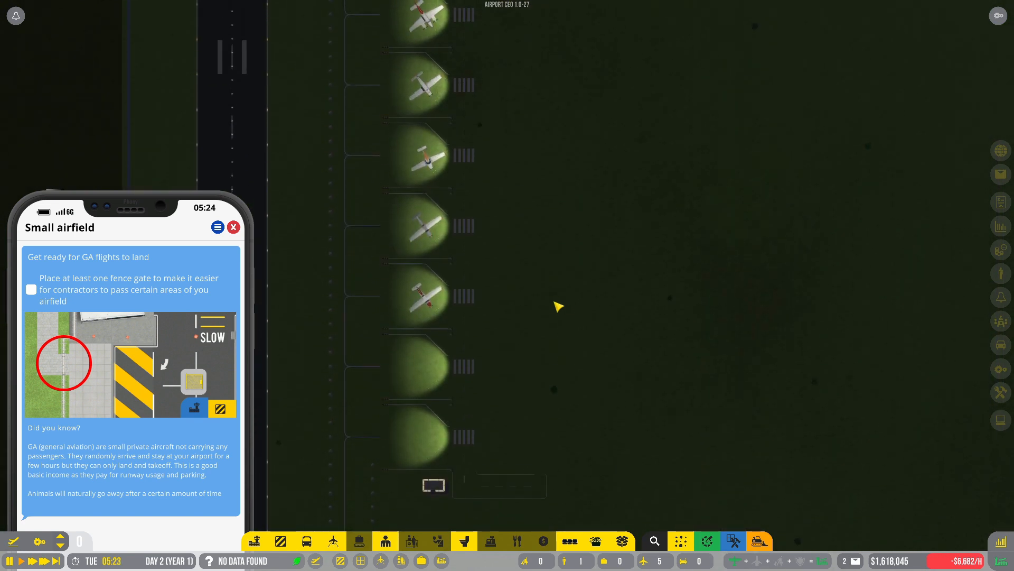
mouse_move(665, 374)
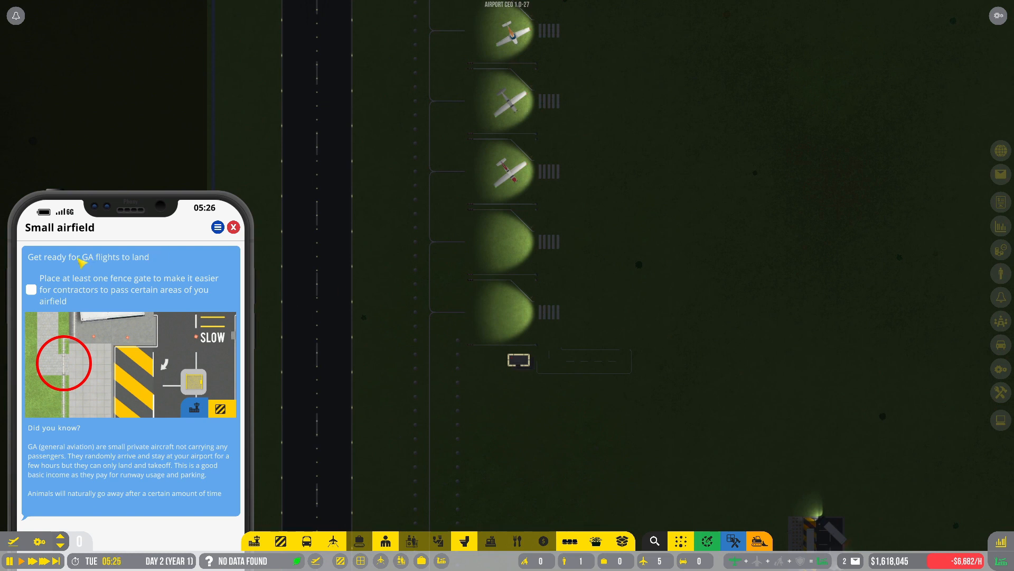
mouse_move(132, 284)
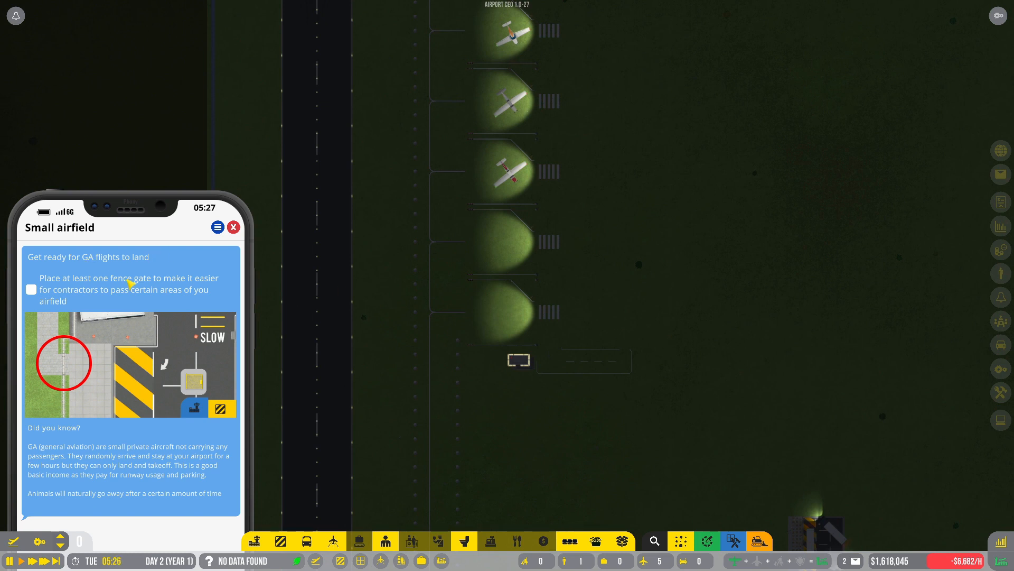
mouse_move(166, 303)
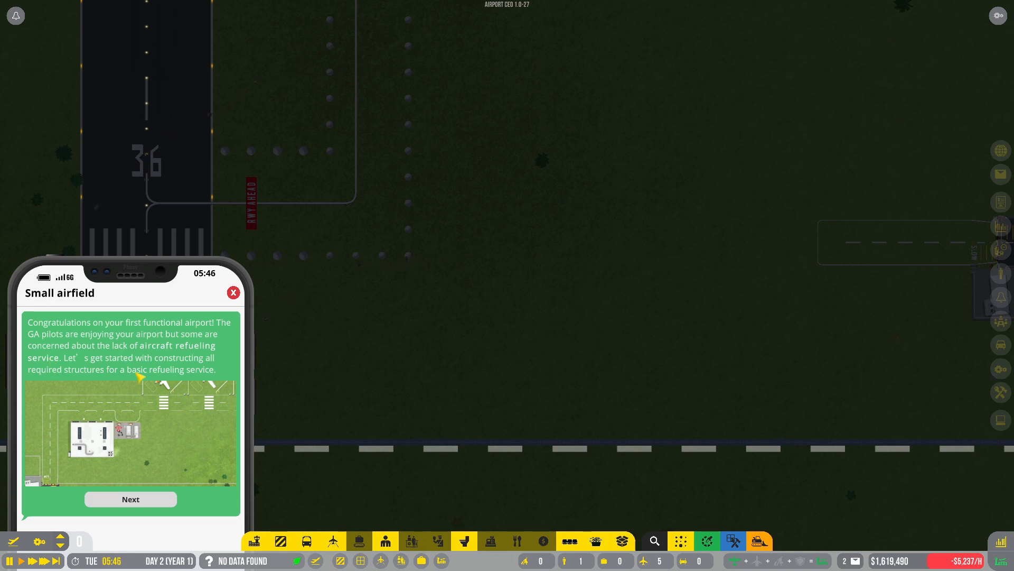
Step: Advance the tutorial to refueling services and show the Infrastructure & Transportation structures
click(130, 499)
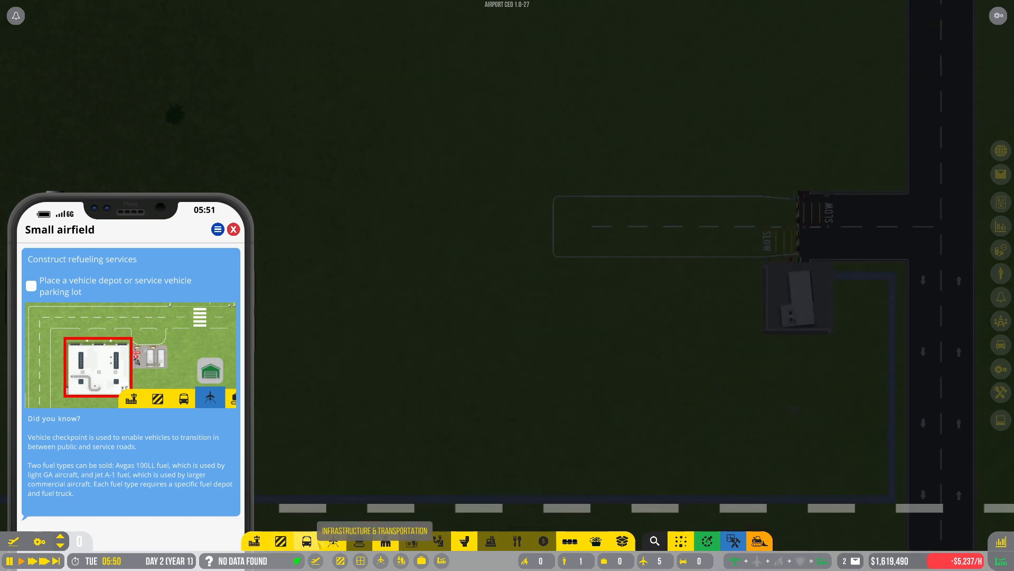
click(305, 541)
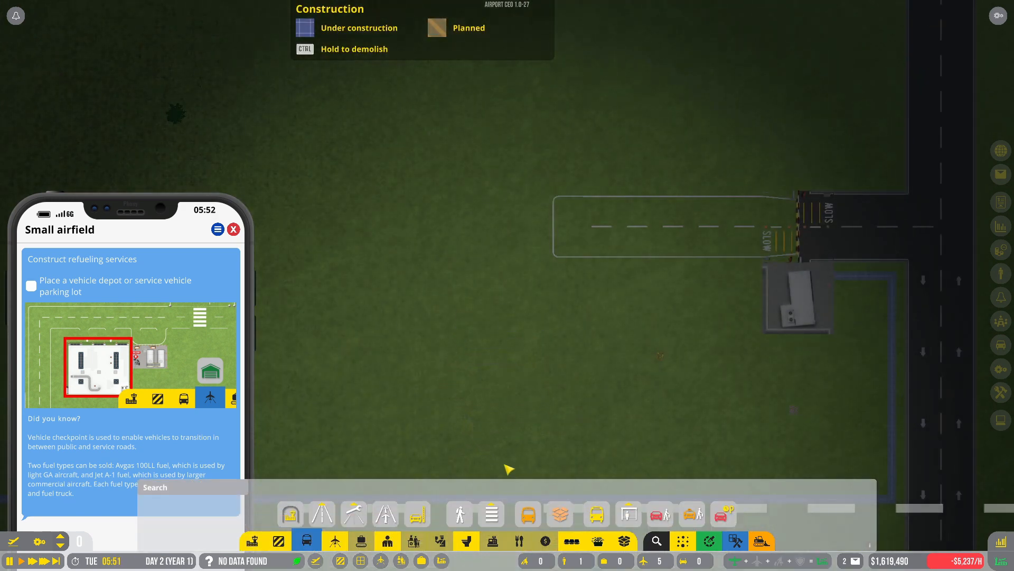